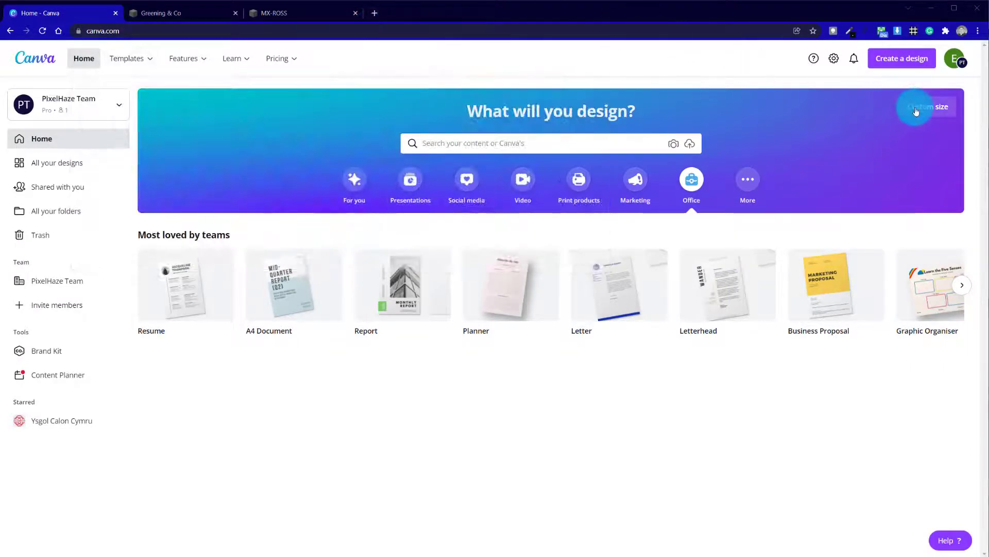
# Create a custom-size design with width and height both 800 px
pyautogui.click(928, 106)
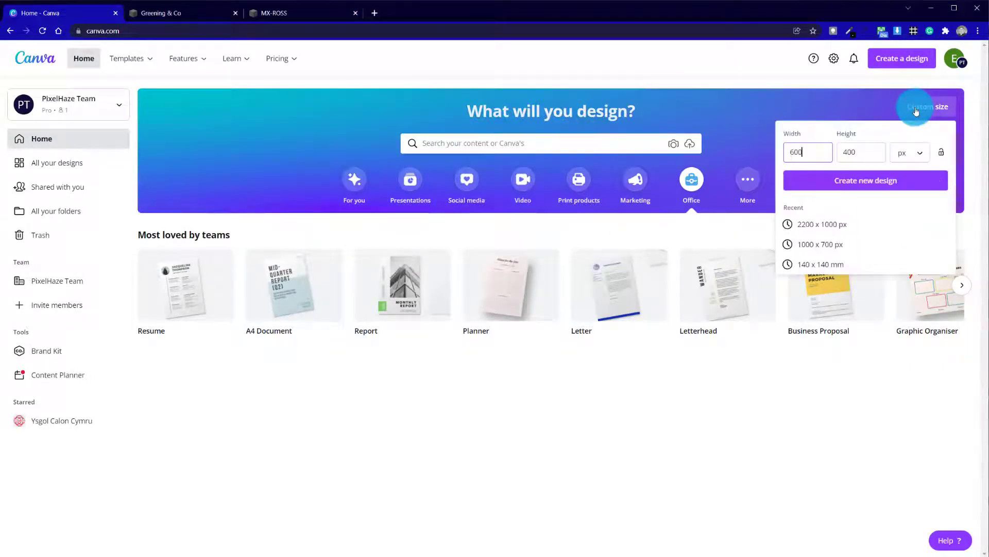
pyautogui.click(862, 153)
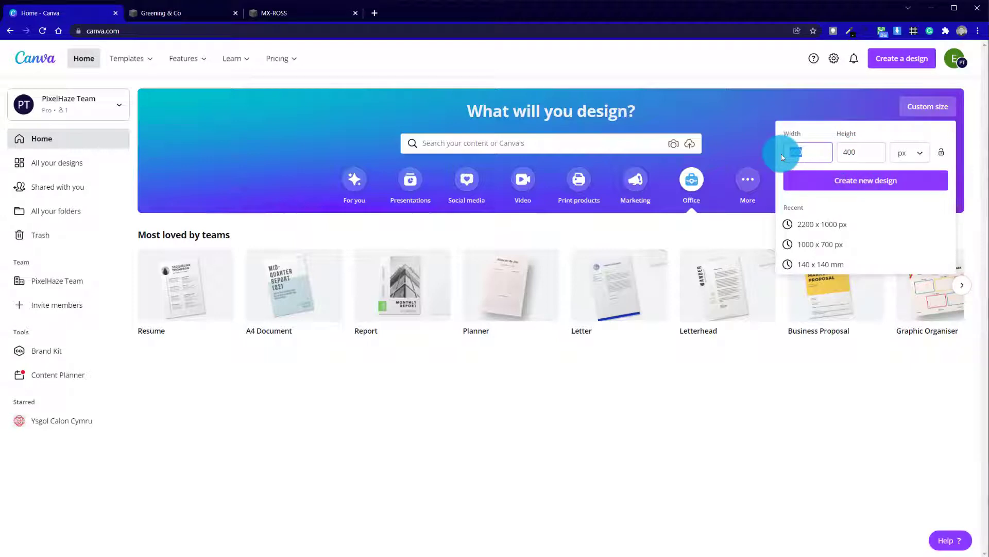
pyautogui.click(809, 153)
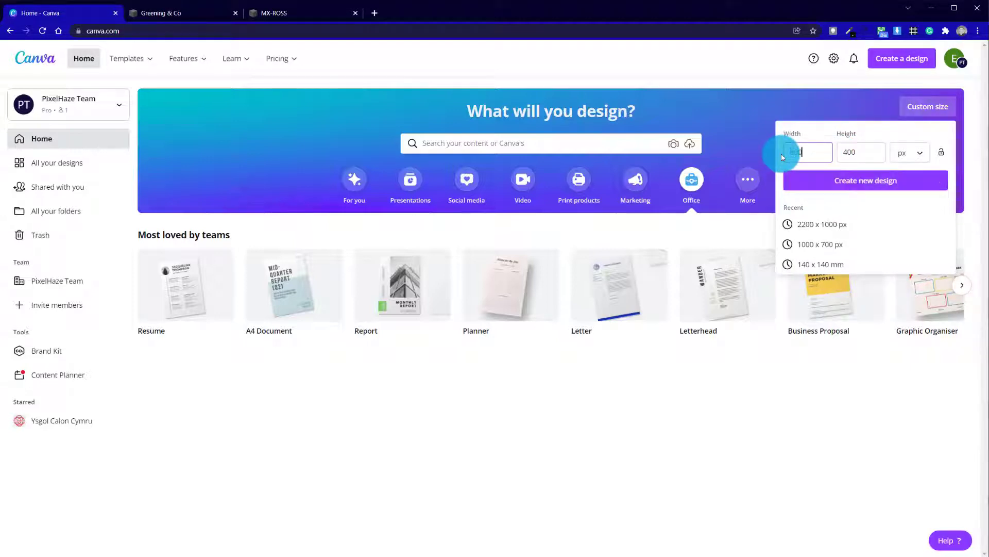
pyautogui.click(861, 152)
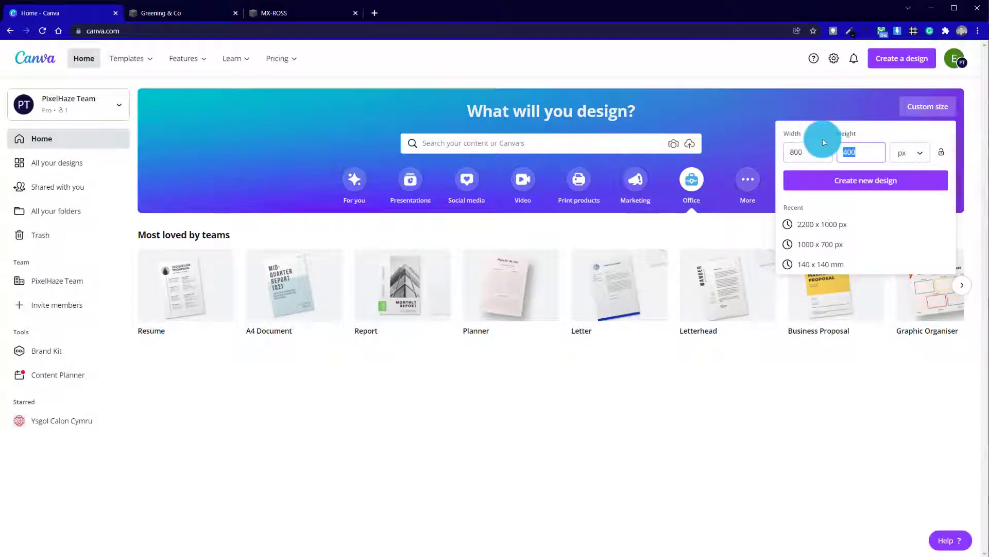
pyautogui.write('8')
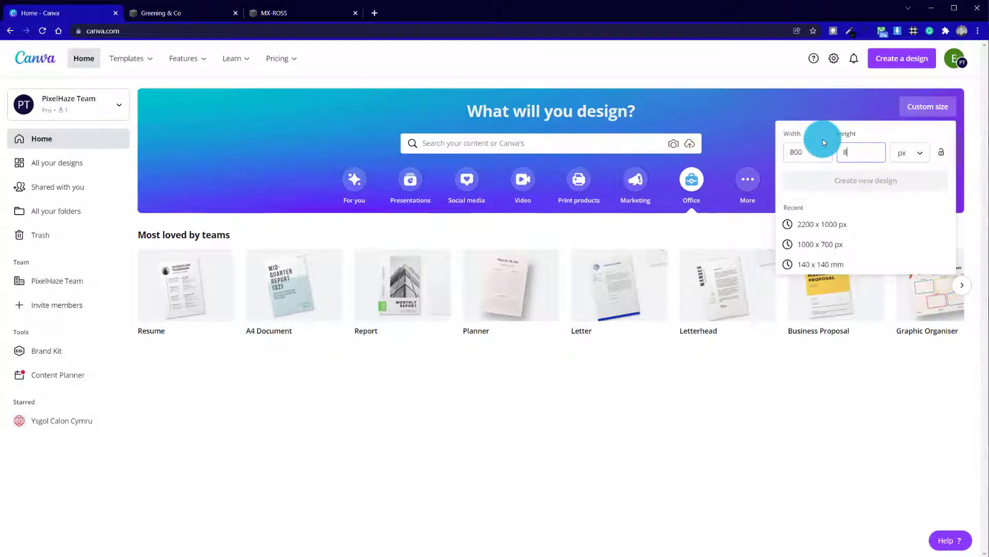
pyautogui.write('00')
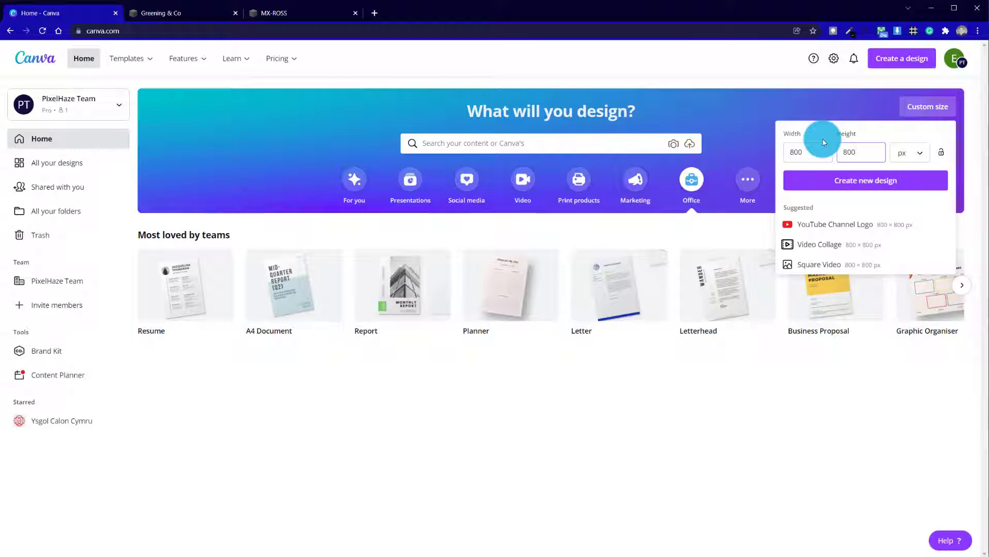
pyautogui.click(865, 179)
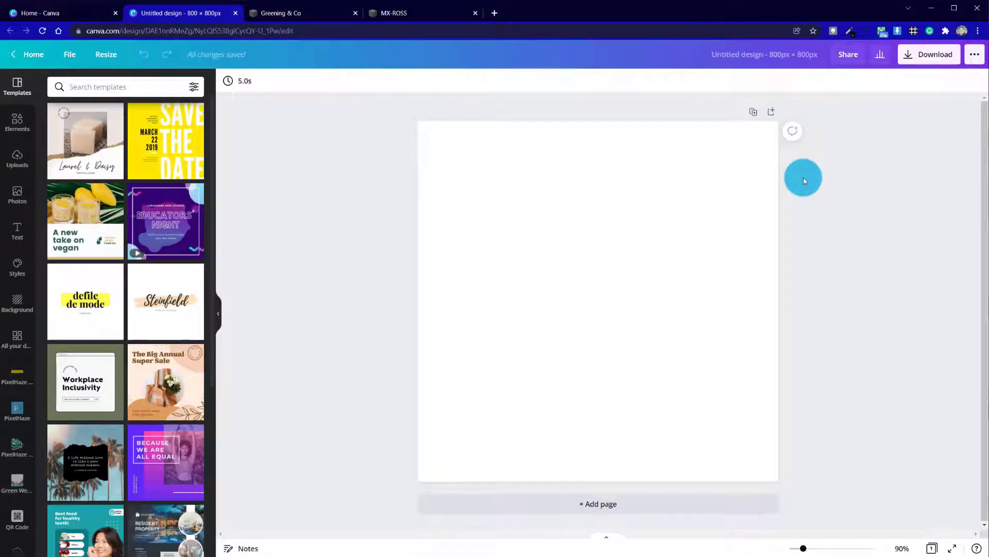
pyautogui.moveTo(342, 79)
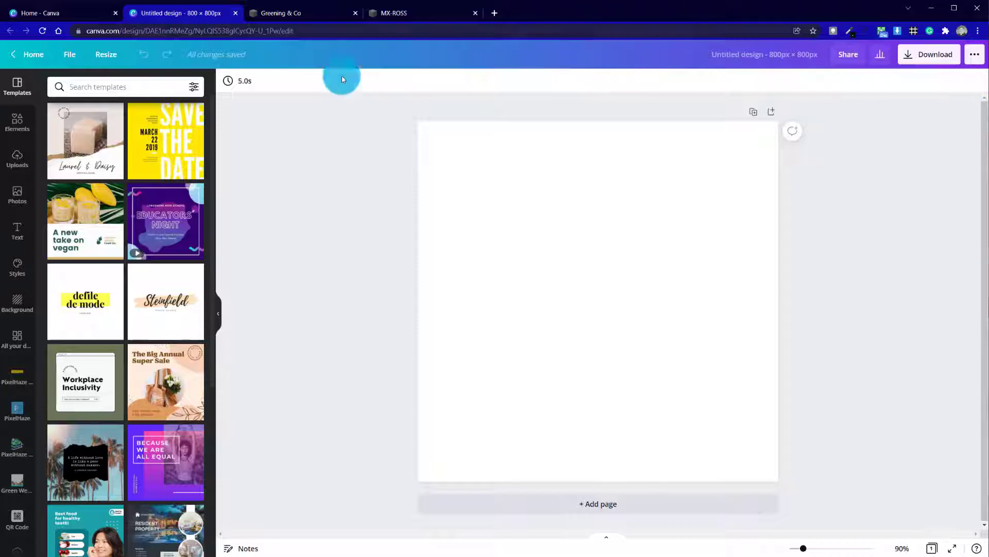
# Search stock Photos for 'top down mug' and add a top-down mug-on-wood photo to the canvas
pyautogui.click(17, 195)
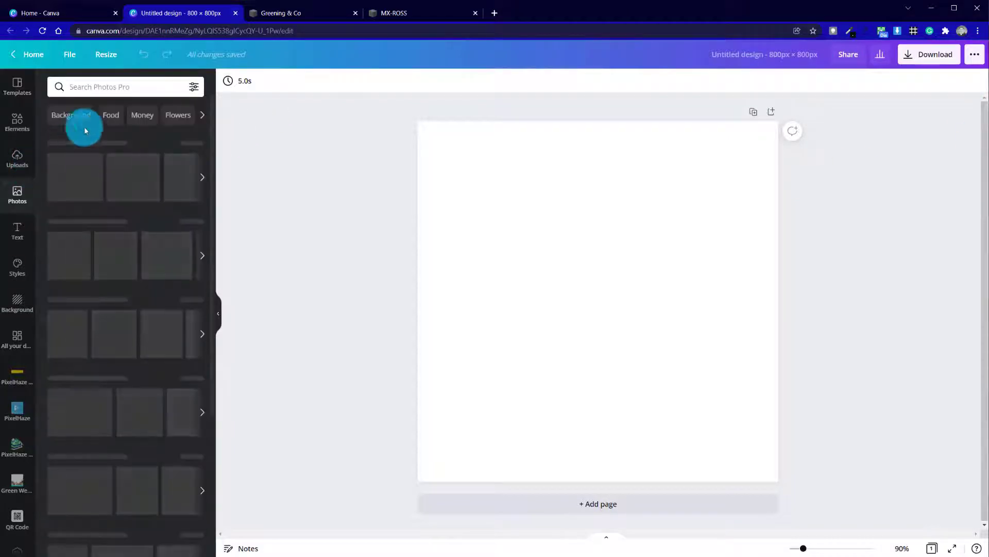
pyautogui.click(107, 86)
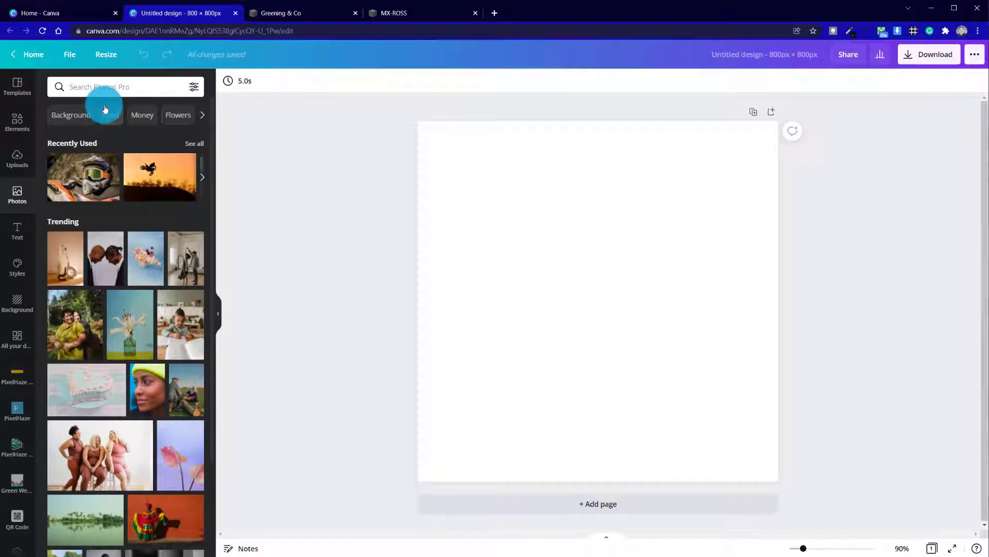
pyautogui.click(120, 87)
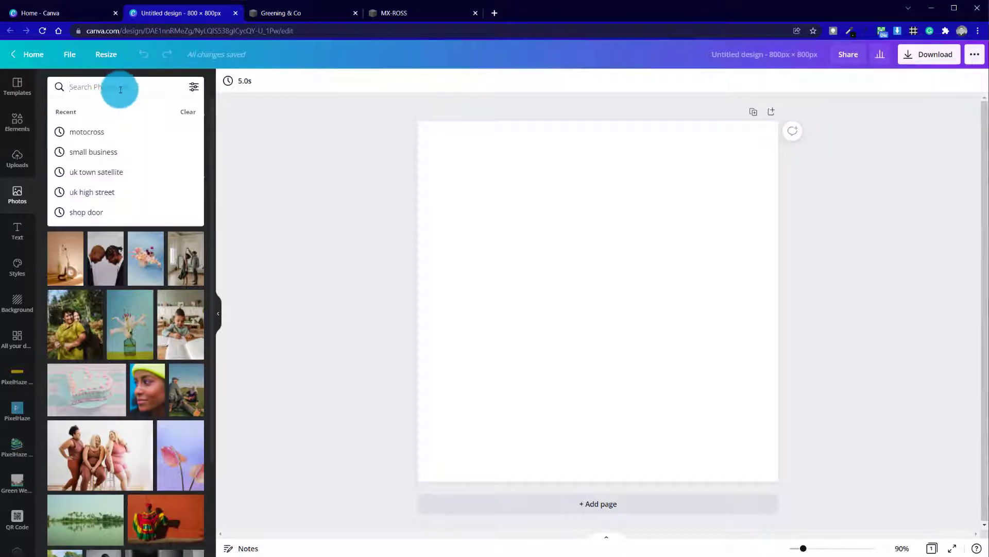
pyautogui.write('top down mug')
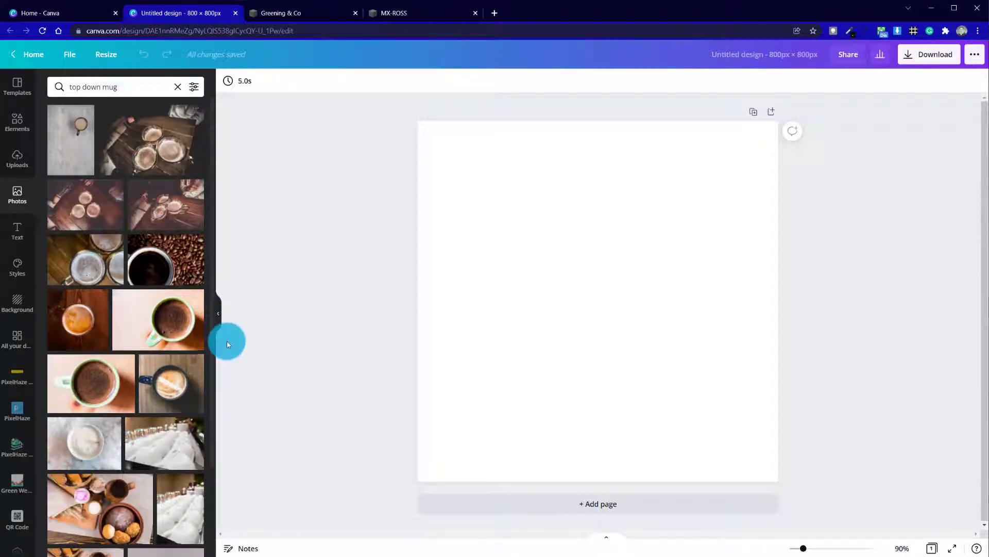
pyautogui.moveTo(201, 432)
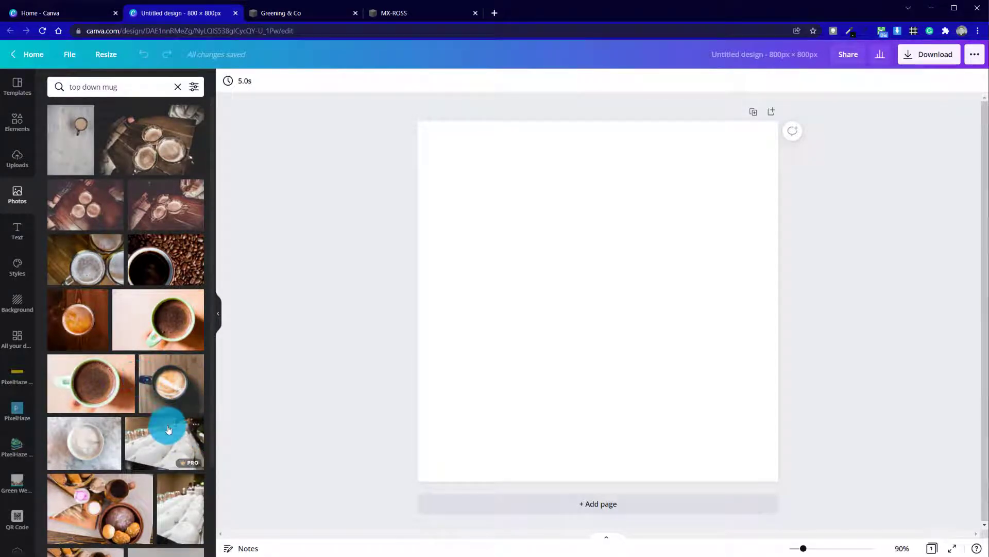
pyautogui.scroll(-3)
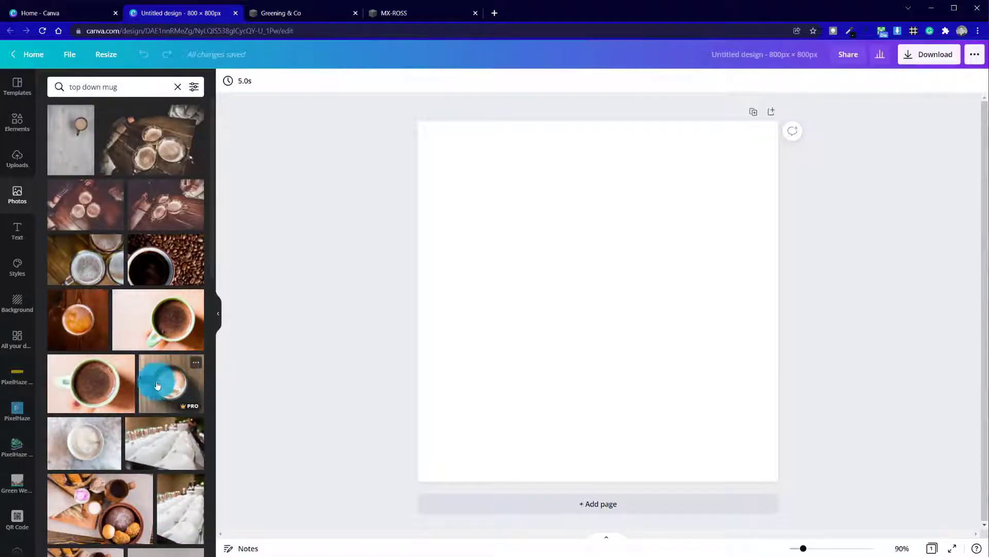
pyautogui.click(168, 383)
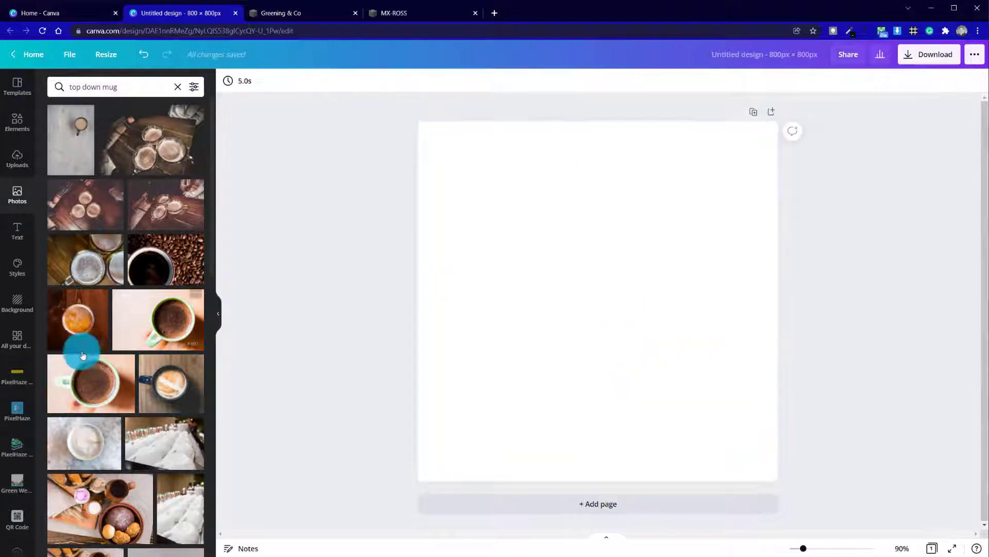
pyautogui.scroll(-3)
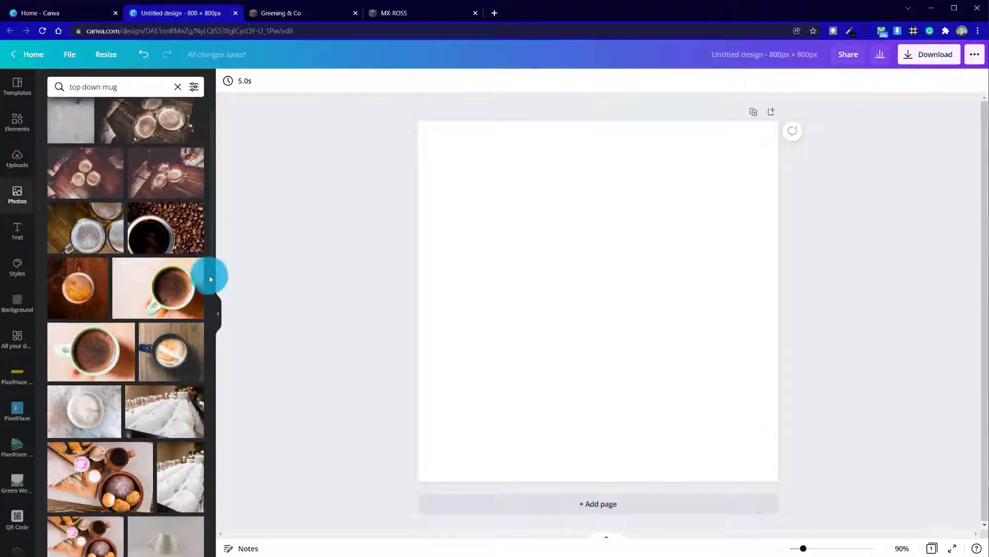
pyautogui.scroll(-3)
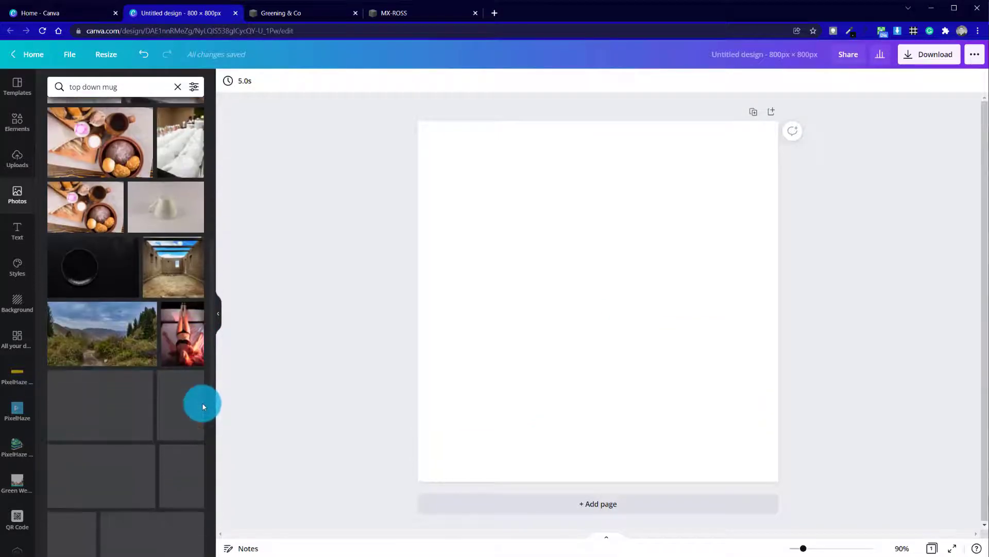
pyautogui.scroll(-3)
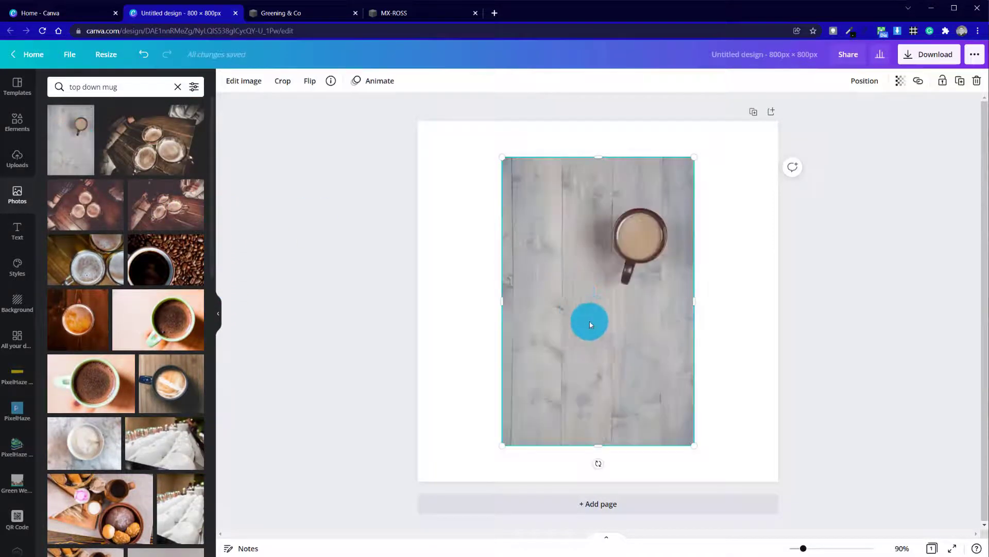
# Enlarge the mug photo past the page edges and crop it so the mug sits centred on the wood
pyautogui.moveTo(589, 322); pyautogui.dragTo(526, 428)
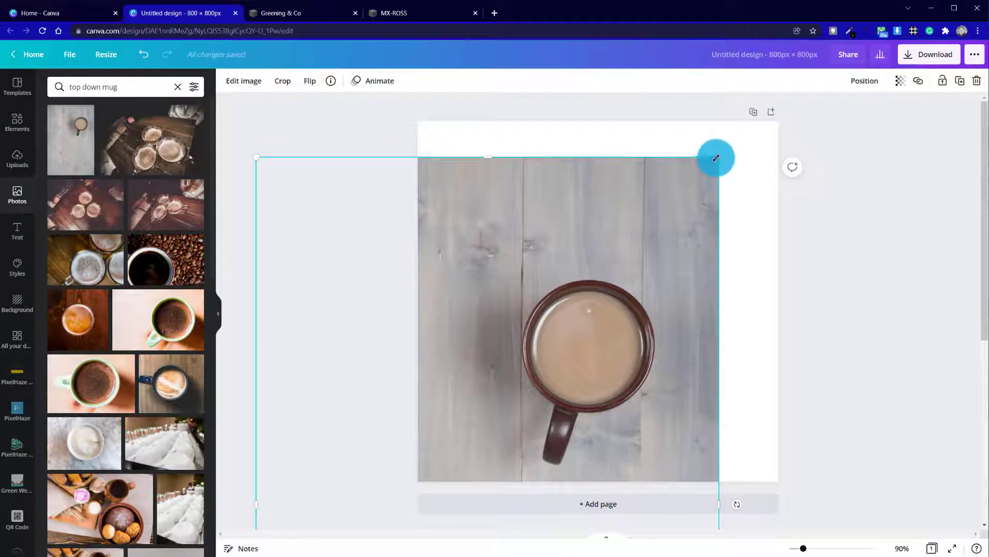
pyautogui.moveTo(717, 157); pyautogui.dragTo(608, 427)
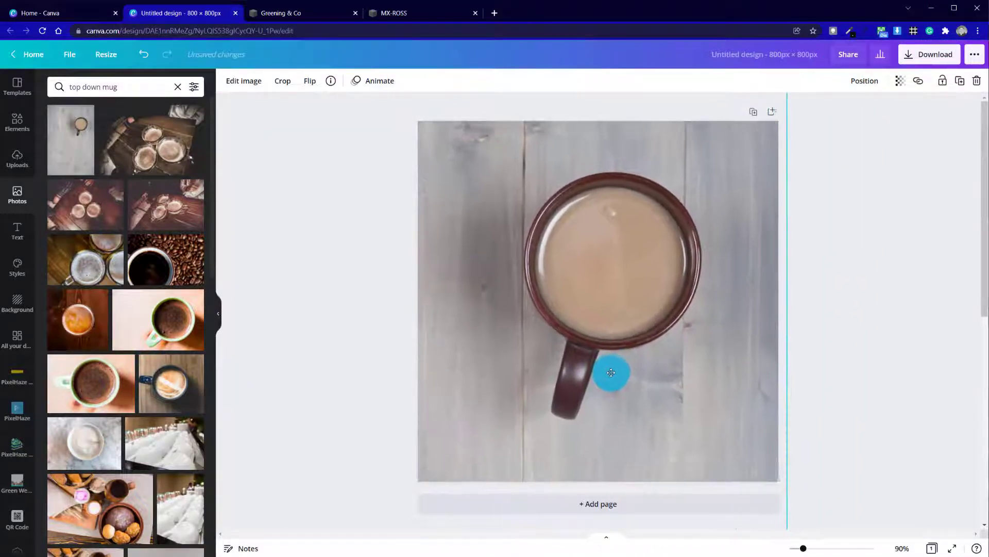
pyautogui.moveTo(610, 373); pyautogui.dragTo(666, 310)
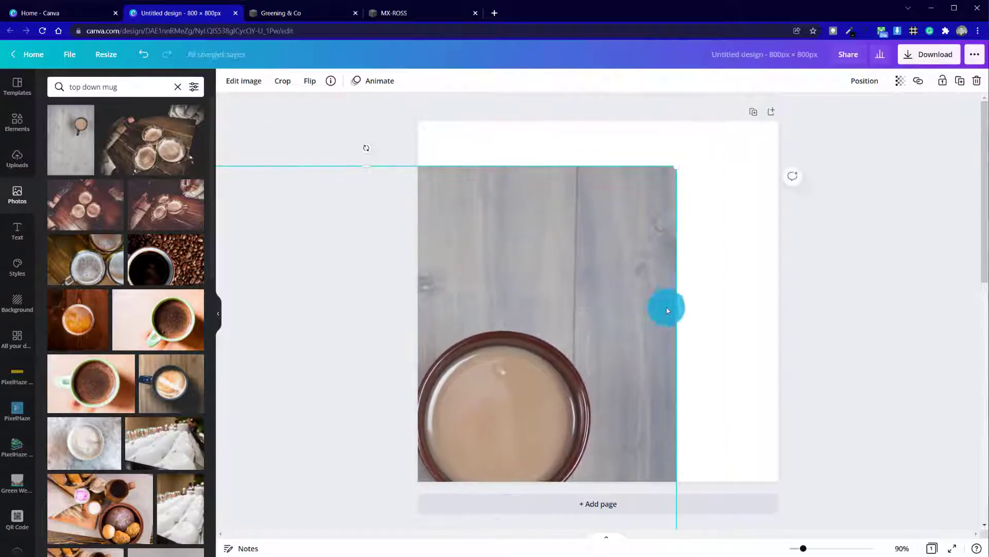
pyautogui.moveTo(667, 310); pyautogui.dragTo(561, 366)
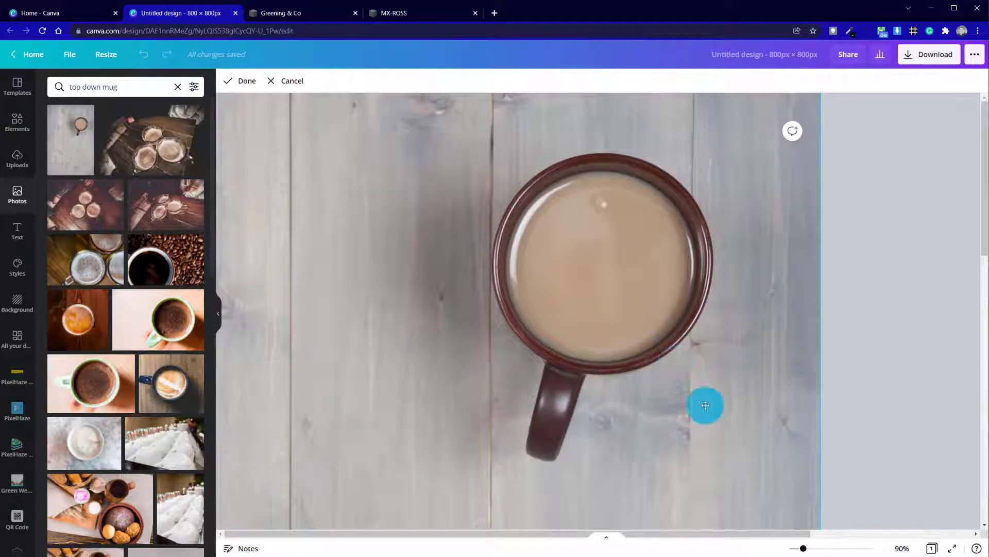
pyautogui.moveTo(825, 547); pyautogui.dragTo(799, 547)
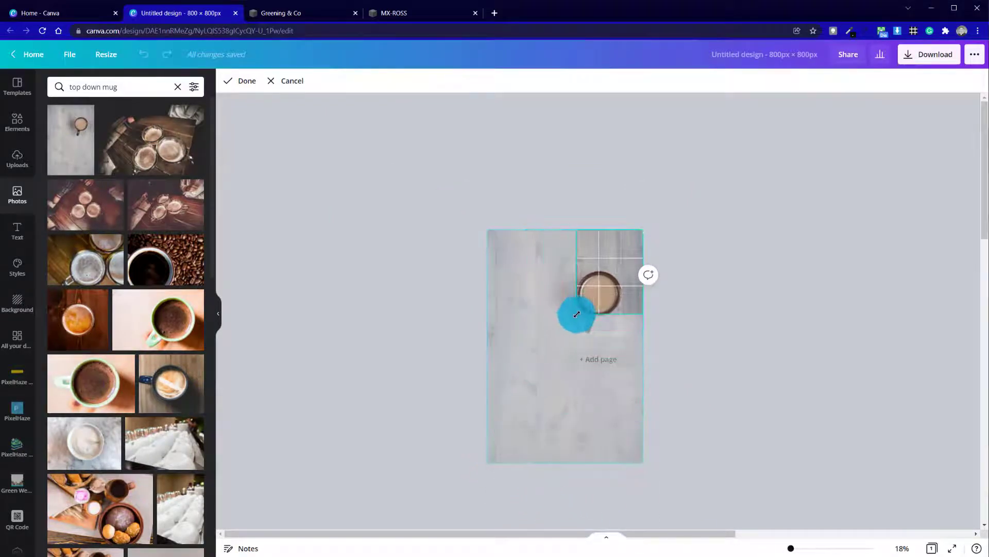
pyautogui.moveTo(576, 315); pyautogui.dragTo(647, 233)
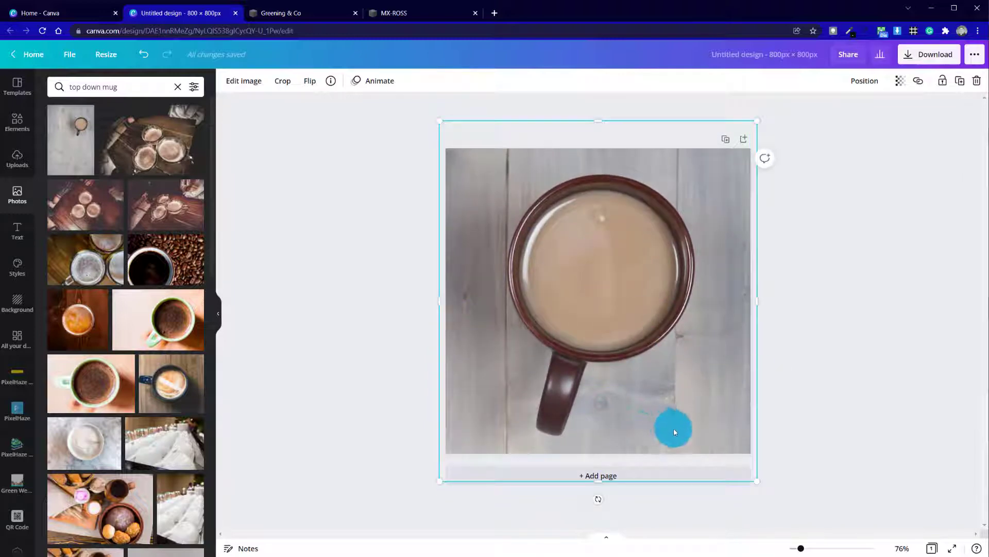
# Rotate the mug photo to roughly 25 degrees while keeping it covering the page
pyautogui.moveTo(673, 432); pyautogui.dragTo(655, 484)
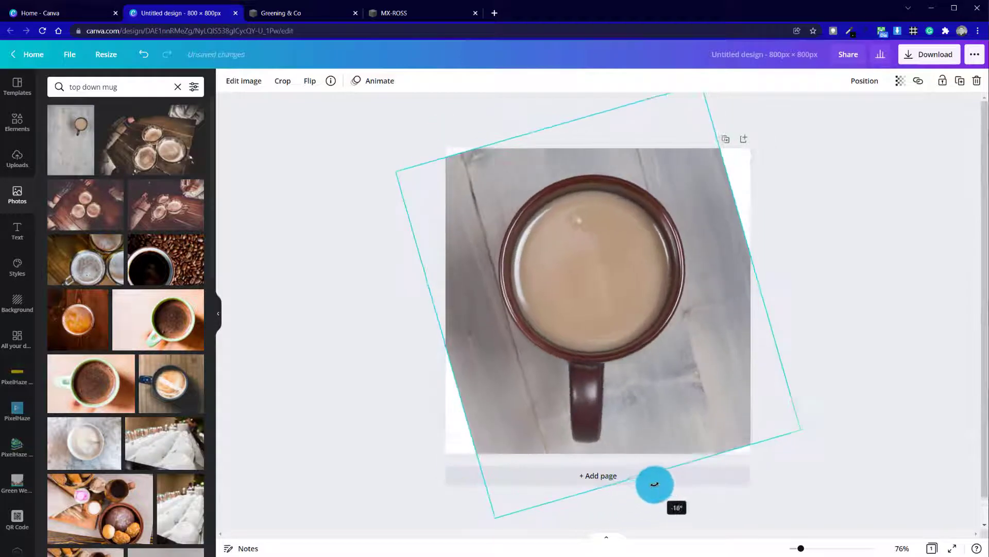
pyautogui.moveTo(654, 484); pyautogui.dragTo(774, 423)
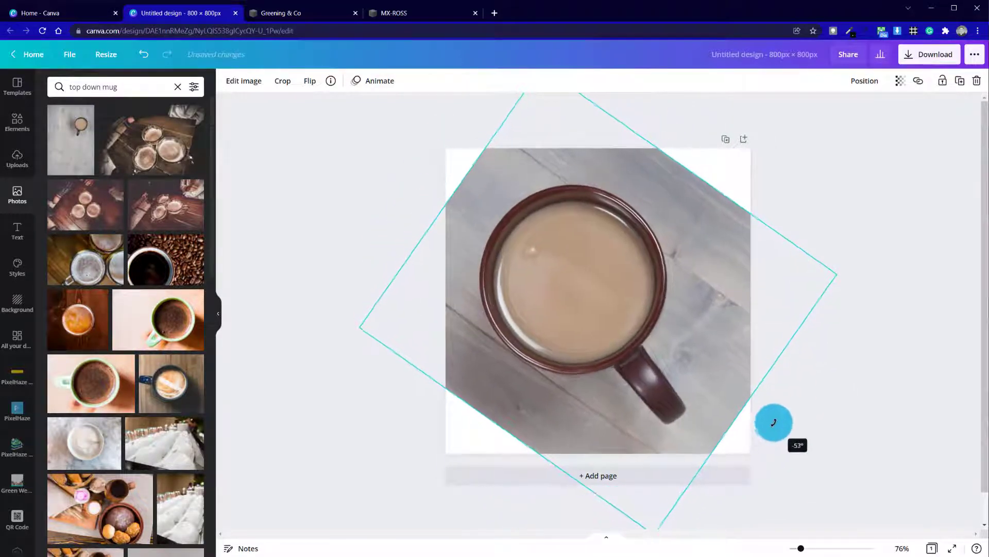
pyautogui.moveTo(774, 421); pyautogui.dragTo(779, 123)
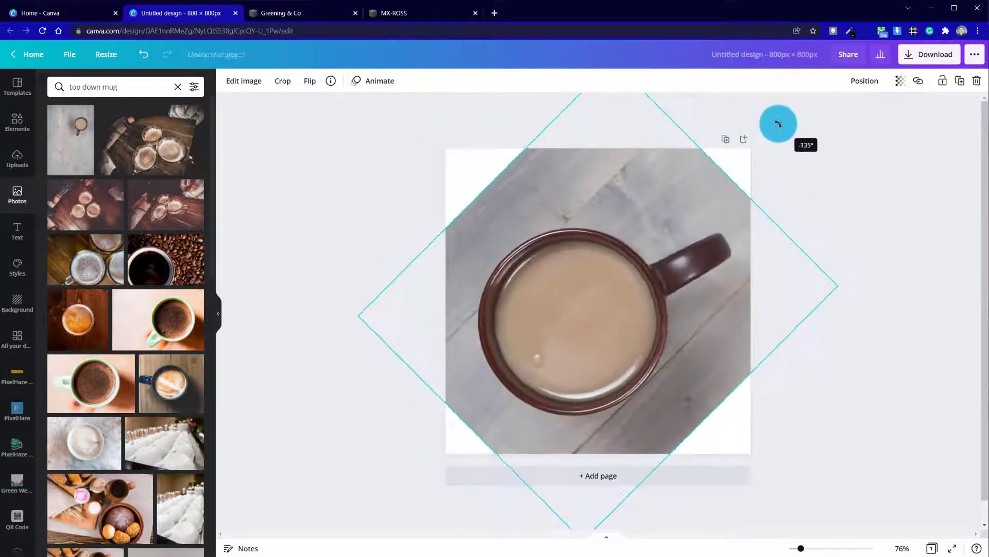
pyautogui.moveTo(778, 123); pyautogui.dragTo(727, 364)
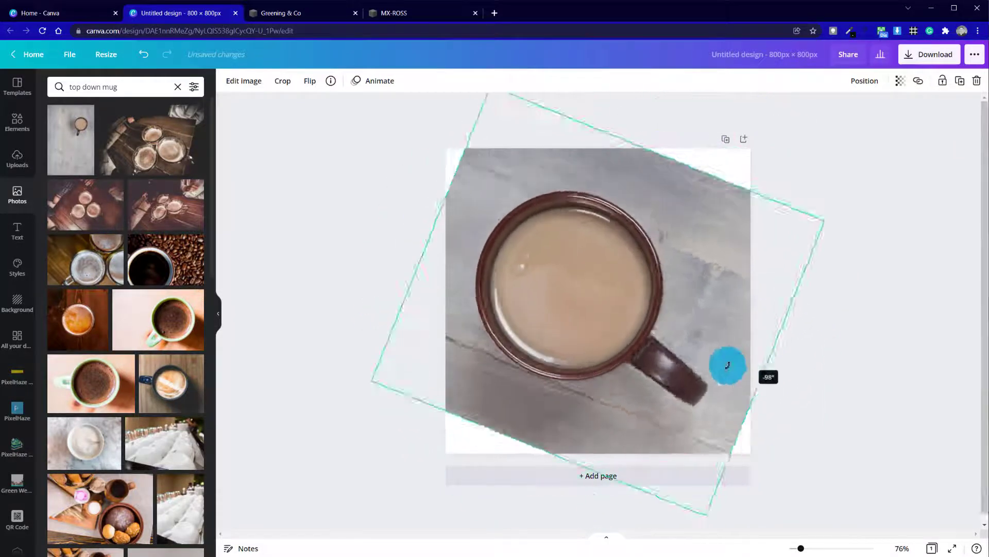
pyautogui.moveTo(728, 365); pyautogui.dragTo(571, 361)
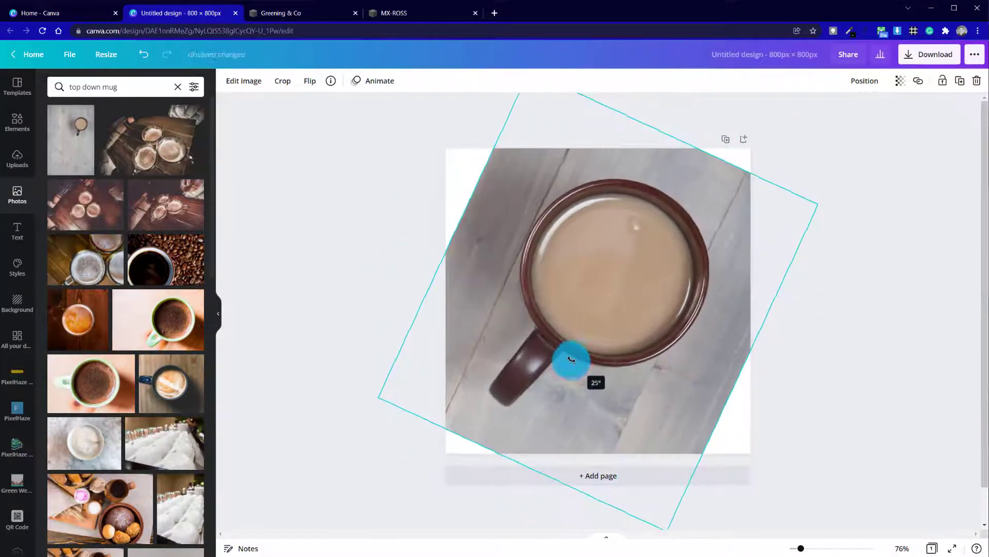
pyautogui.moveTo(571, 360); pyautogui.dragTo(571, 357)
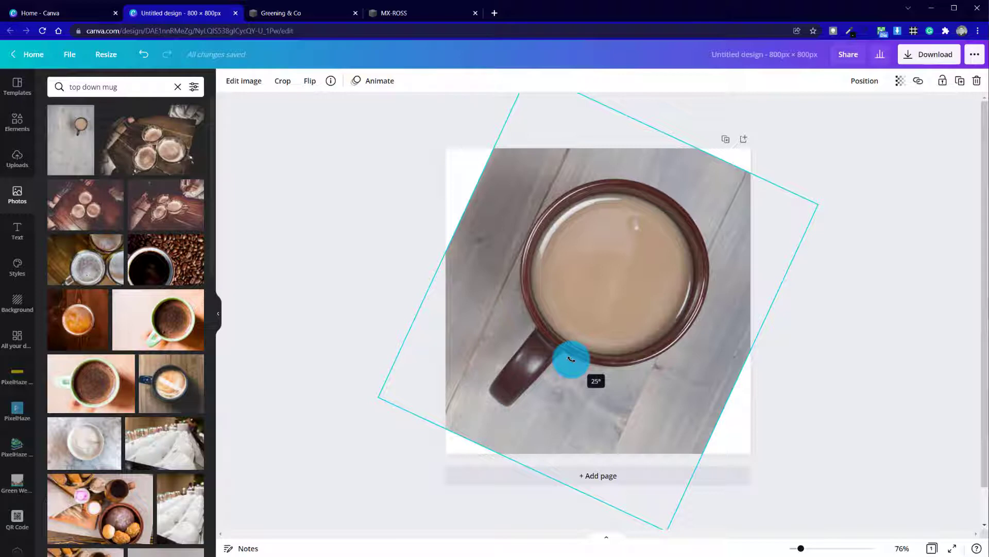
pyautogui.moveTo(571, 360); pyautogui.dragTo(689, 213)
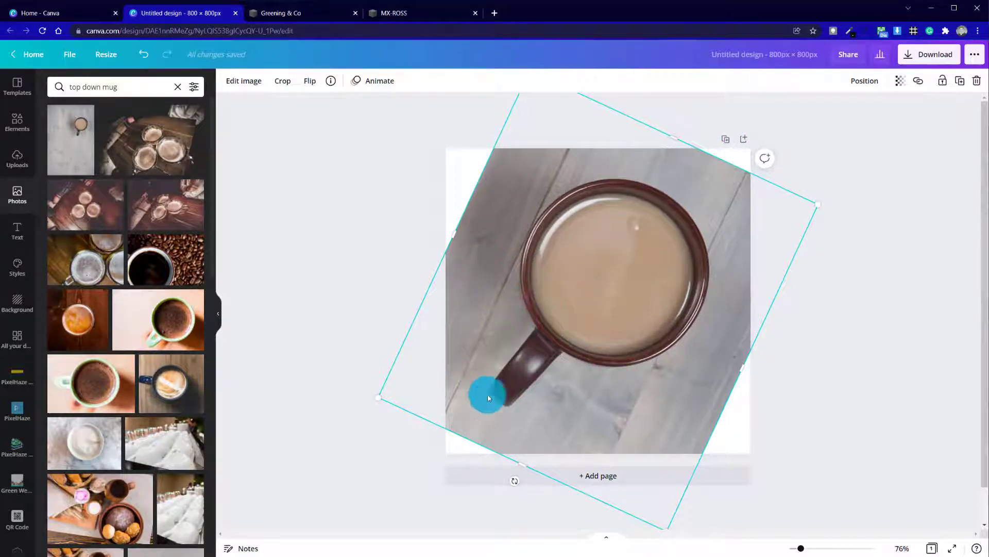
# Nudge the rotated photo into place over the page centre and select it for editing
pyautogui.moveTo(489, 398); pyautogui.dragTo(559, 262)
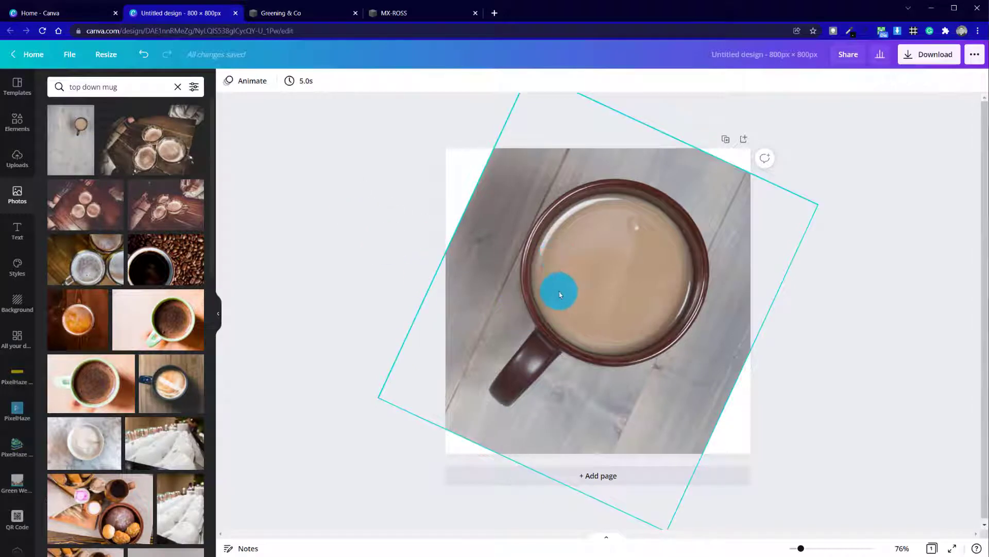
pyautogui.click(558, 294)
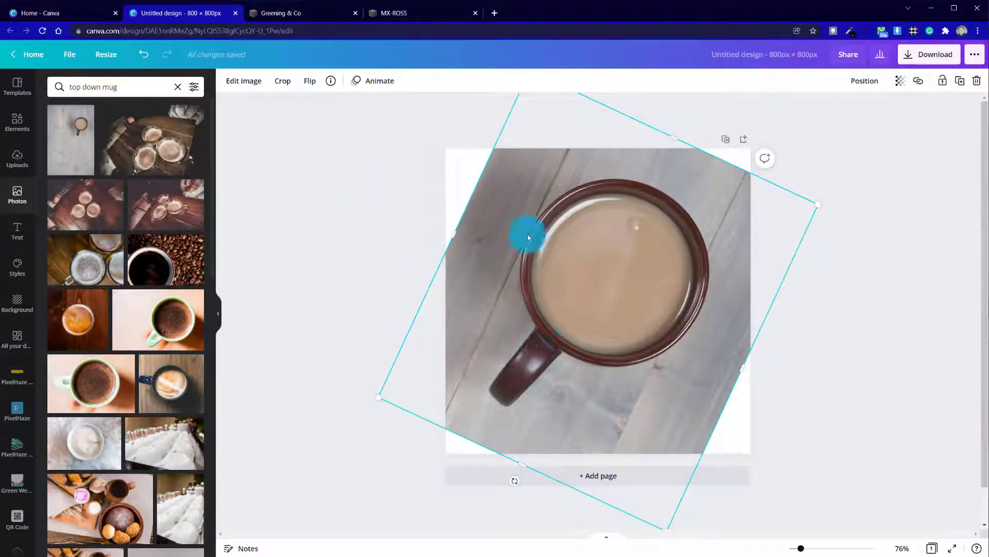
pyautogui.click(243, 80)
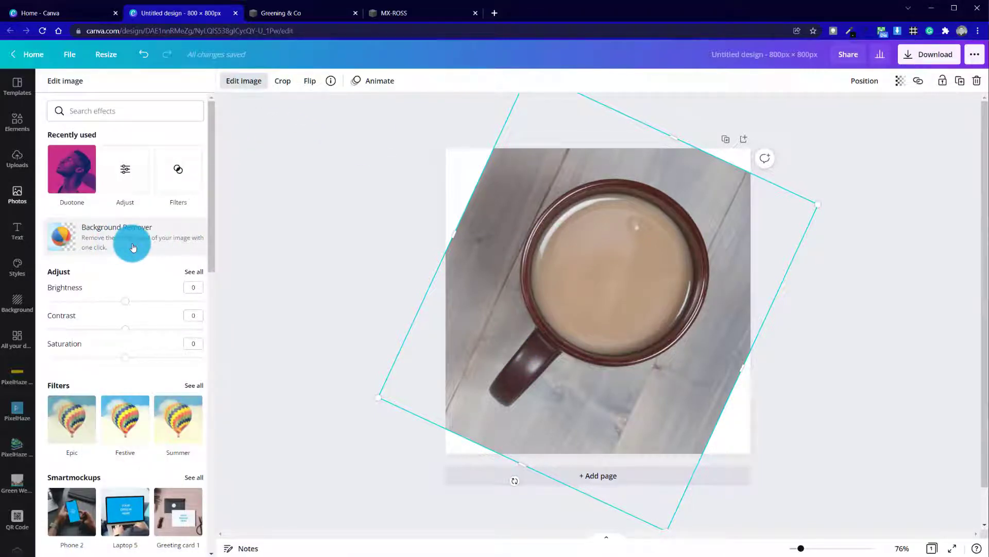
# Run Background Remover to strip the wood, leaving only the tilted mug on white
pyautogui.click(117, 237)
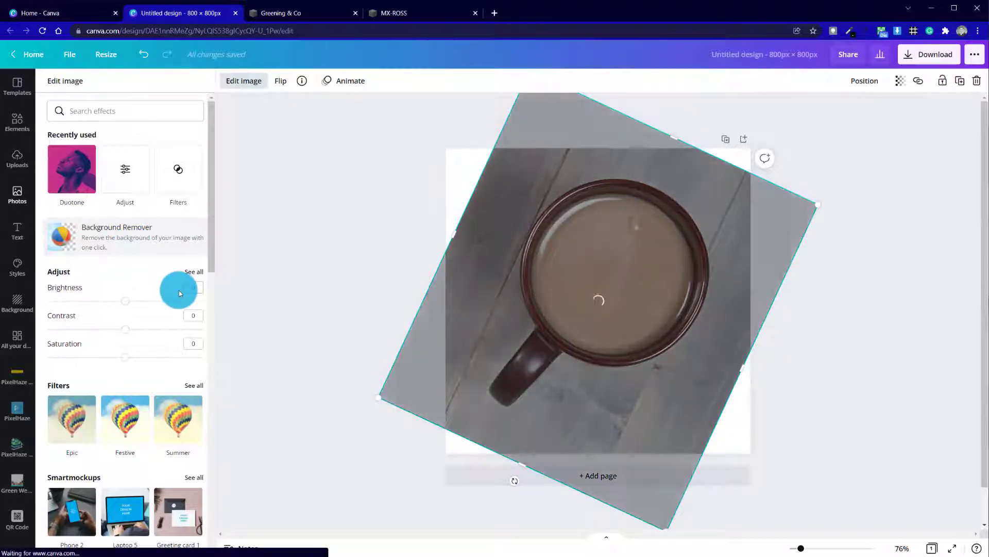
pyautogui.click(116, 238)
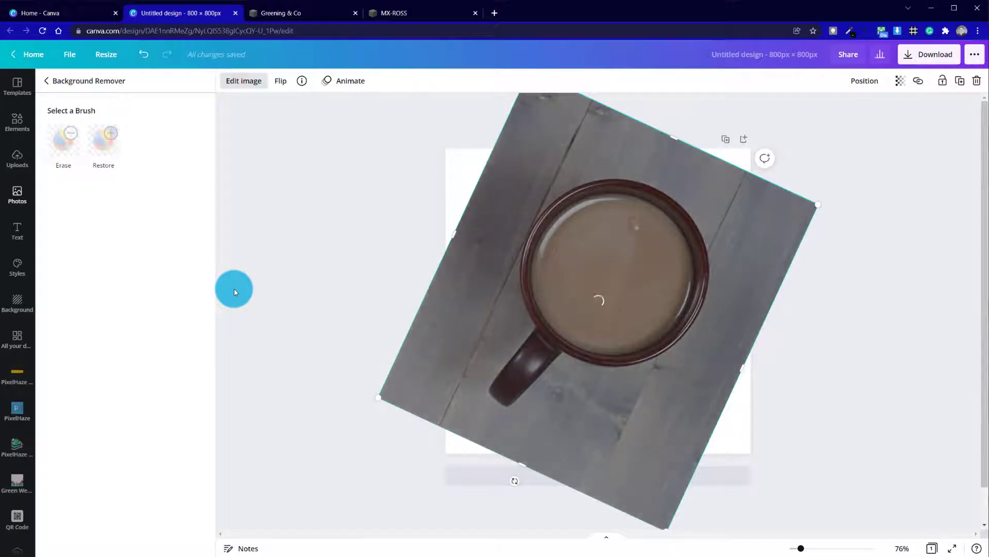
pyautogui.moveTo(368, 282)
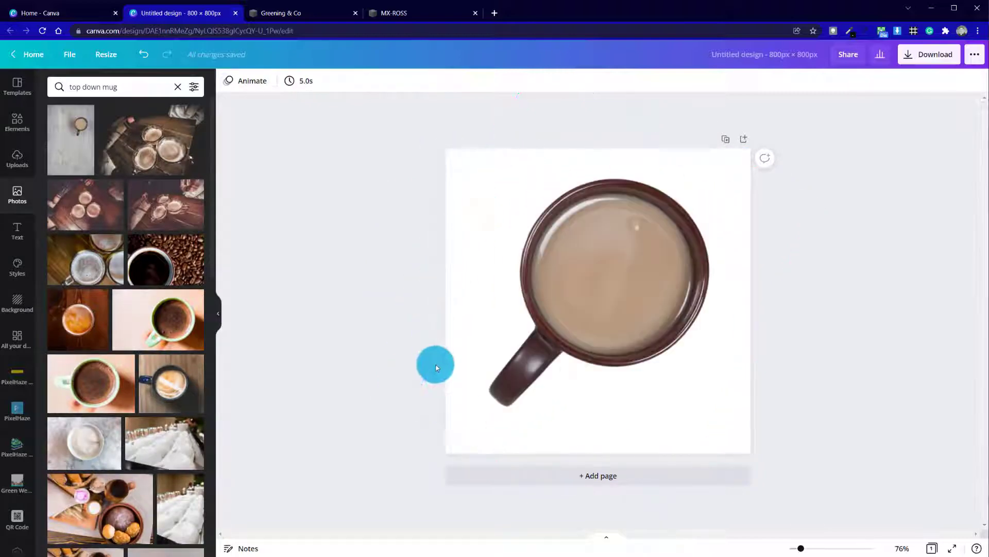
pyautogui.moveTo(435, 367); pyautogui.dragTo(647, 410)
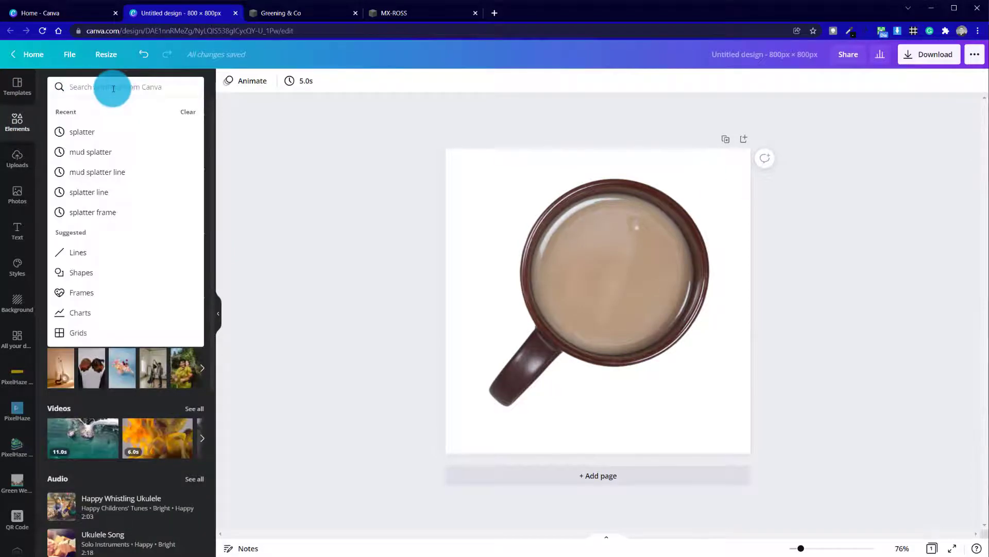
# Add a radial gradient element and send it backward so it glows behind the mug
pyautogui.write('radial g')
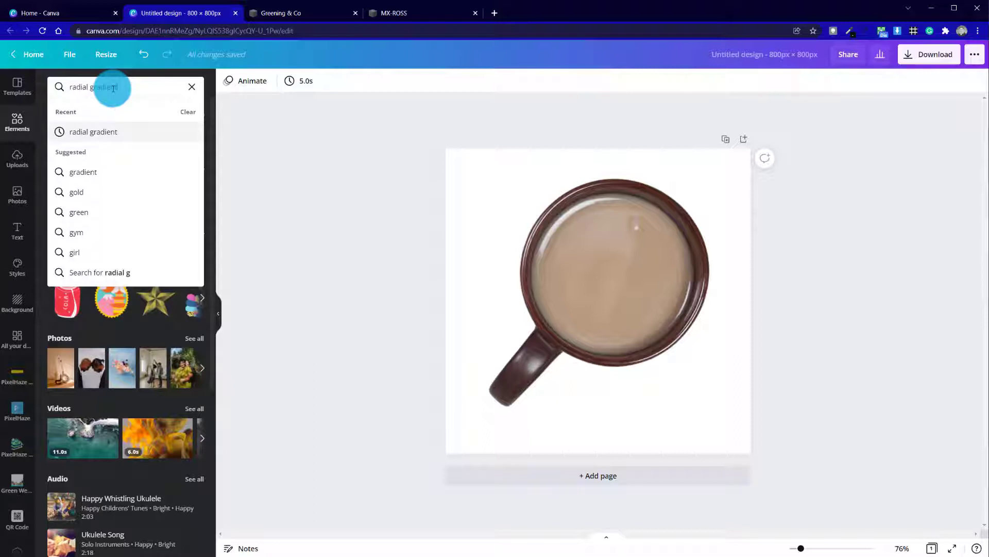
pyautogui.press('Enter')
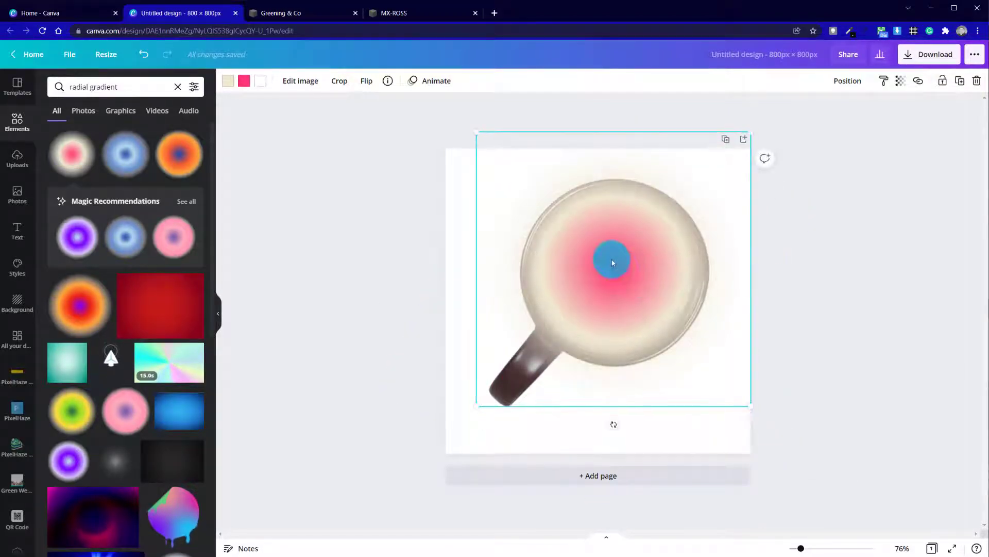
pyautogui.rightClick(612, 263)
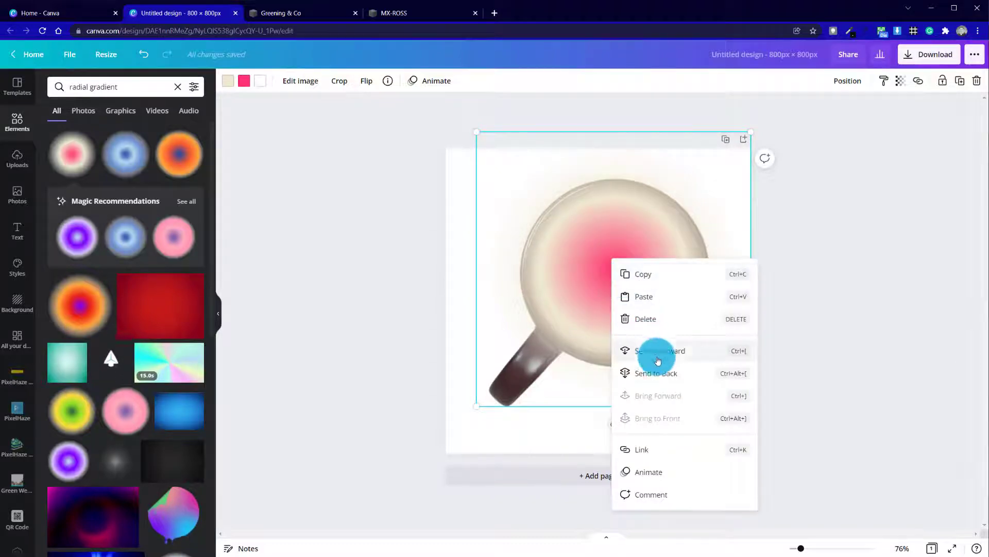
pyautogui.click(659, 350)
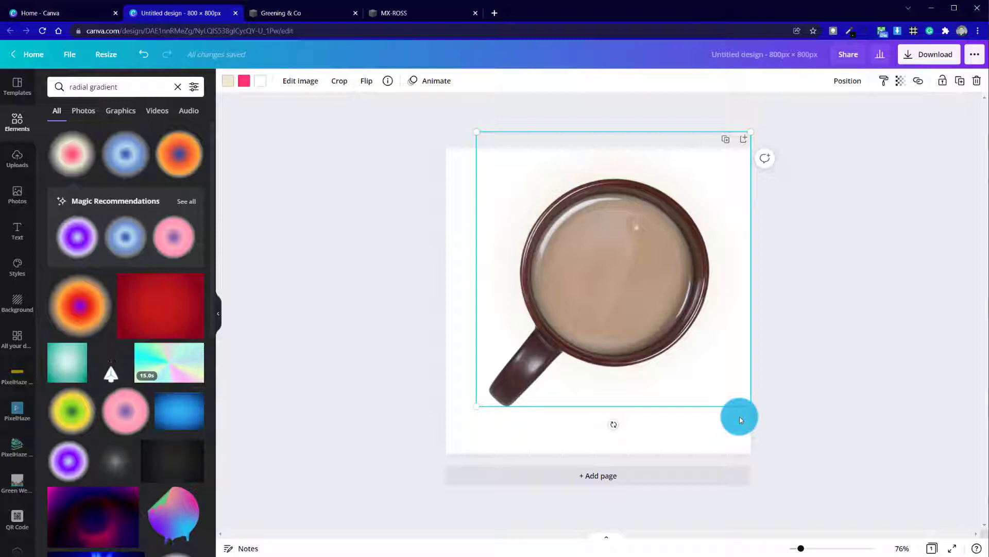
pyautogui.moveTo(740, 419); pyautogui.dragTo(620, 367)
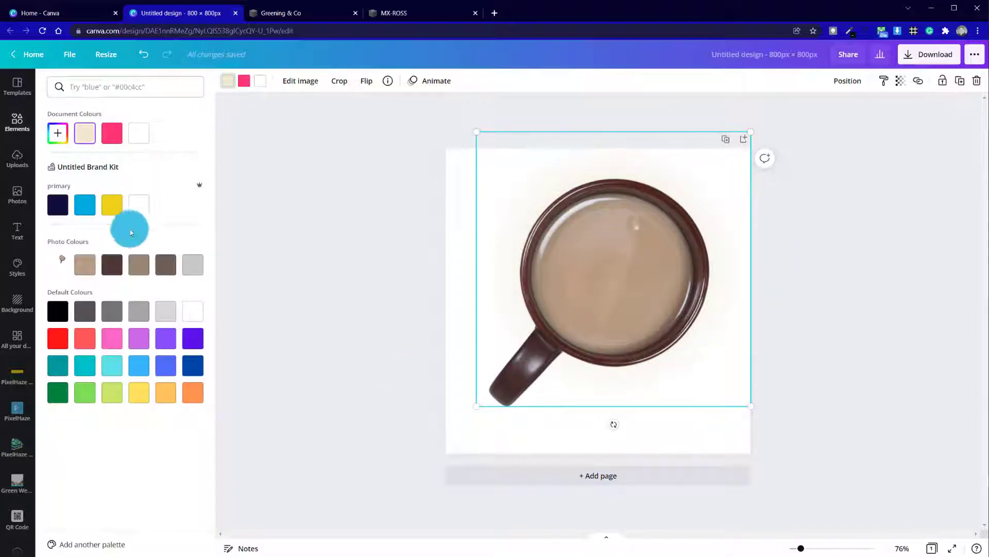
# Recolour the gradient black and offset it slightly down and right beneath the mug
pyautogui.click(58, 310)
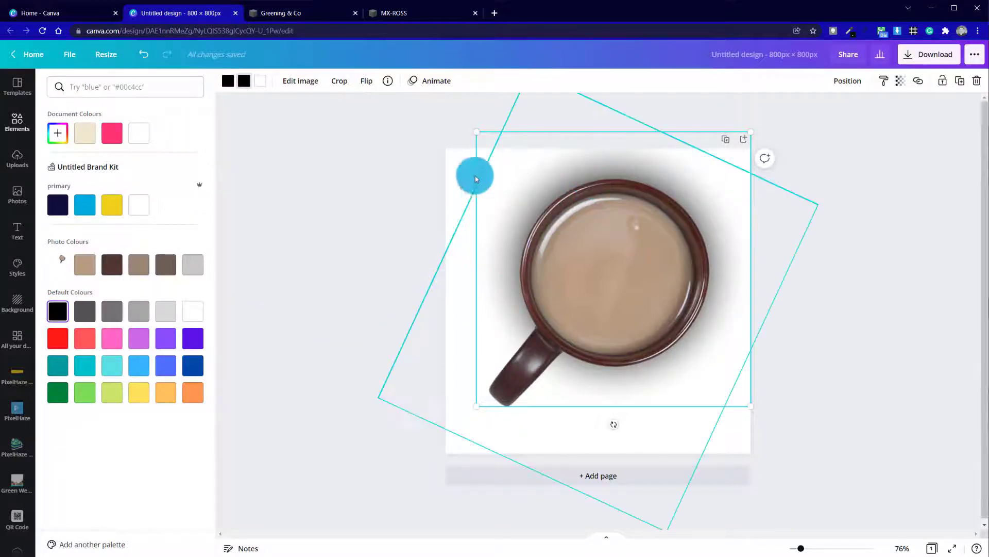
pyautogui.moveTo(475, 175); pyautogui.dragTo(482, 150)
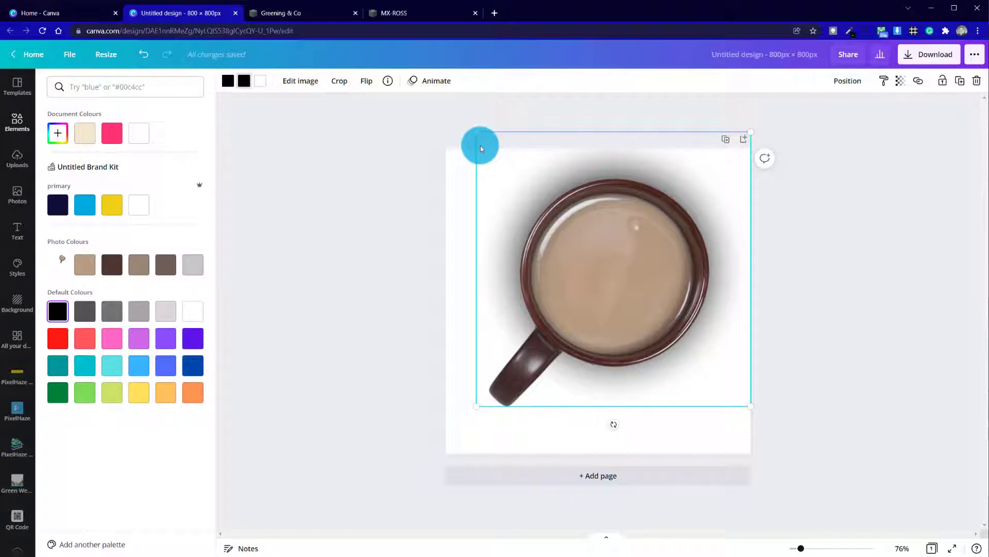
pyautogui.moveTo(479, 148); pyautogui.dragTo(486, 158)
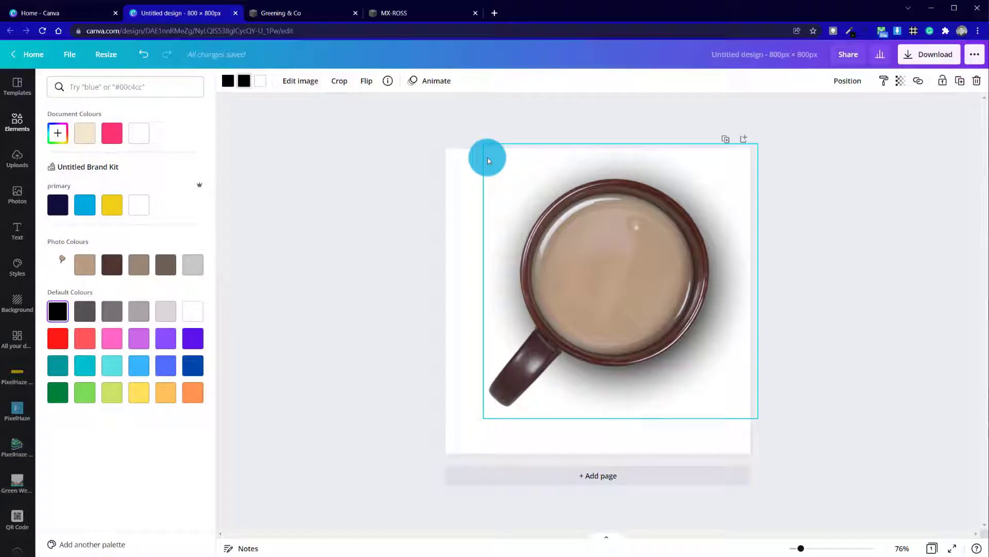
pyautogui.write('radial gradient')
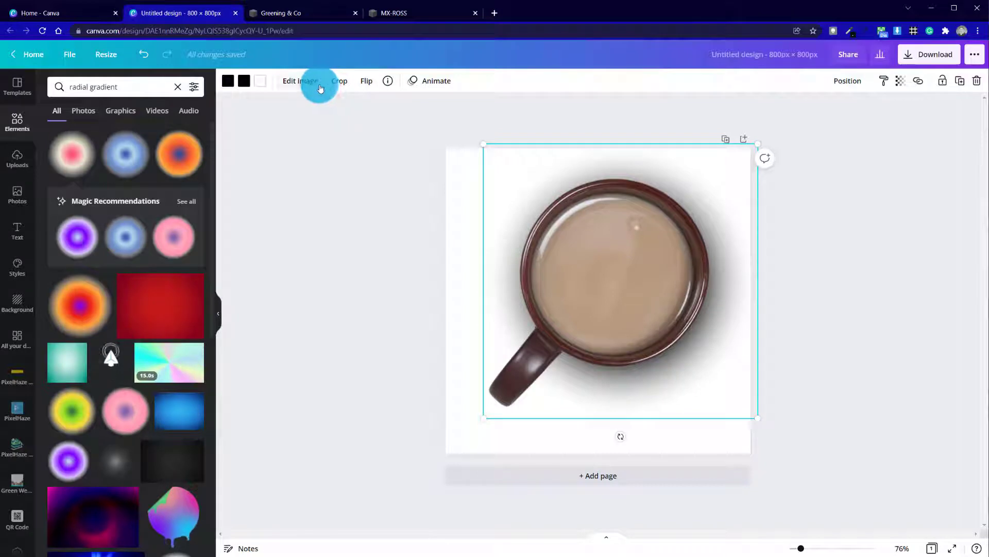
pyautogui.moveTo(850, 54)
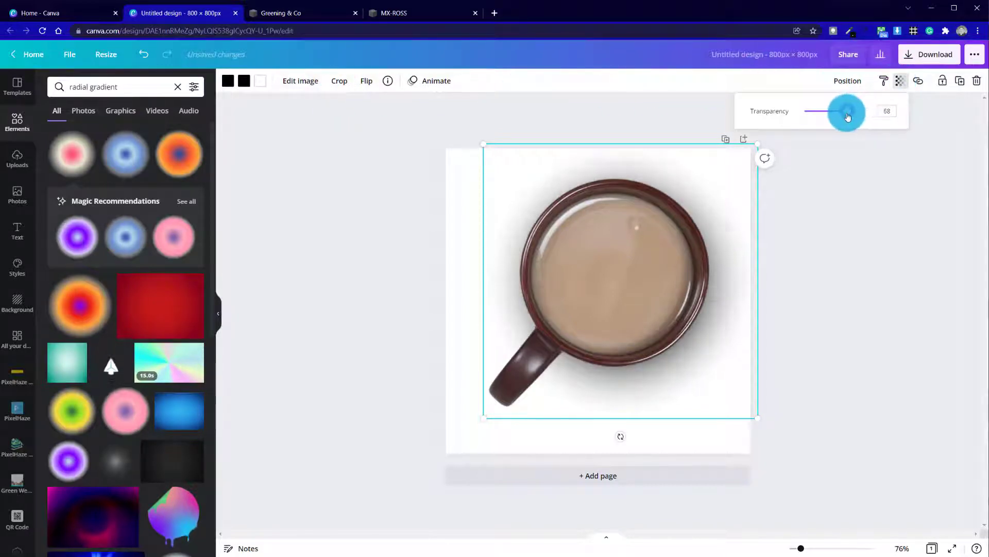
# Lower the shadow's transparency to about 55 and settle it under the mug
pyautogui.moveTo(847, 116); pyautogui.dragTo(839, 116)
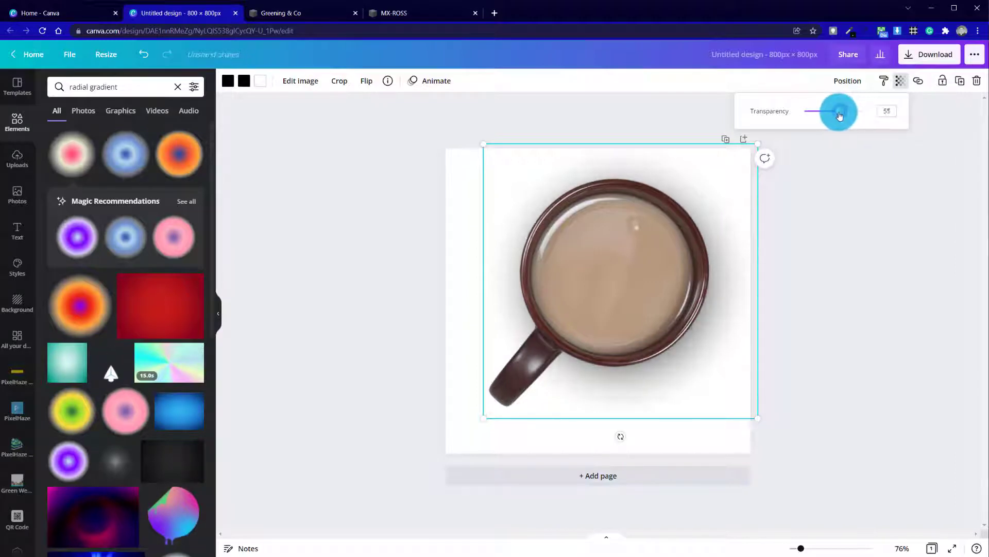
pyautogui.moveTo(837, 111); pyautogui.dragTo(841, 112)
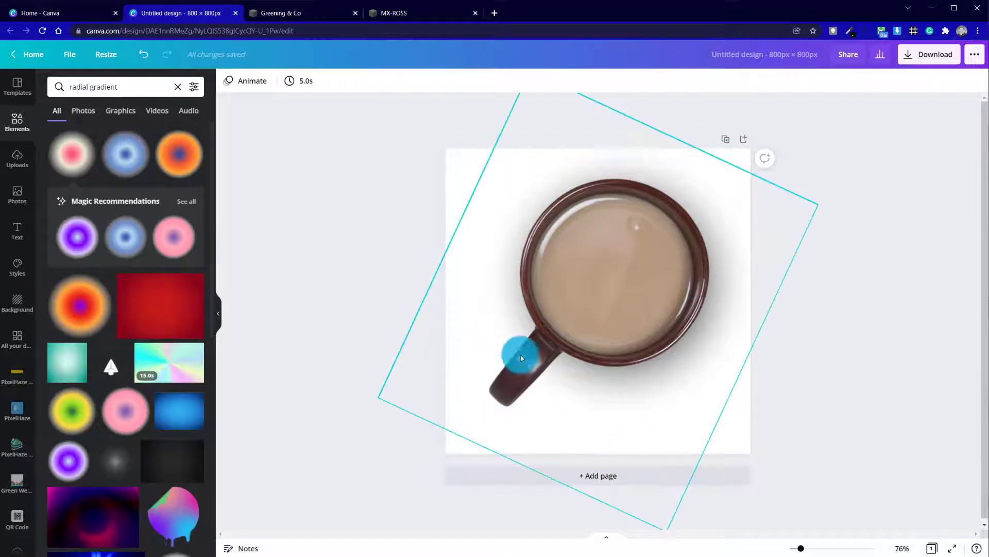
pyautogui.moveTo(520, 353); pyautogui.dragTo(621, 377)
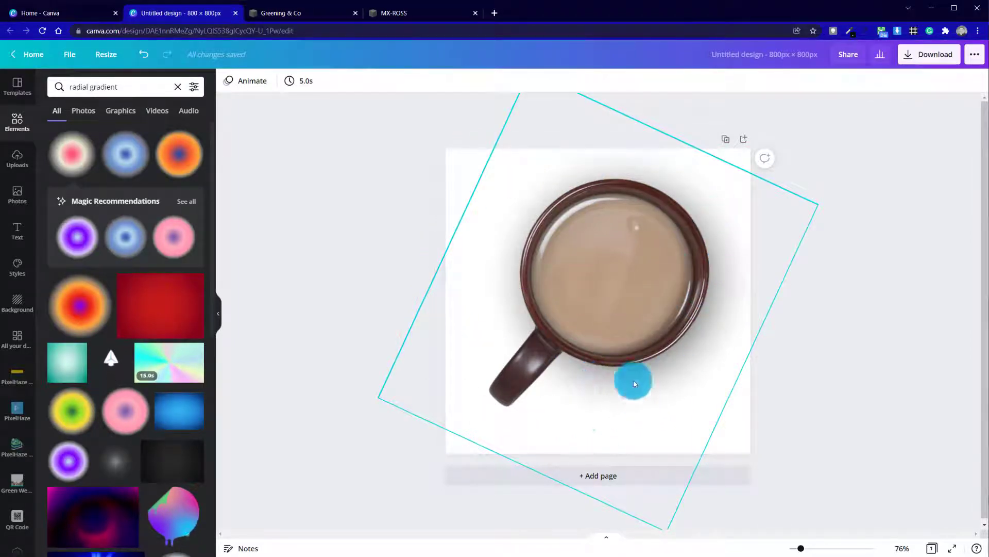
pyautogui.moveTo(634, 384); pyautogui.dragTo(508, 227)
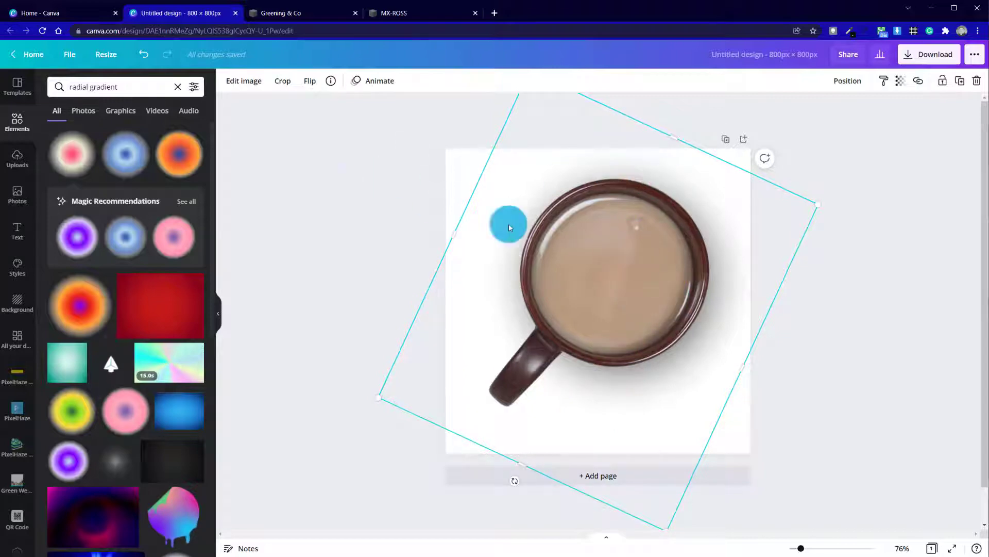
# In Adjust, set the mug to brightness −8, contrast 13 and saturation 46
pyautogui.click(243, 80)
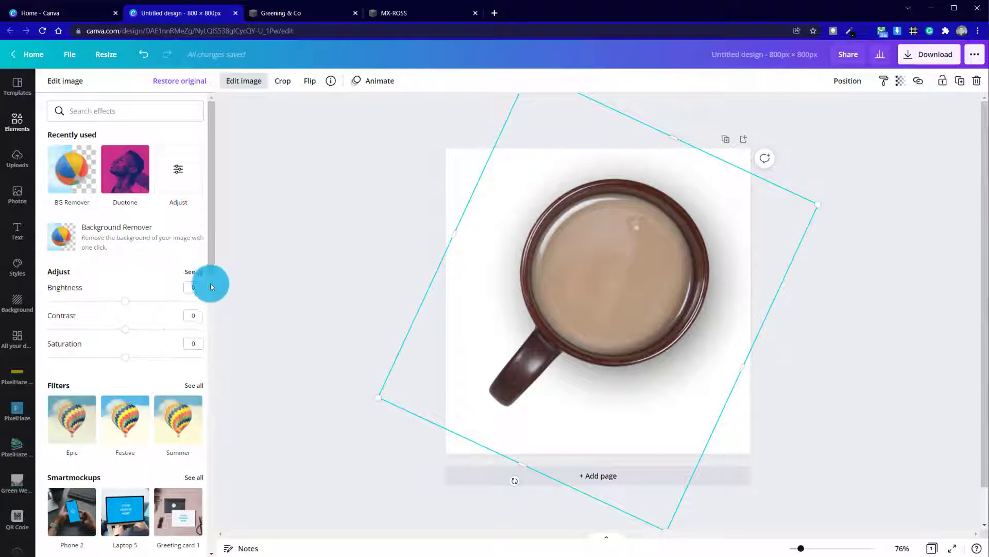
pyautogui.click(193, 272)
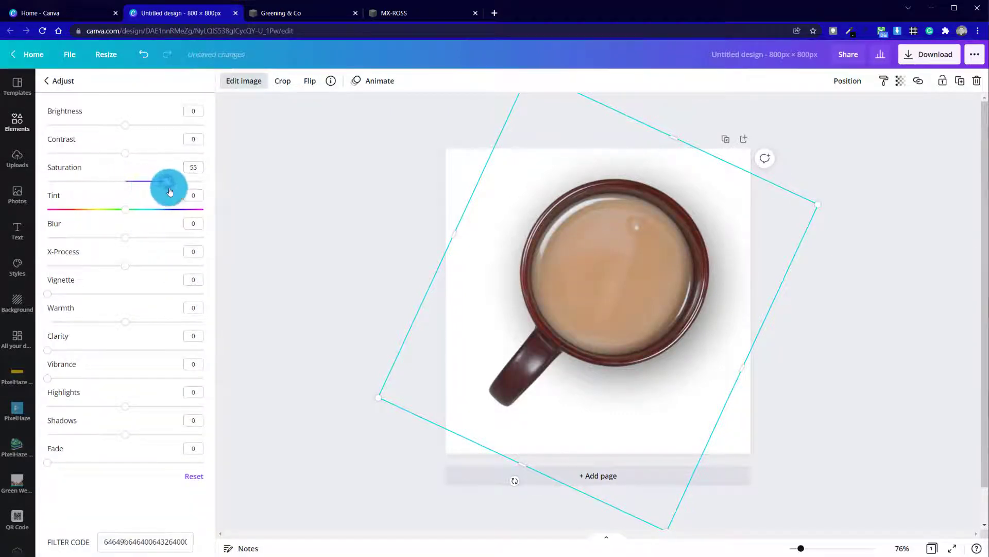
pyautogui.moveTo(169, 182); pyautogui.dragTo(161, 181)
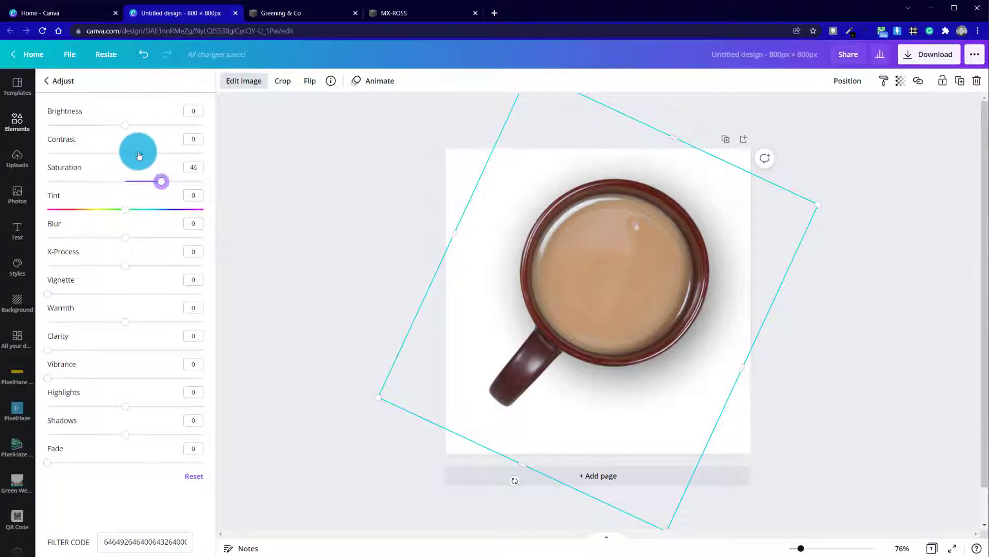
pyautogui.moveTo(125, 152); pyautogui.dragTo(143, 153)
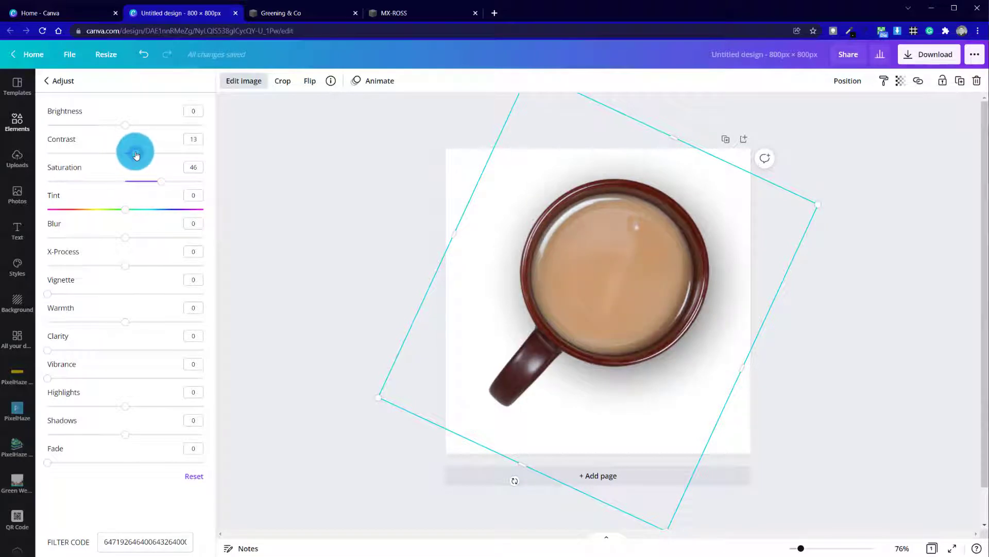
pyautogui.moveTo(126, 125); pyautogui.dragTo(133, 125)
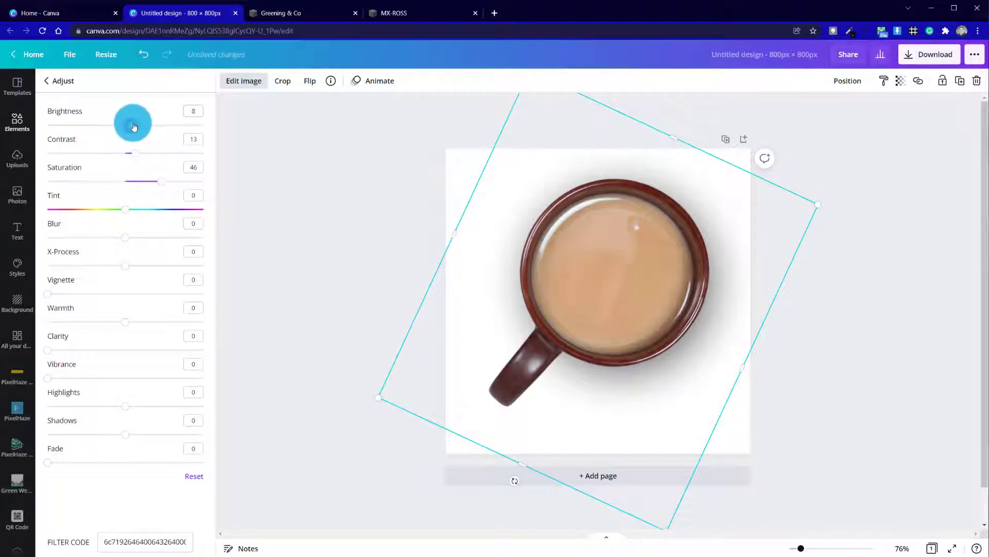
pyautogui.moveTo(132, 123); pyautogui.dragTo(121, 122)
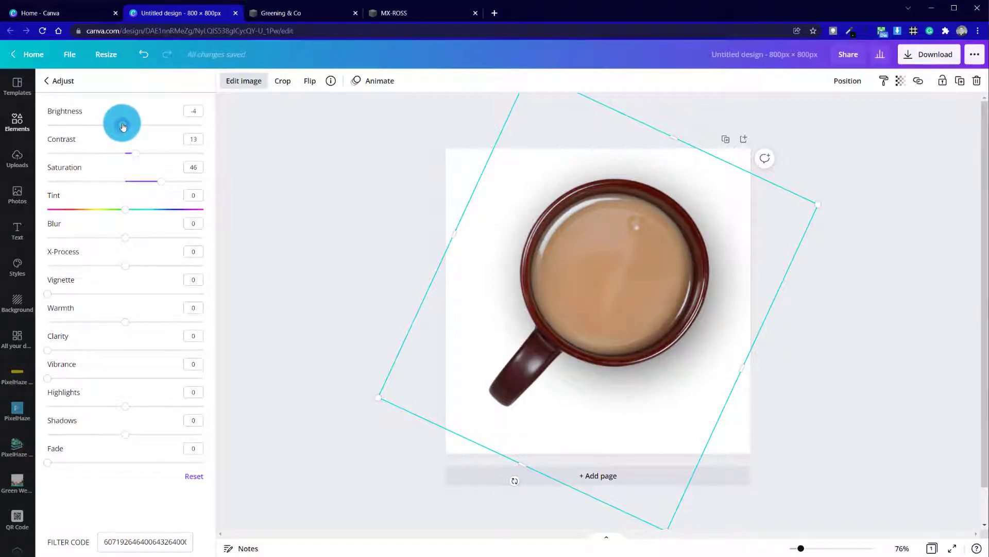
pyautogui.moveTo(123, 125); pyautogui.dragTo(118, 124)
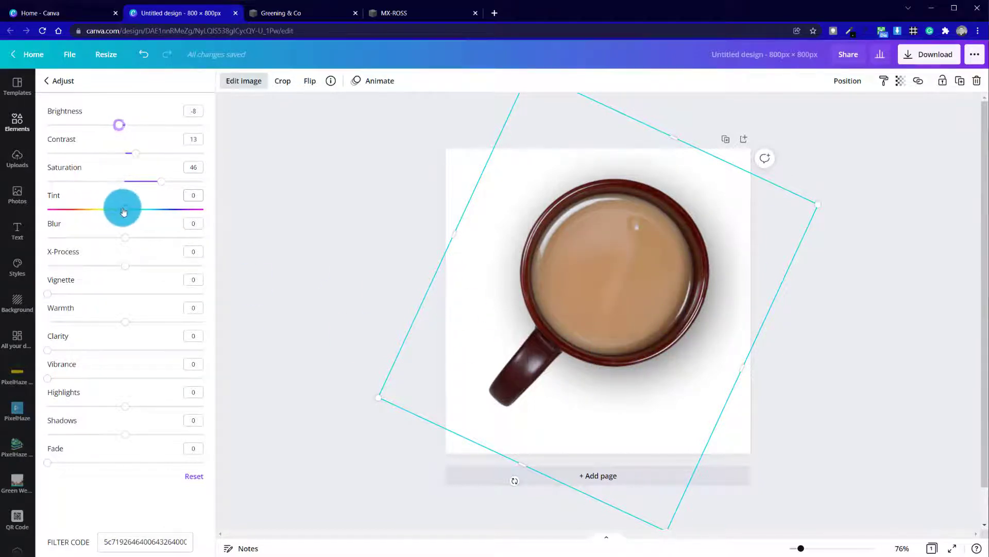
# Push the Tint slider to the far right, giving the mug a strong reddish cast
pyautogui.moveTo(123, 209); pyautogui.dragTo(174, 209)
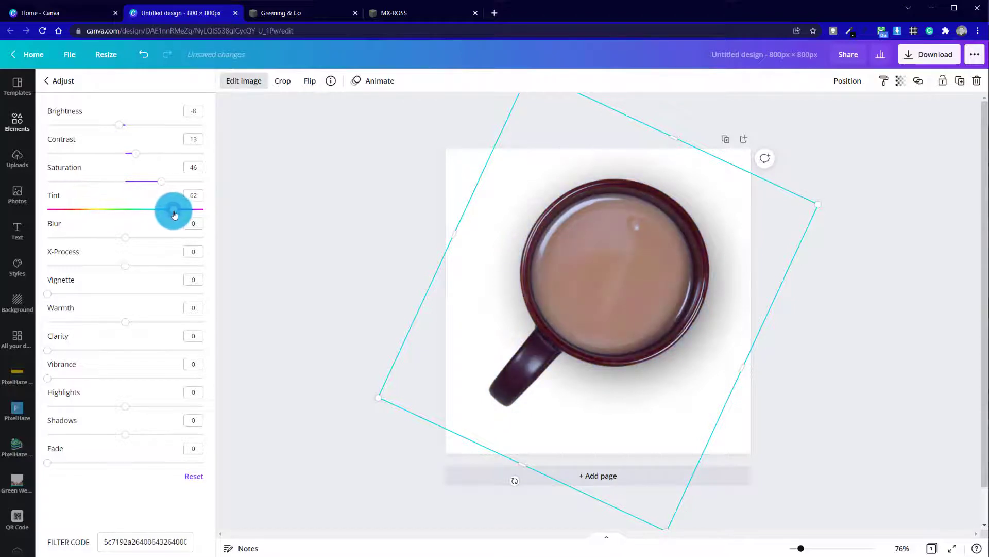
pyautogui.moveTo(174, 209); pyautogui.dragTo(202, 210)
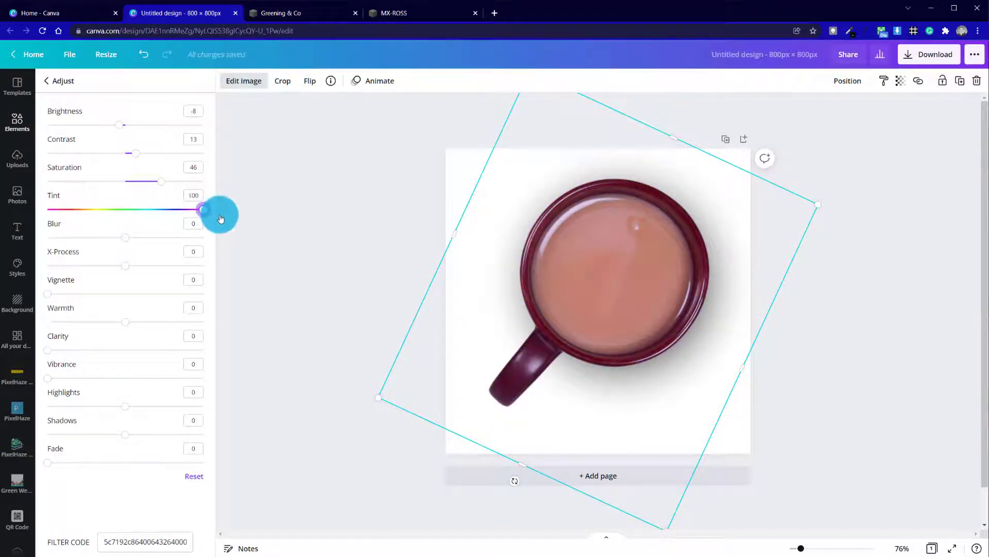
pyautogui.moveTo(202, 210); pyautogui.dragTo(196, 209)
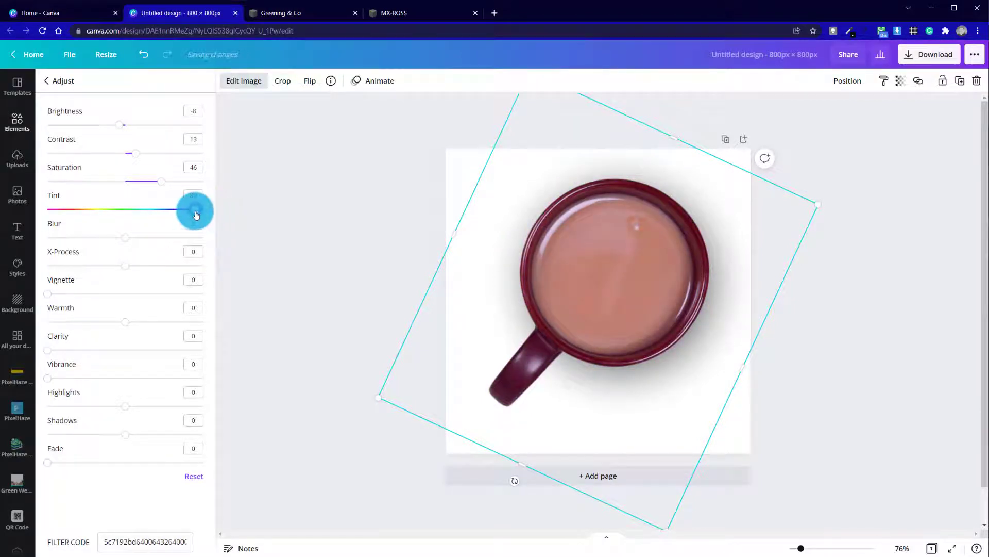
pyautogui.moveTo(194, 212); pyautogui.dragTo(130, 212)
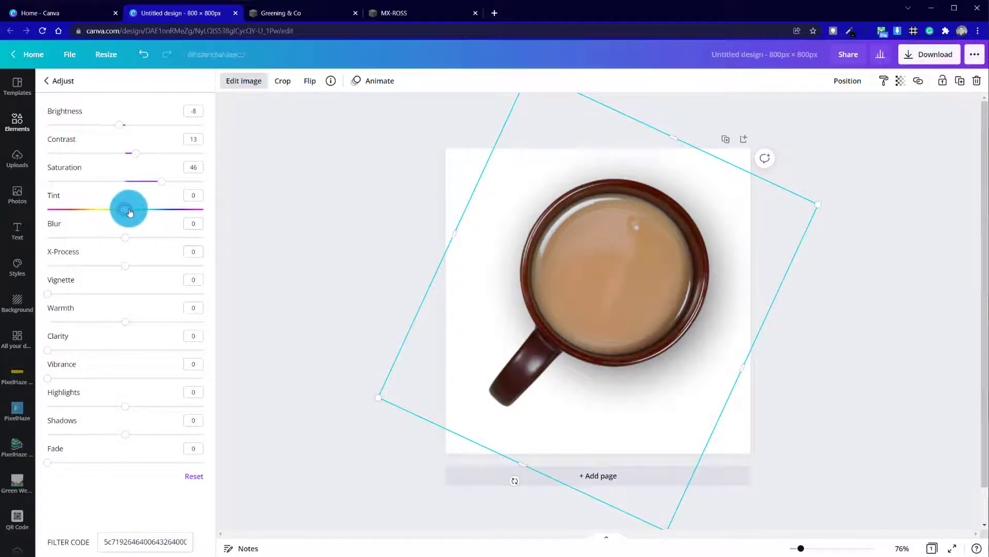
pyautogui.moveTo(130, 211); pyautogui.dragTo(125, 210)
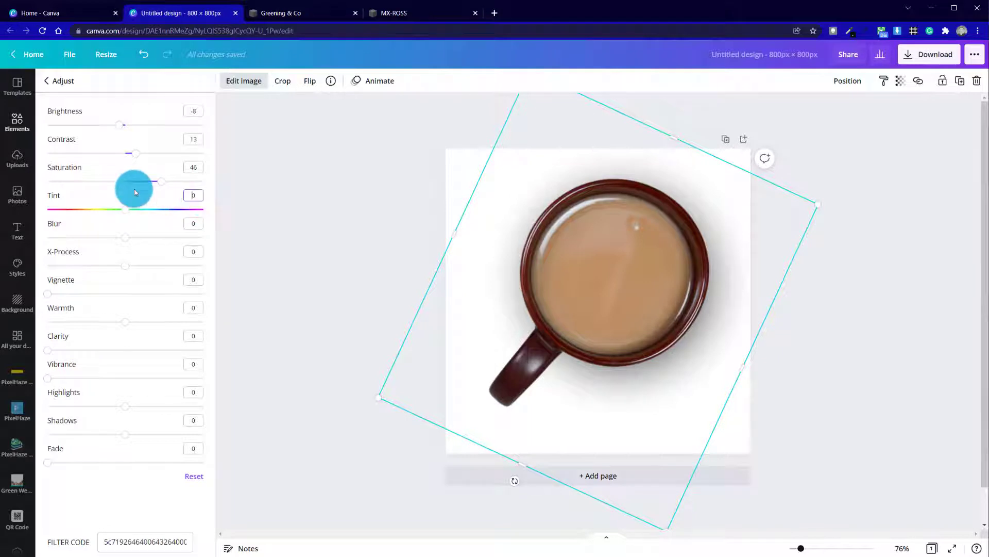
pyautogui.write('03')
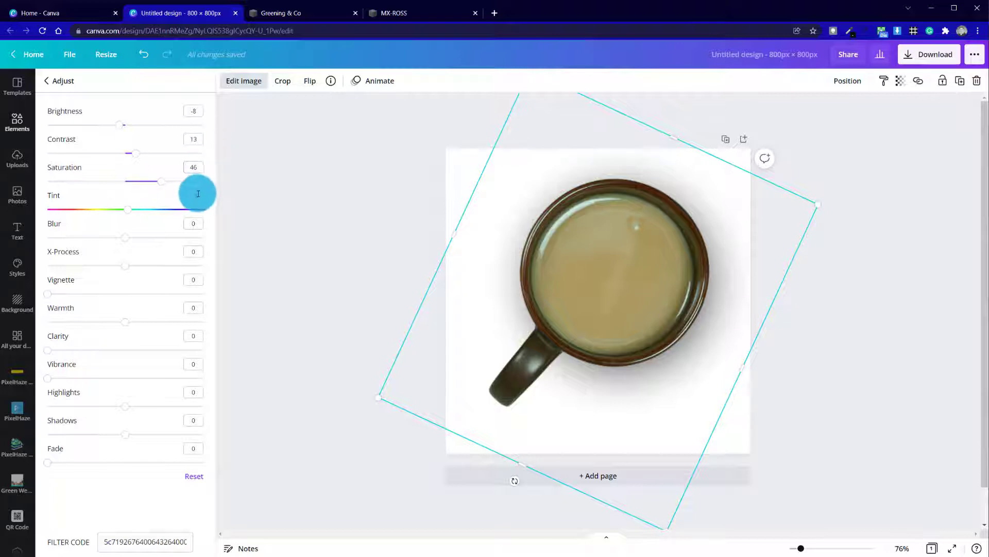
pyautogui.moveTo(131, 209); pyautogui.dragTo(125, 209)
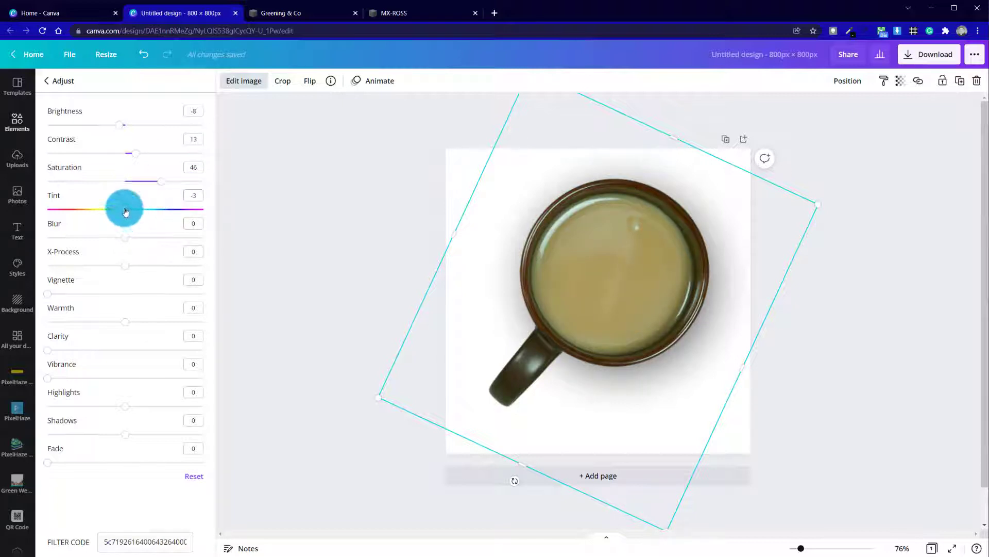
pyautogui.moveTo(124, 209); pyautogui.dragTo(203, 209)
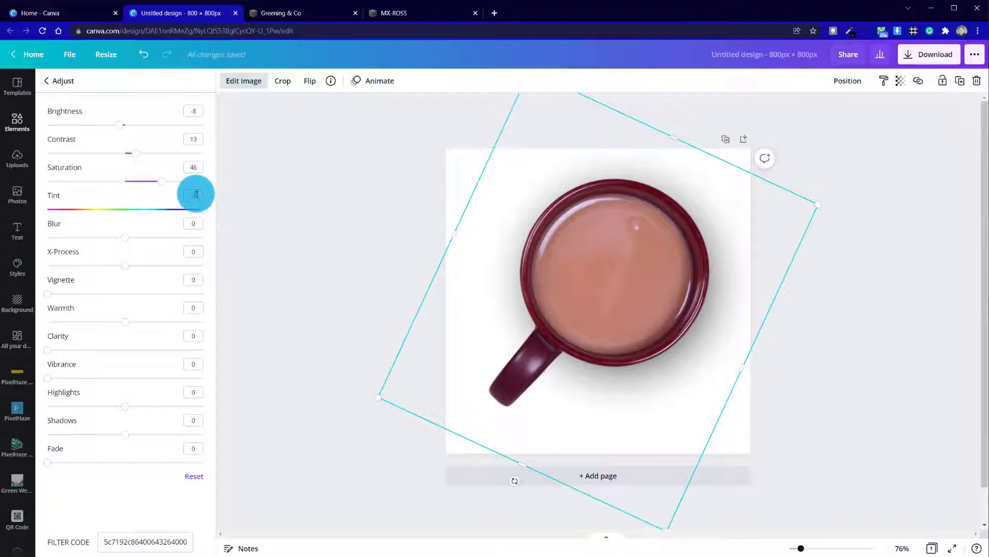
# Apply the Dare filter from the full filter list to the mug photo
pyautogui.click(17, 122)
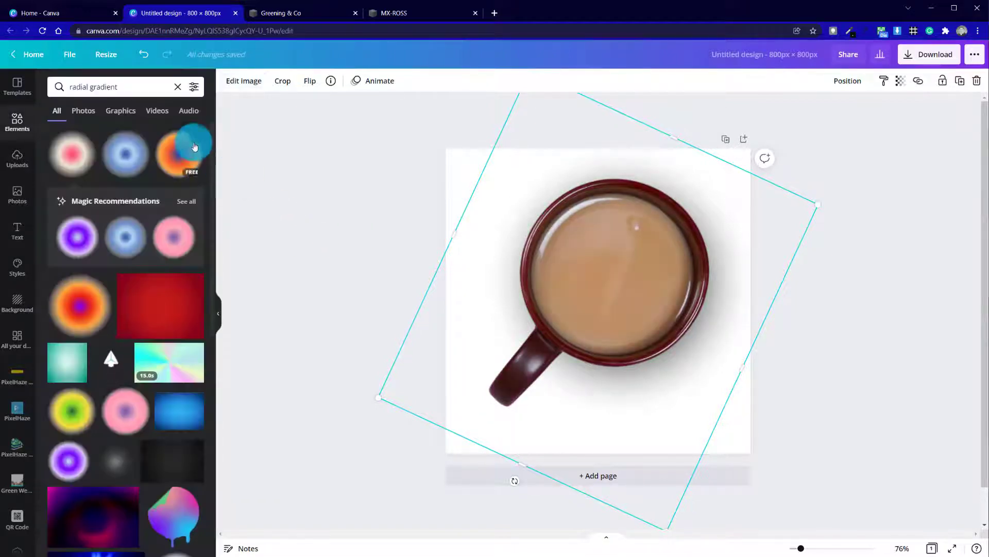
pyautogui.click(244, 81)
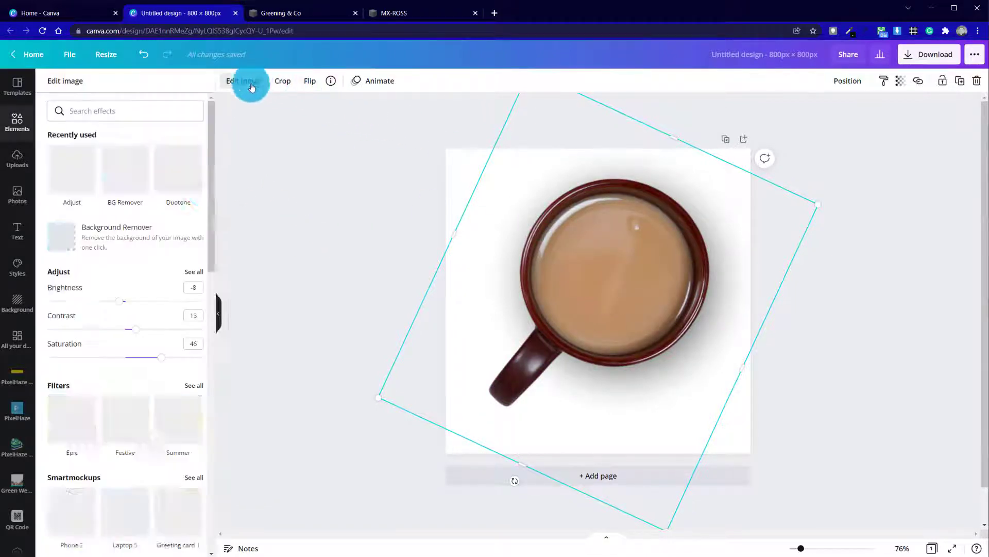
pyautogui.click(243, 81)
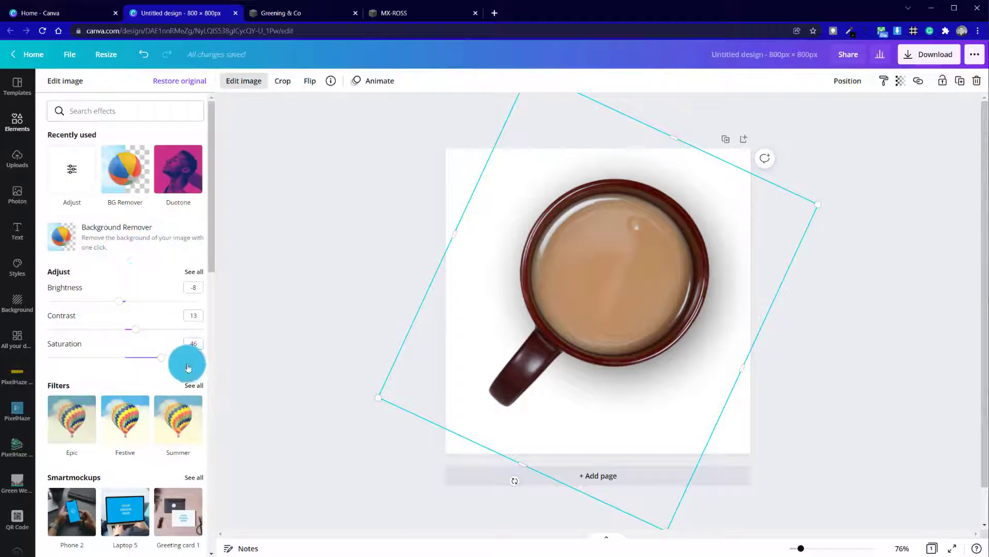
pyautogui.click(194, 384)
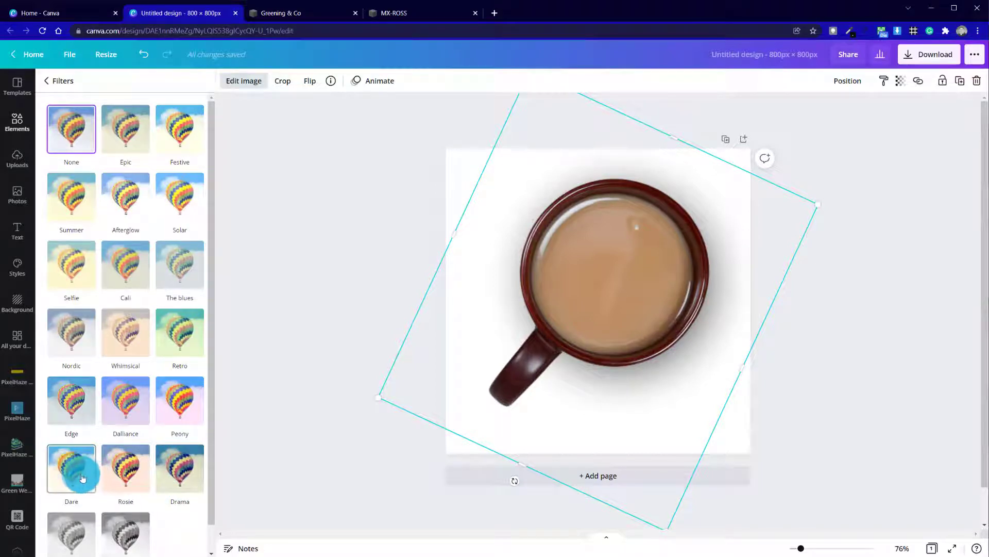
pyautogui.click(71, 467)
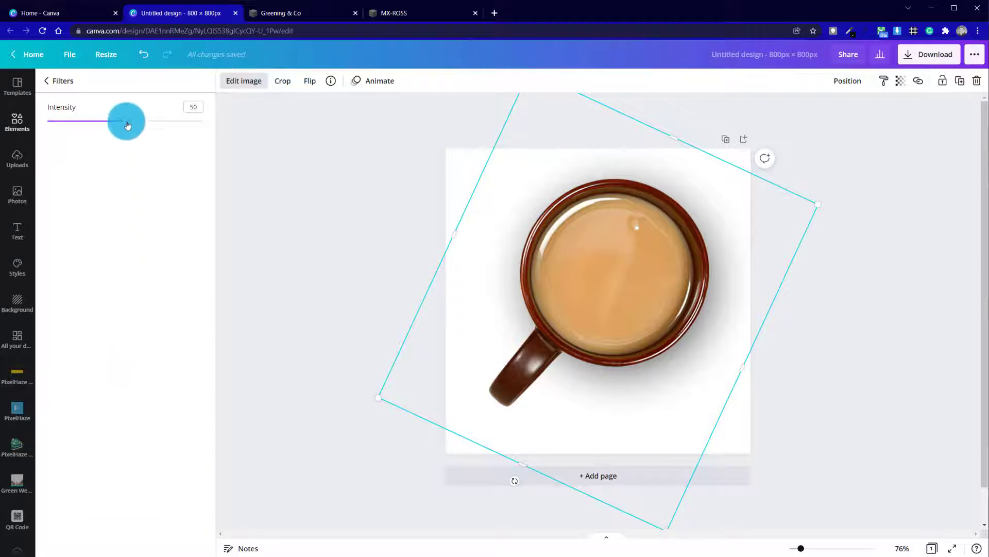
# Set the Dare filter's intensity to about 25
pyautogui.moveTo(126, 121); pyautogui.dragTo(48, 121)
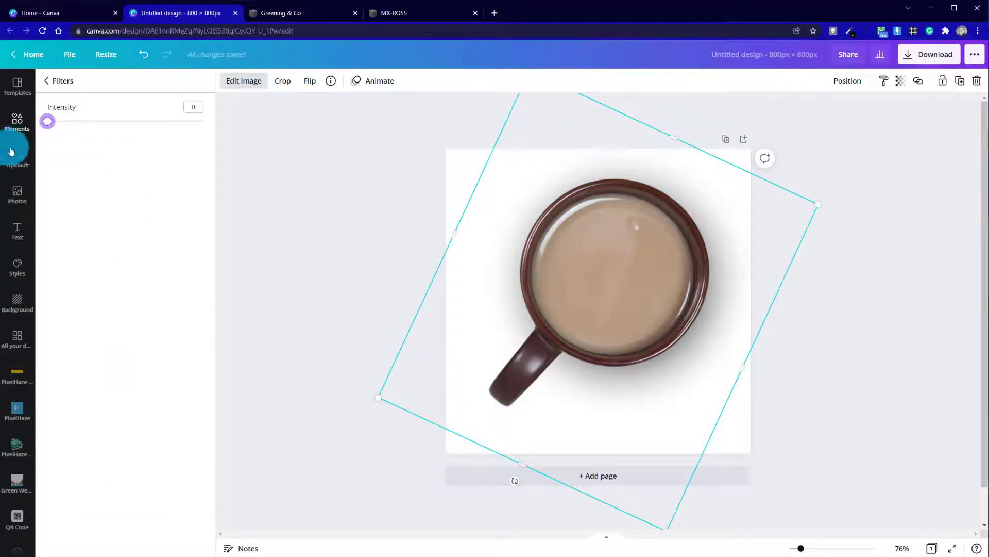
pyautogui.moveTo(48, 121); pyautogui.dragTo(68, 122)
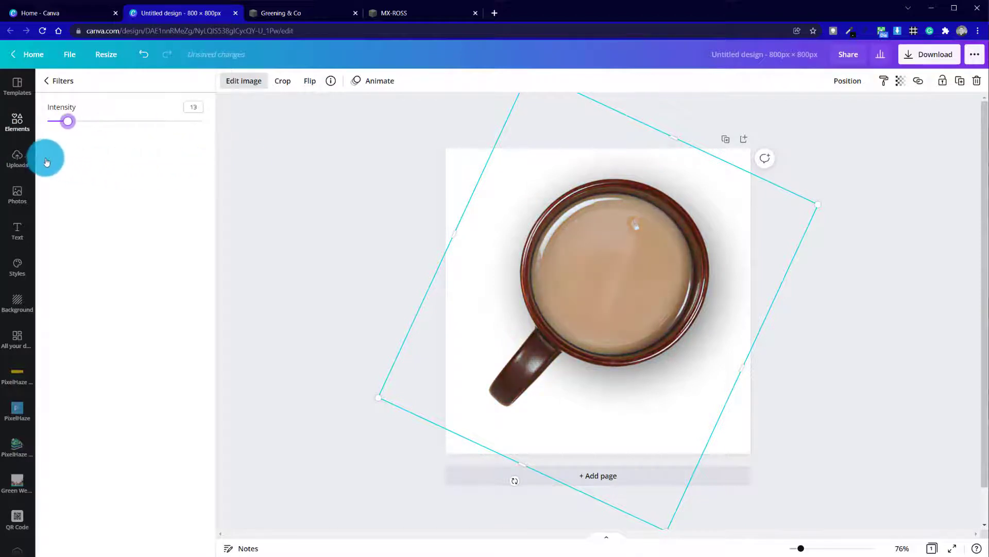
pyautogui.moveTo(68, 121); pyautogui.dragTo(87, 120)
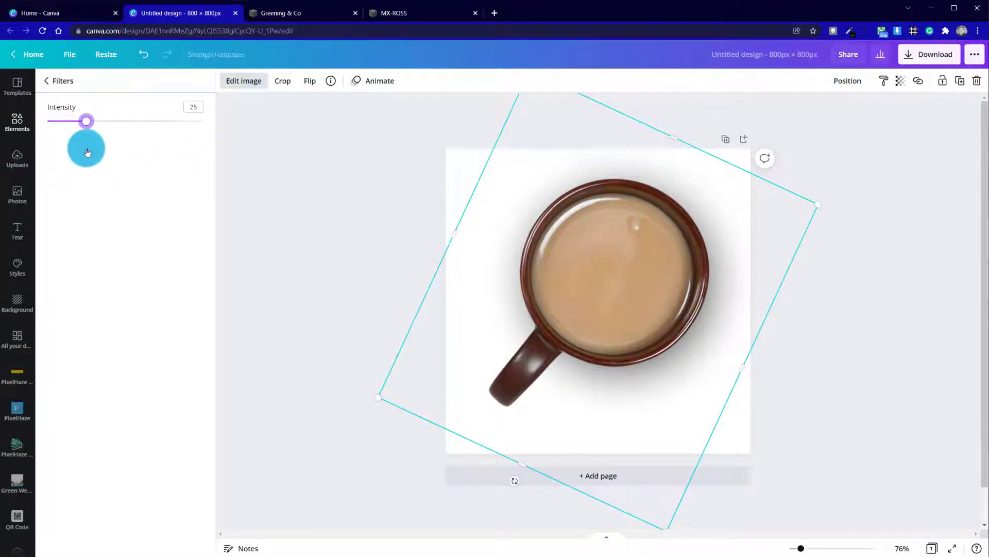
pyautogui.moveTo(86, 121); pyautogui.dragTo(95, 121)
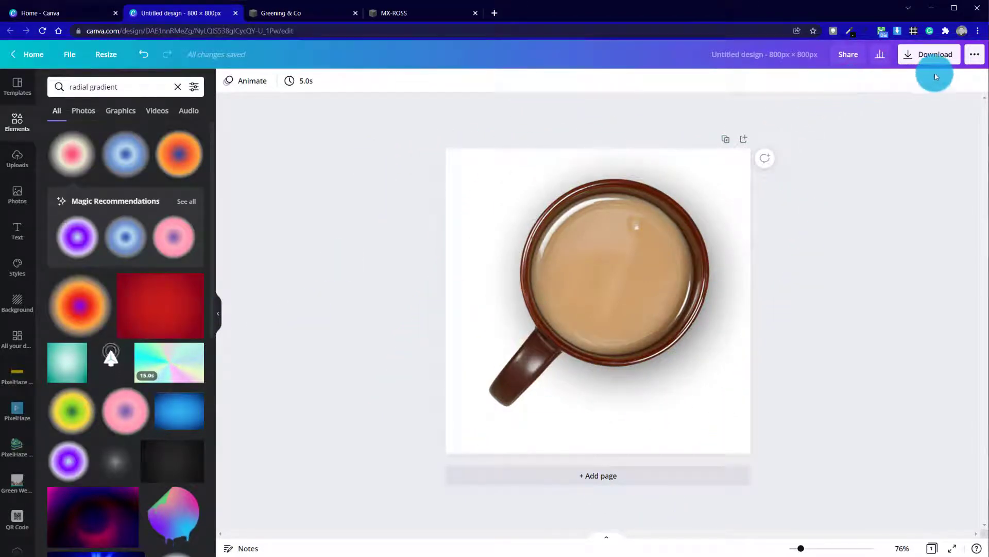
# Download the design as a transparent-background PNG and switch to the Greening & Co site tab
pyautogui.click(935, 55)
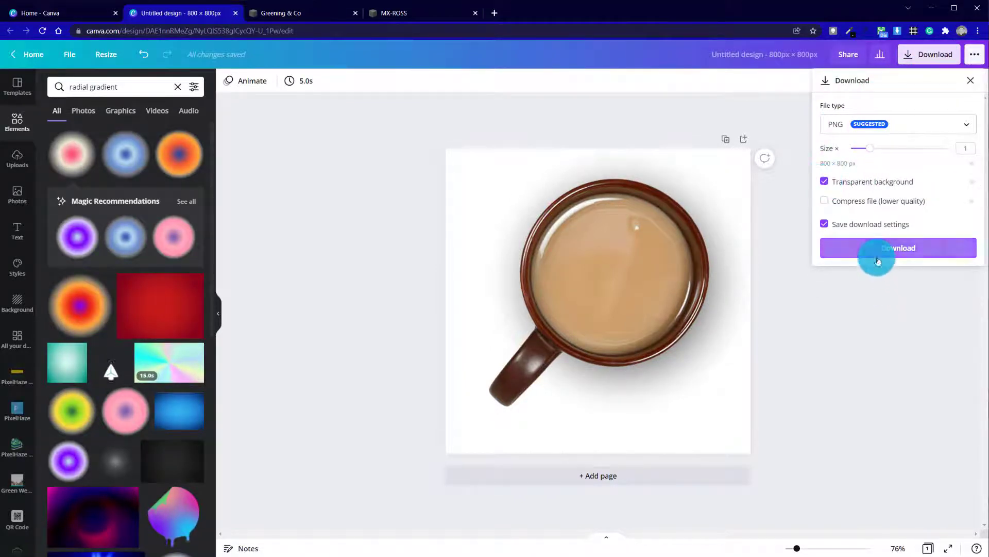
pyautogui.click(898, 248)
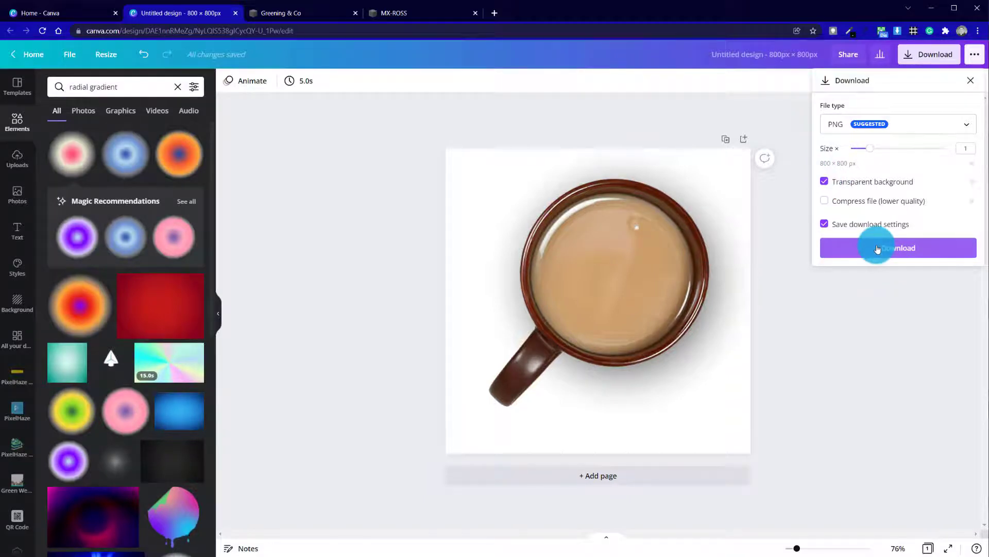
pyautogui.click(896, 247)
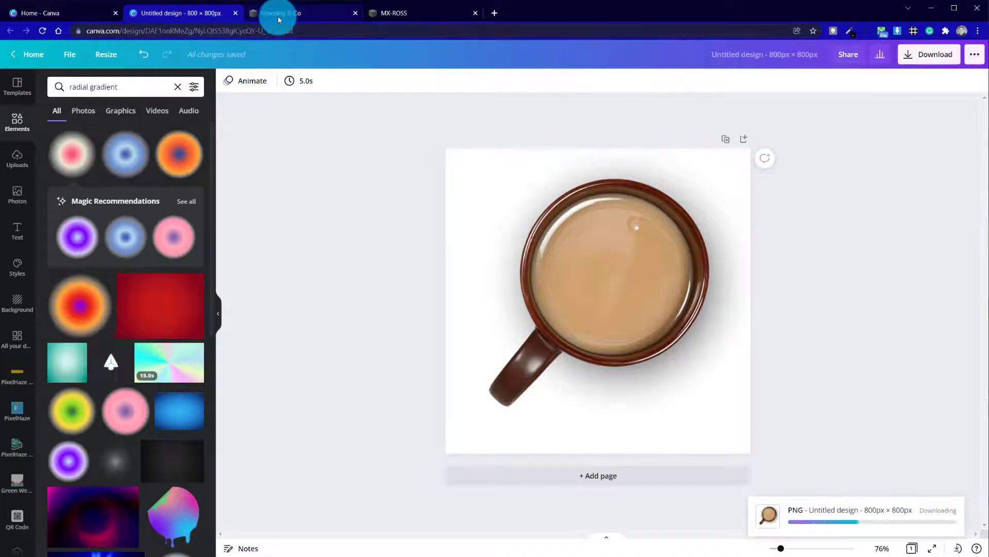
pyautogui.click(303, 13)
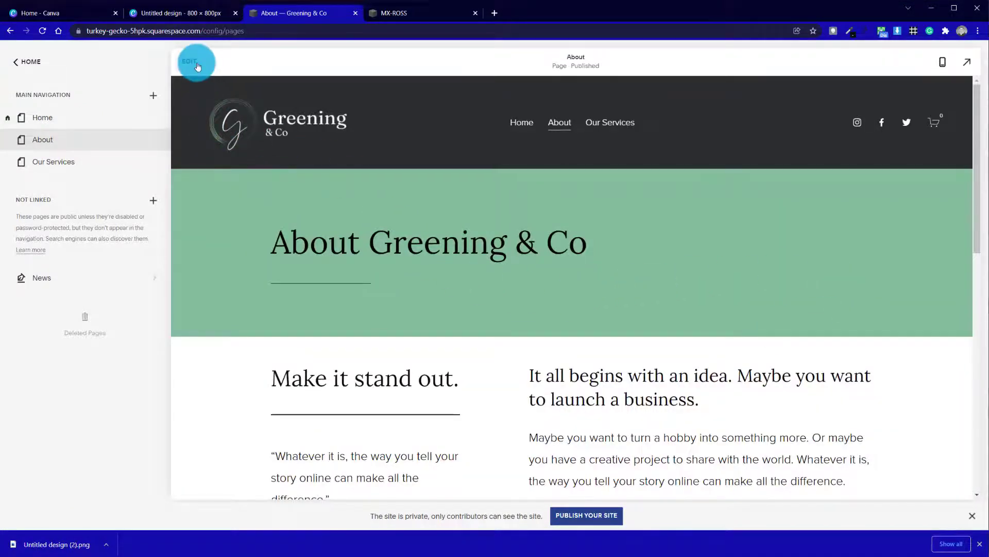
# Insert the landscape 'Make it stand out.' headline layout as a new section under the hero
pyautogui.click(190, 60)
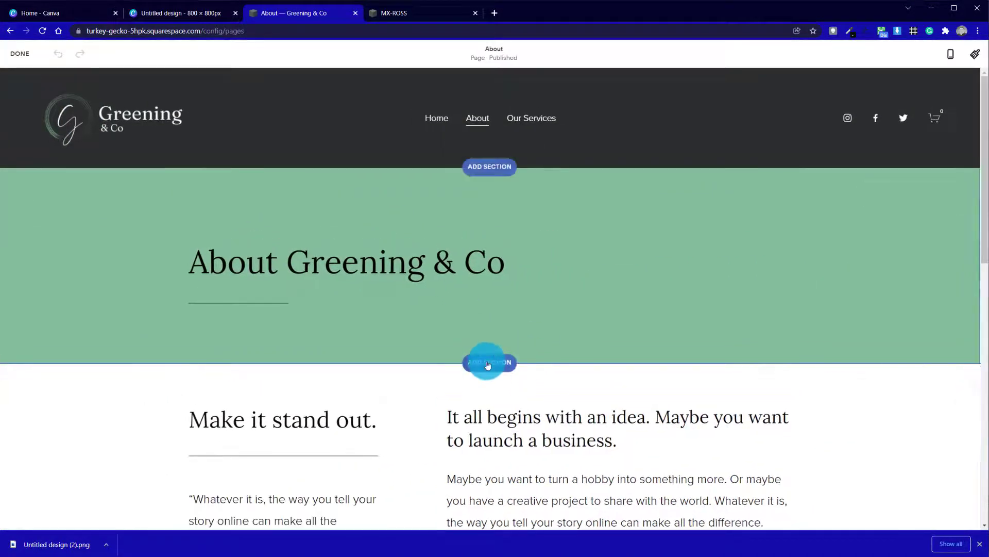
pyautogui.click(488, 362)
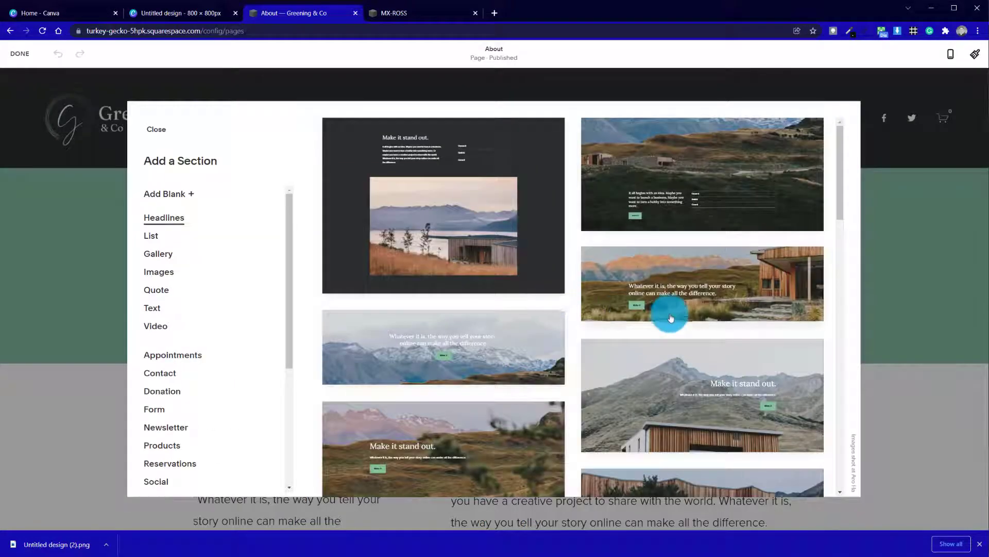
pyautogui.moveTo(406, 400)
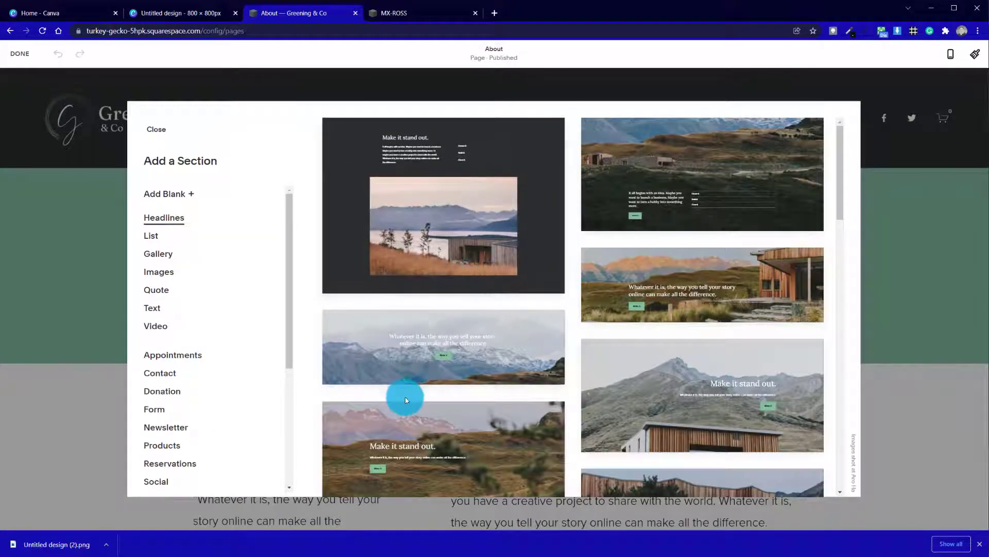
pyautogui.scroll(-3)
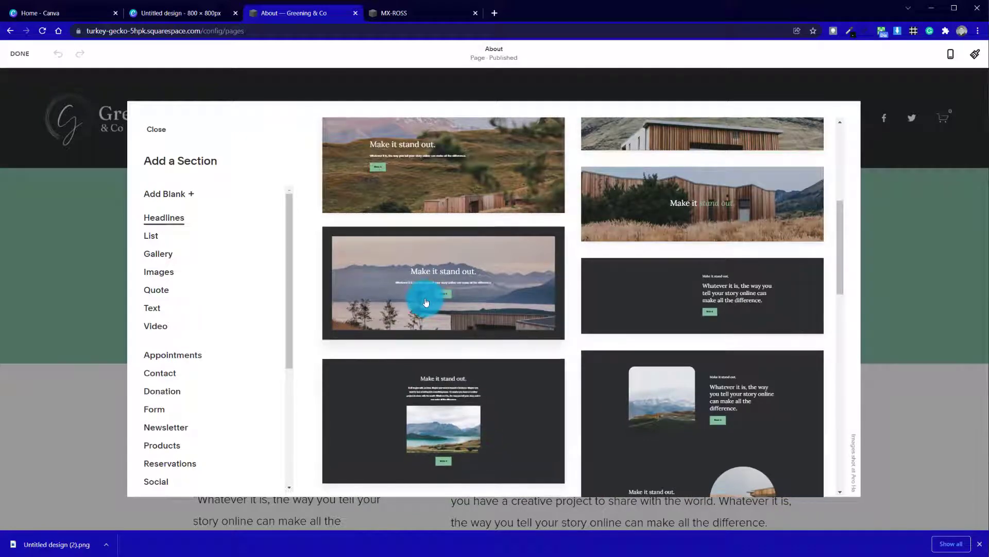
pyautogui.scroll(-3)
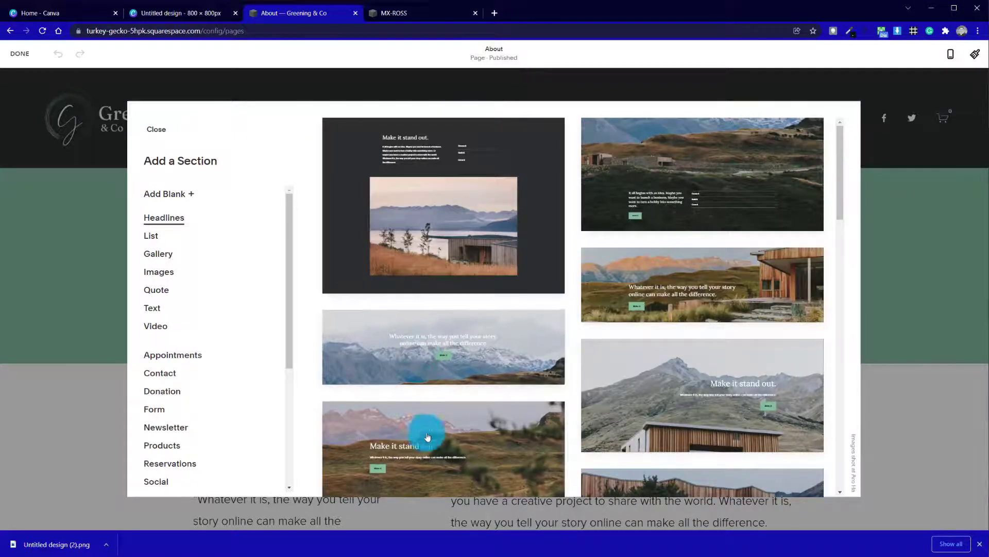
pyautogui.click(428, 437)
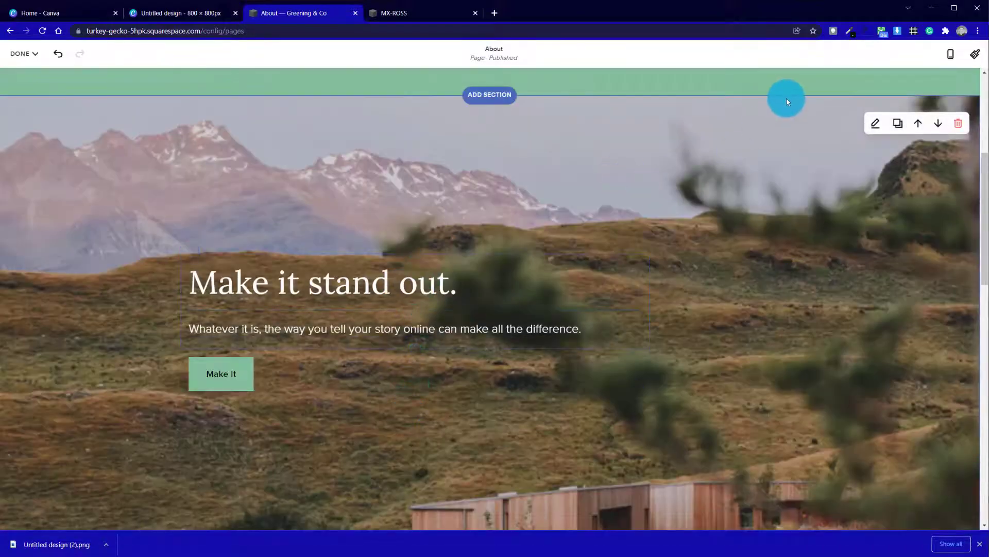
# Set the new section's height to M
pyautogui.click(876, 122)
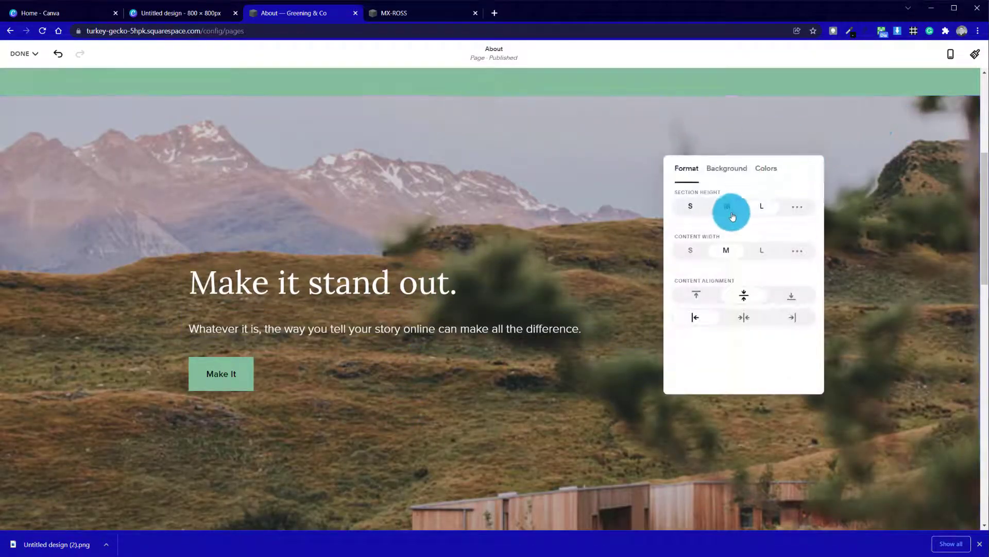
pyautogui.click(731, 206)
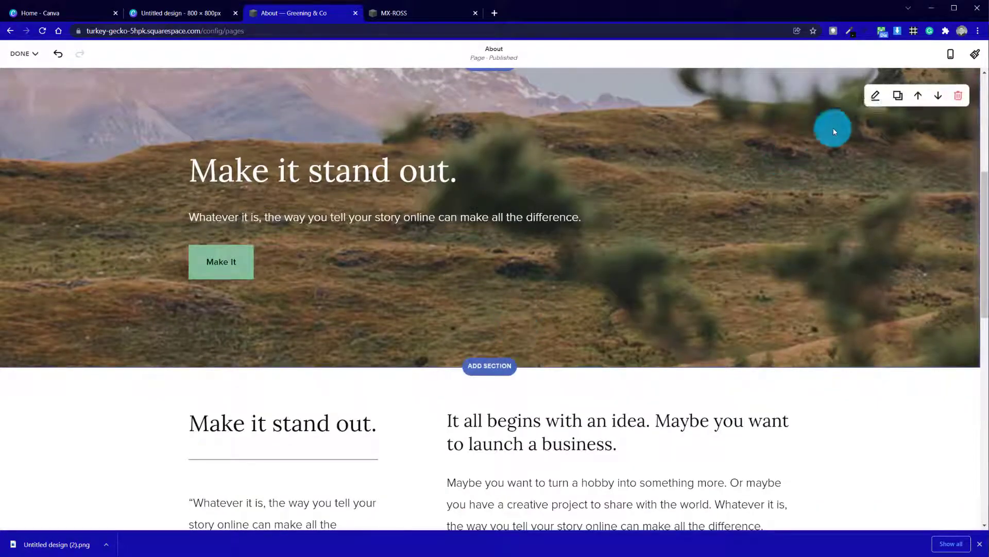
pyautogui.click(875, 94)
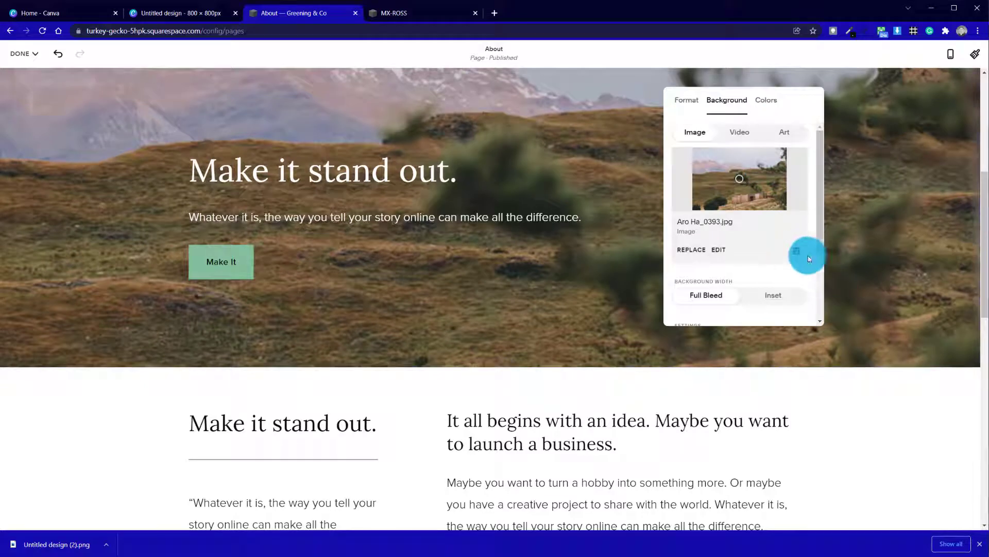
# Delete the landscape background image and start selecting a replacement from the library
pyautogui.click(797, 252)
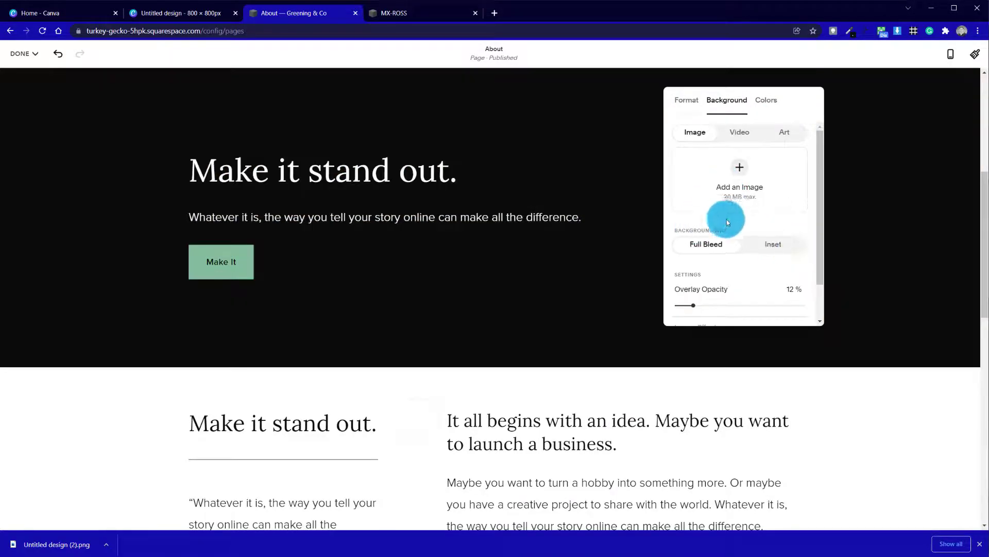
pyautogui.click(739, 167)
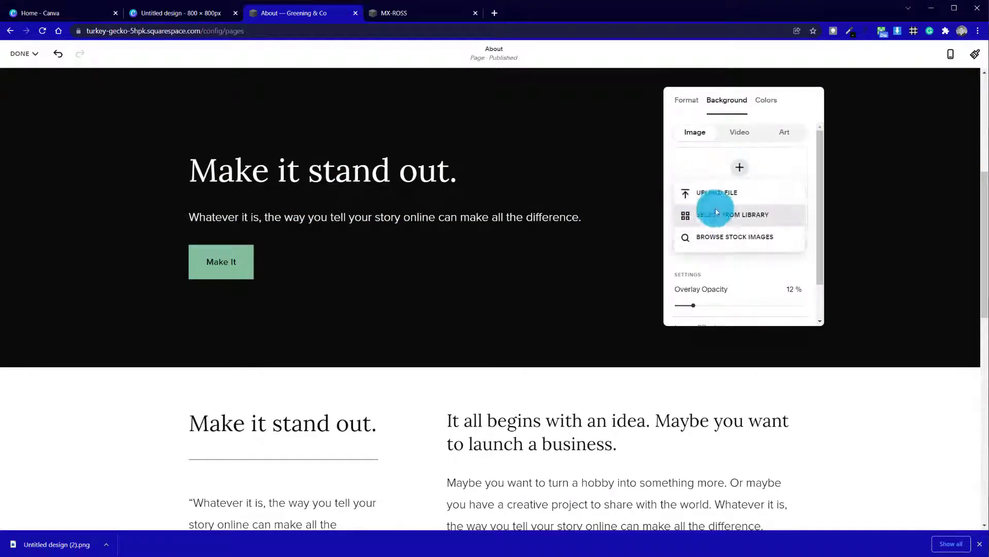
pyautogui.click(731, 215)
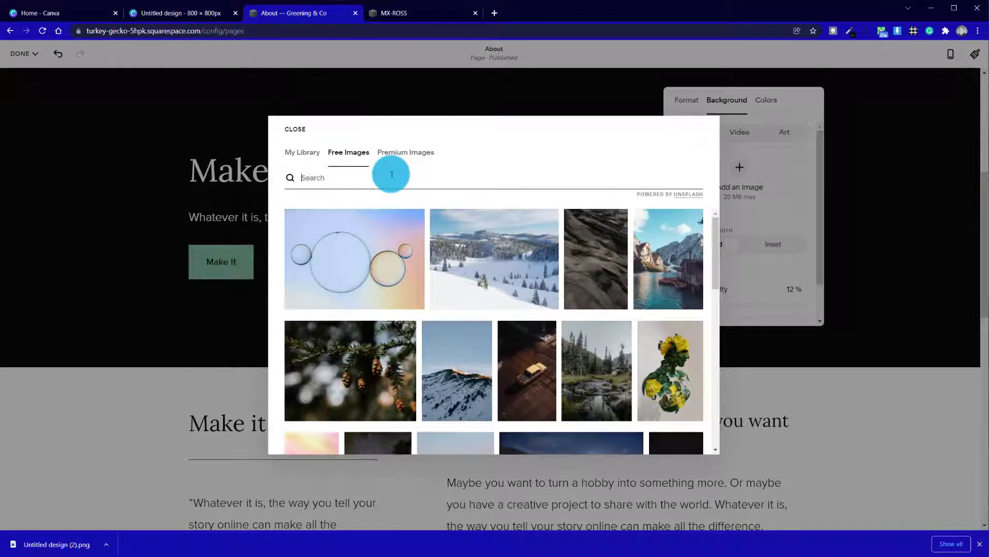
# Search 'wood' in the stock picker and choose the dark wood-grain photo as the background
pyautogui.write('wood surface')
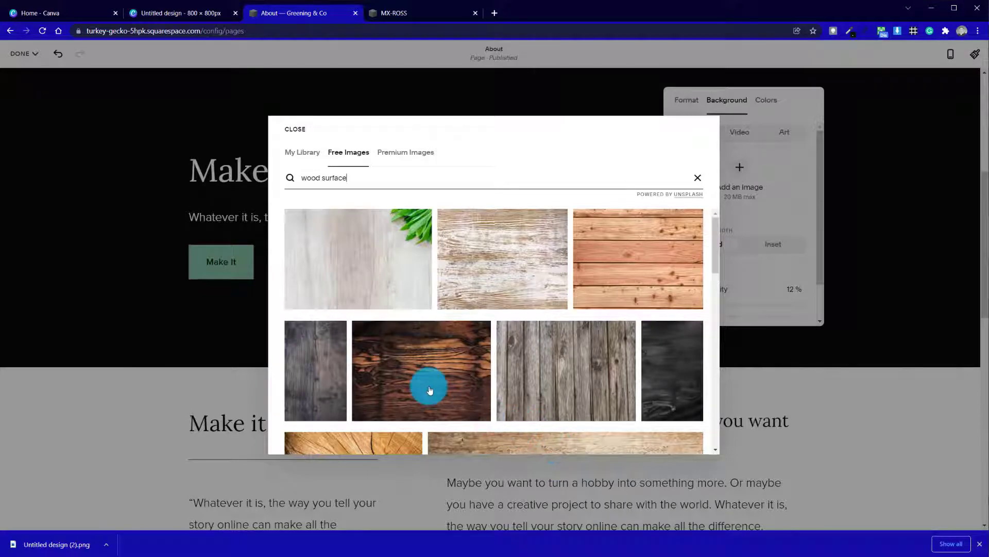
pyautogui.click(420, 370)
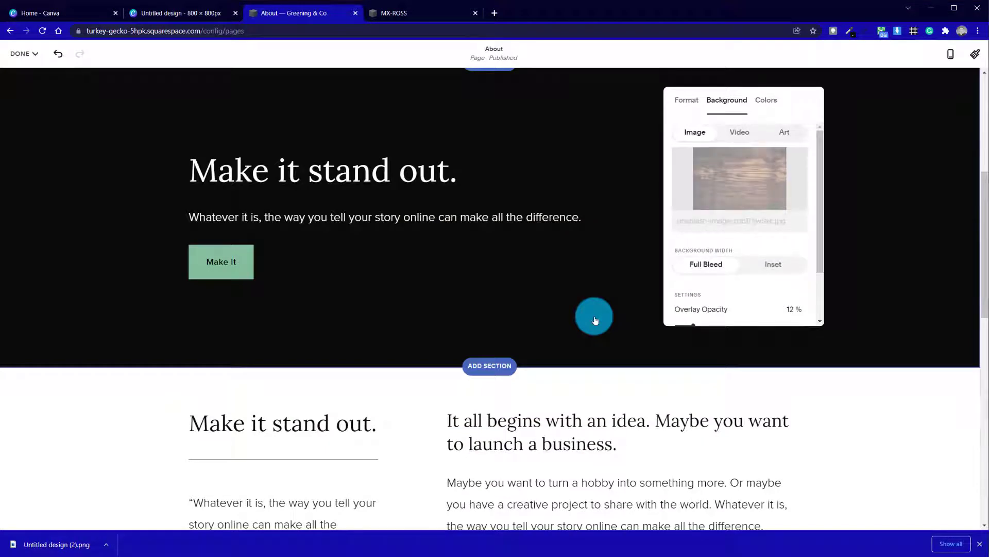
pyautogui.moveTo(541, 387)
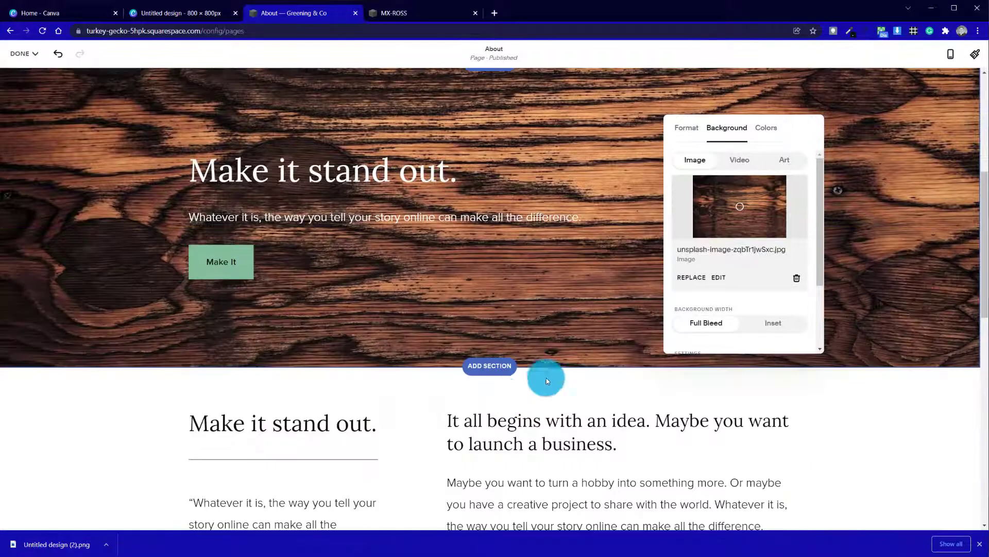
# Adjust the wood background to Contrast -82, Brightness -27, Saturation -79 and save
pyautogui.click(717, 277)
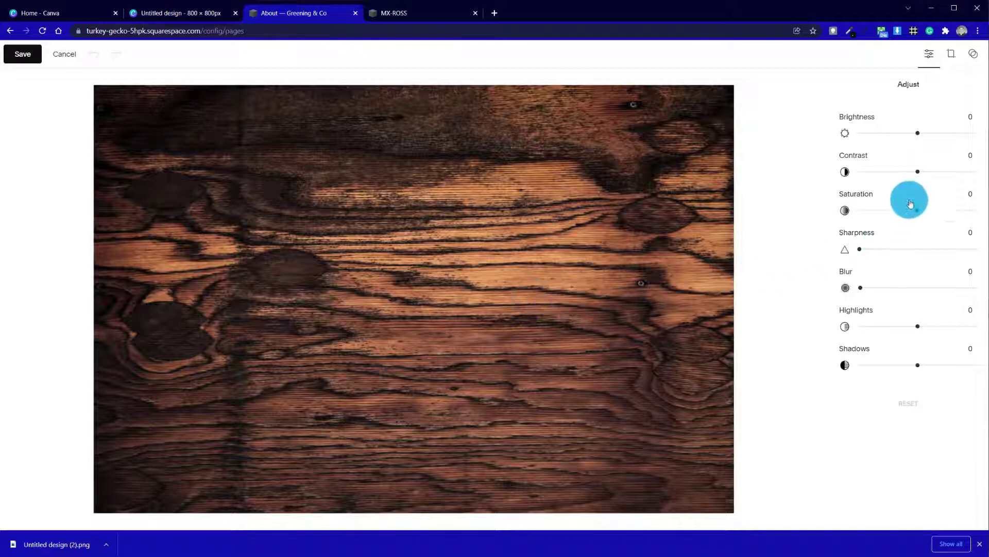
pyautogui.moveTo(918, 209); pyautogui.dragTo(882, 209)
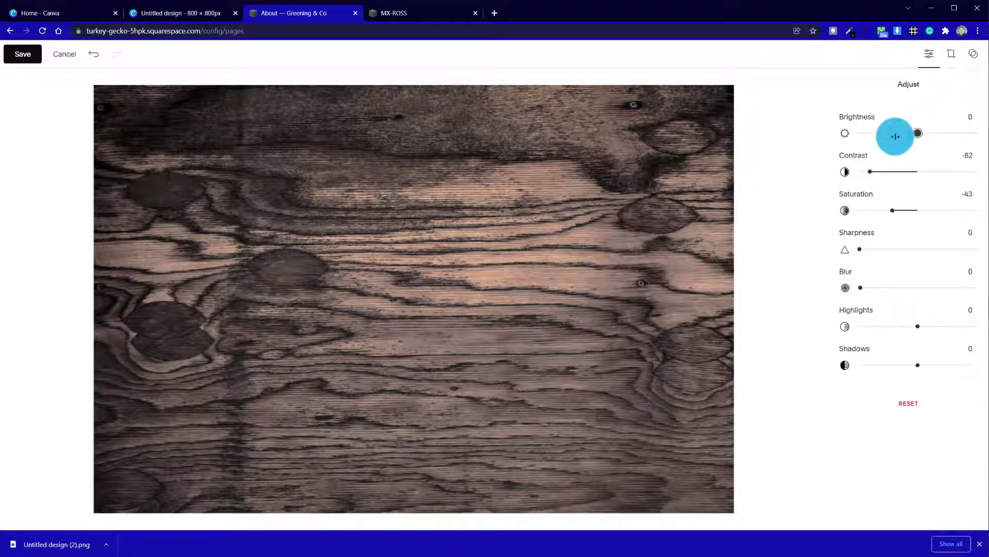
pyautogui.moveTo(918, 133); pyautogui.dragTo(902, 133)
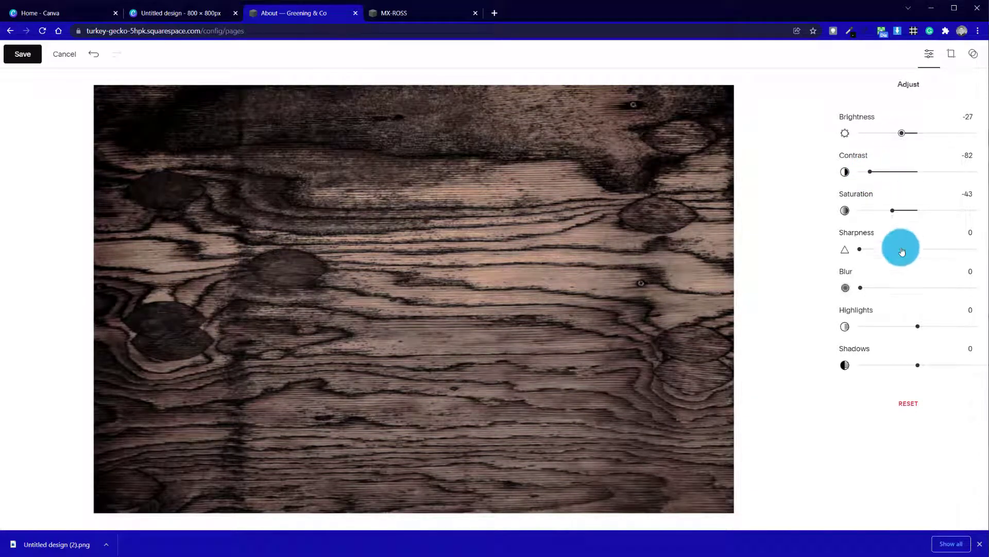
pyautogui.moveTo(893, 210); pyautogui.dragTo(871, 210)
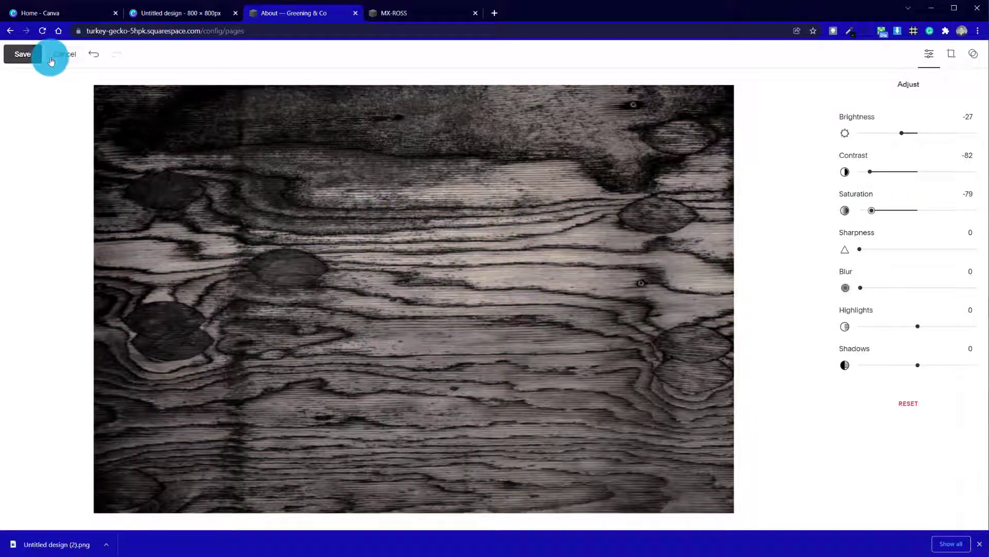
pyautogui.click(23, 54)
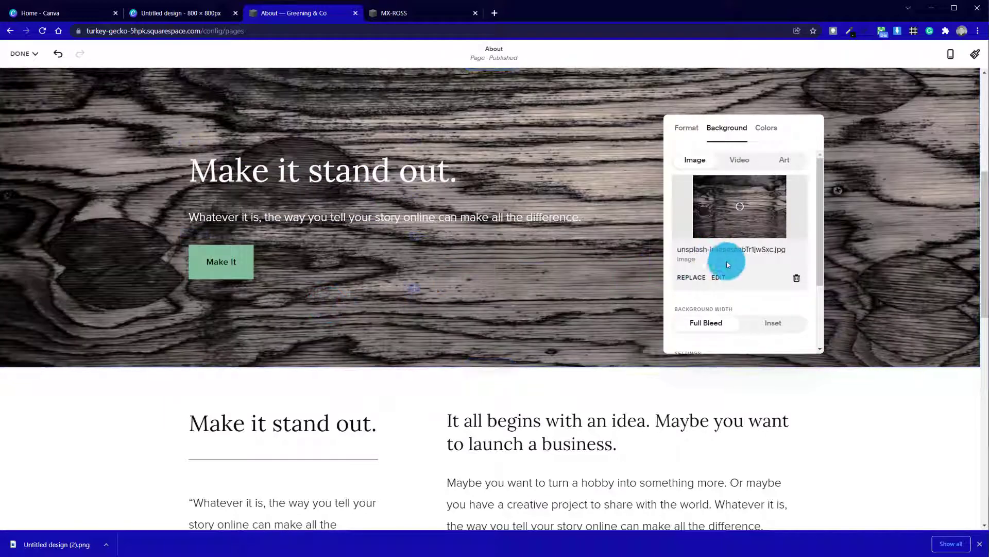
# Delete the wood image and set a dark 'slate' stock photo as the section background
pyautogui.click(797, 278)
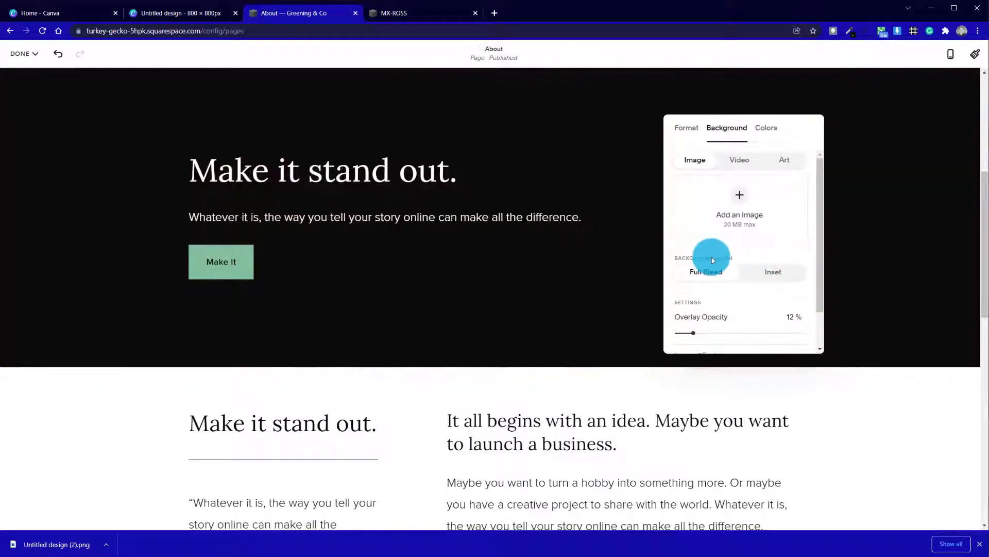
pyautogui.click(739, 194)
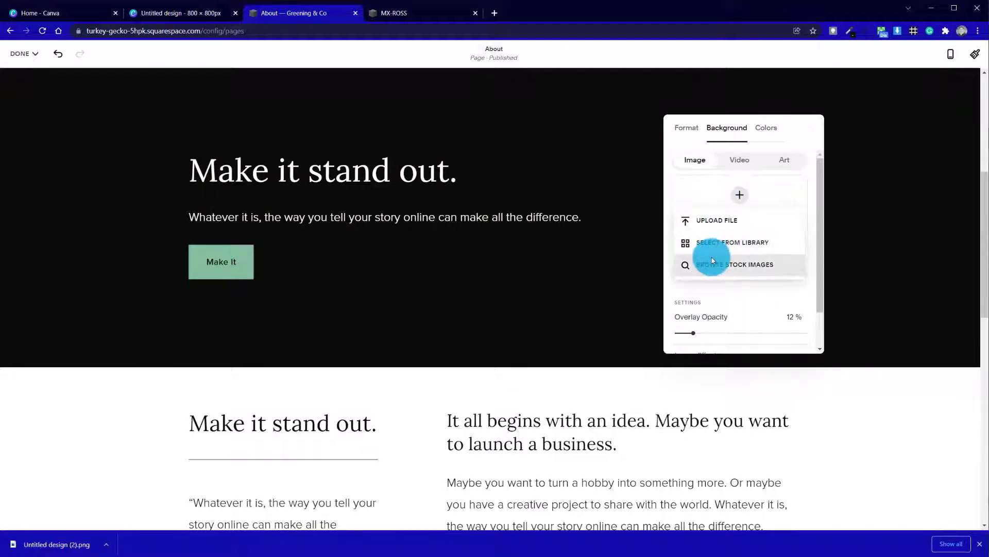
pyautogui.click(735, 264)
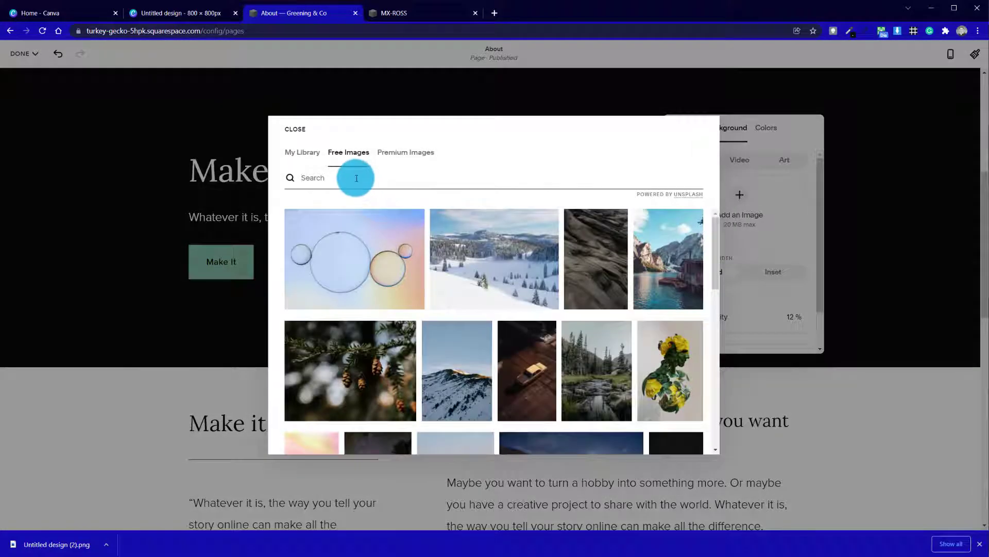
pyautogui.write('slate')
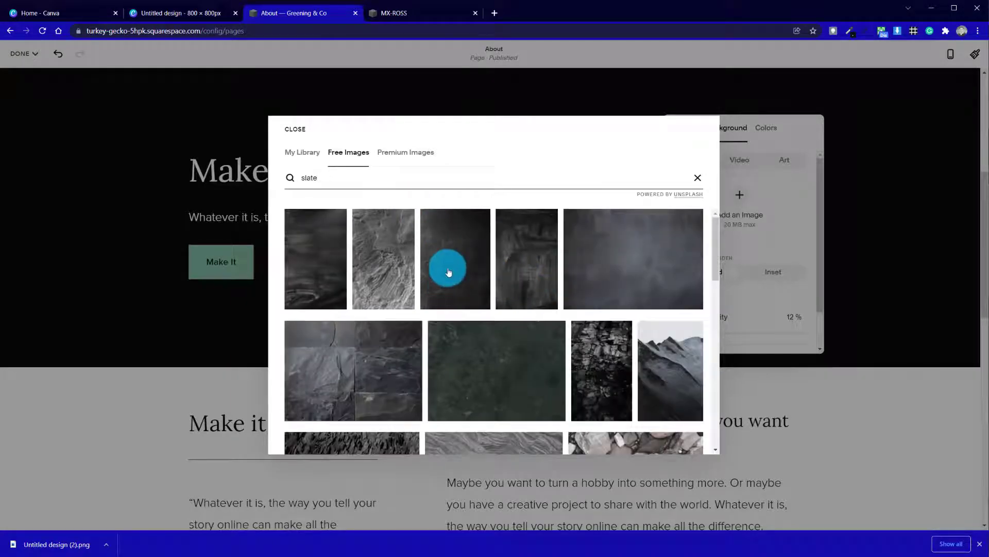
pyautogui.click(527, 257)
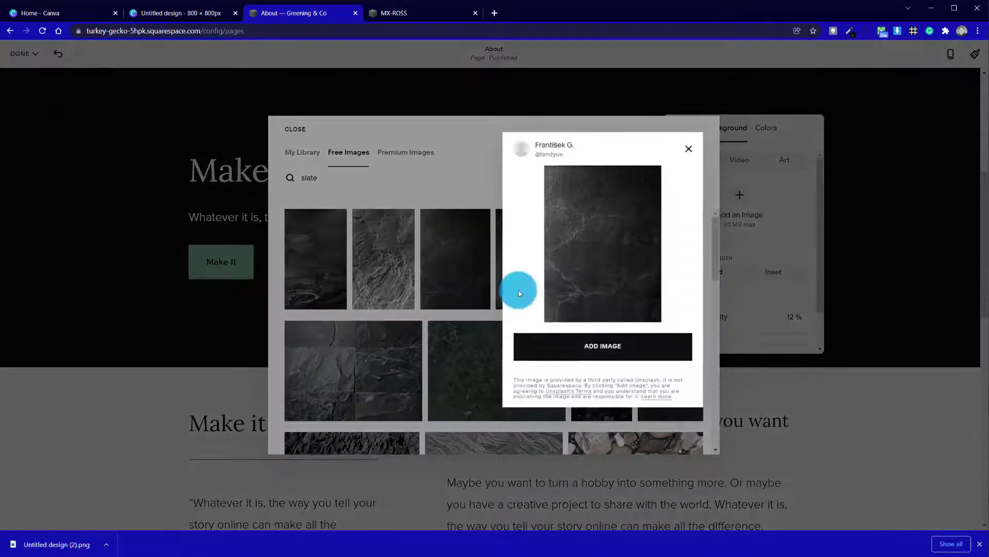
pyautogui.click(295, 128)
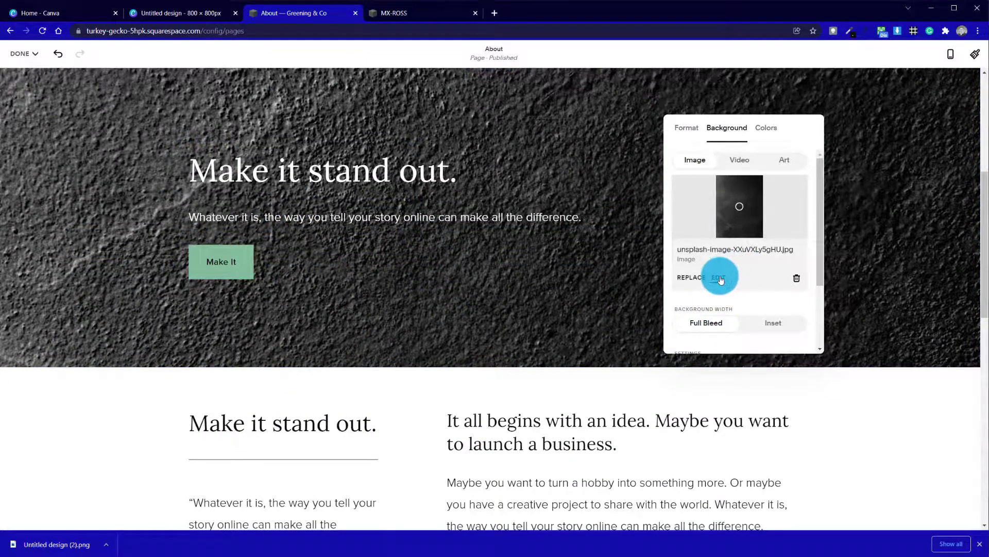
# Rotate the slate photo 90° and crop it to 16:9, saving permanently
pyautogui.click(719, 277)
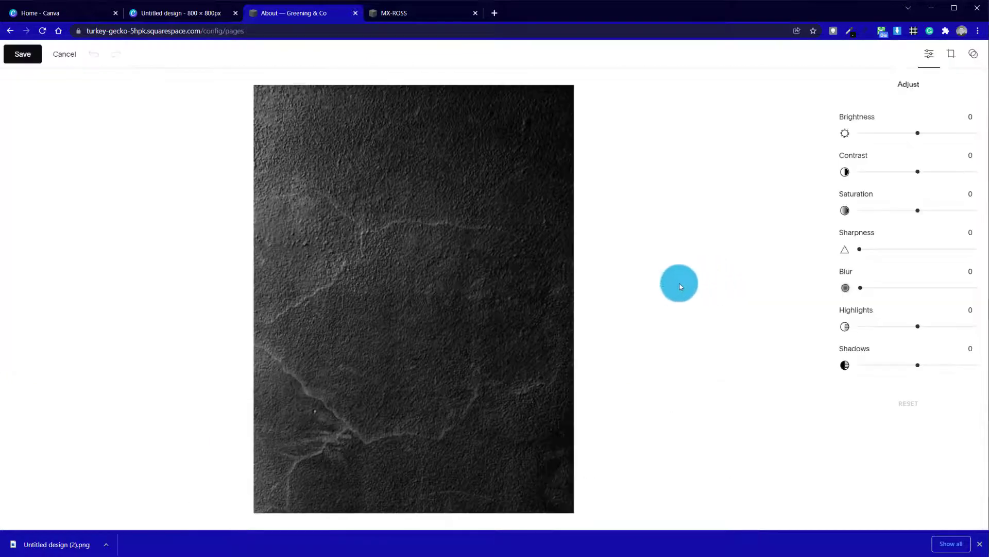
pyautogui.click(951, 54)
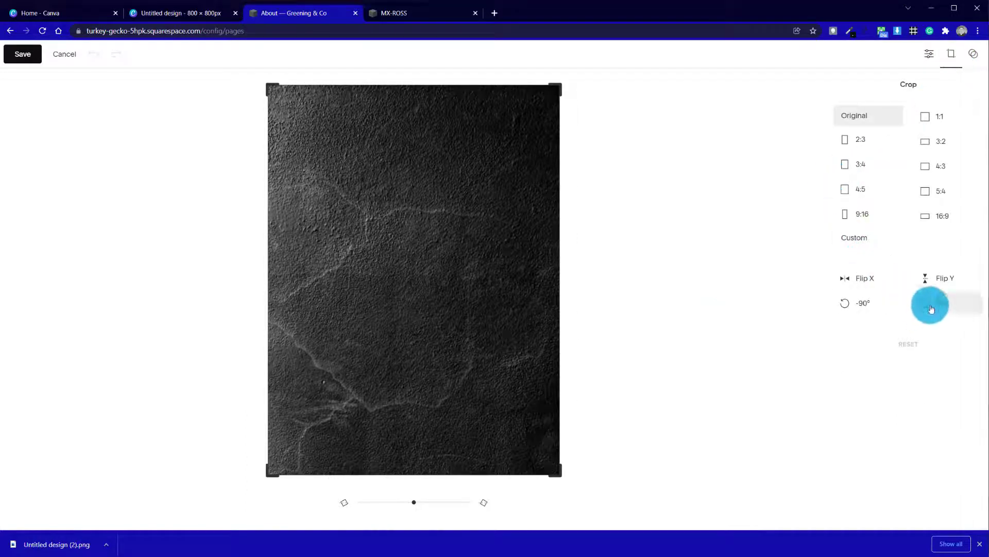
pyautogui.click(931, 303)
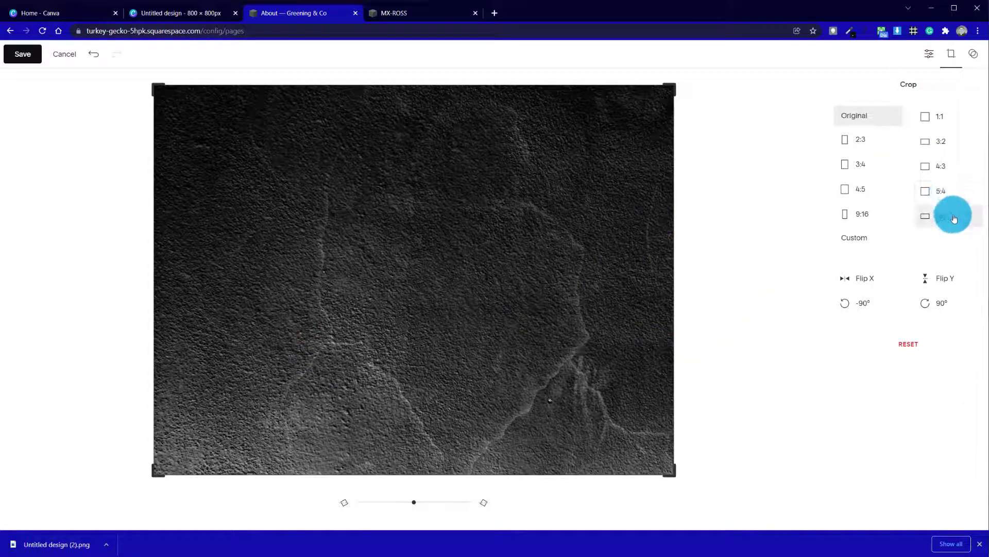
pyautogui.click(940, 215)
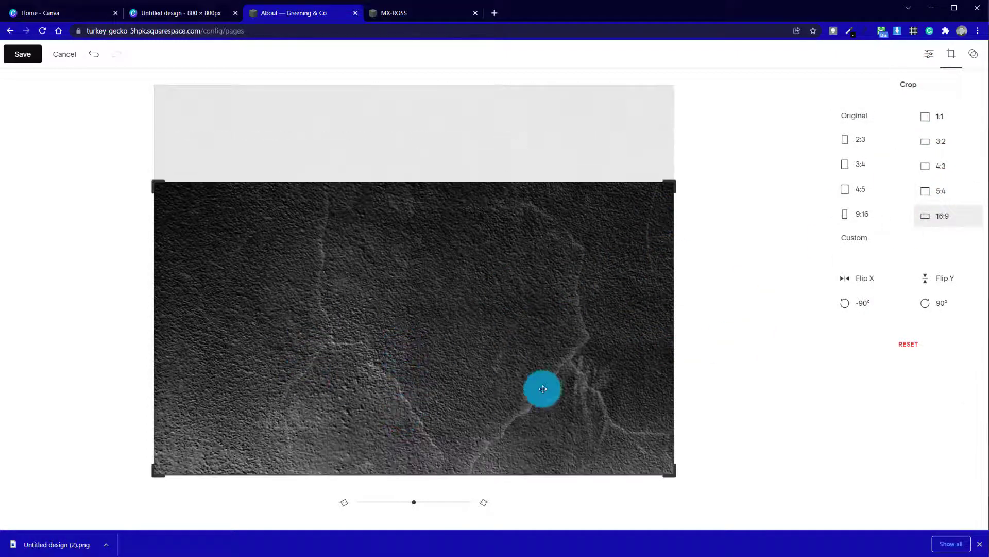
pyautogui.click(22, 53)
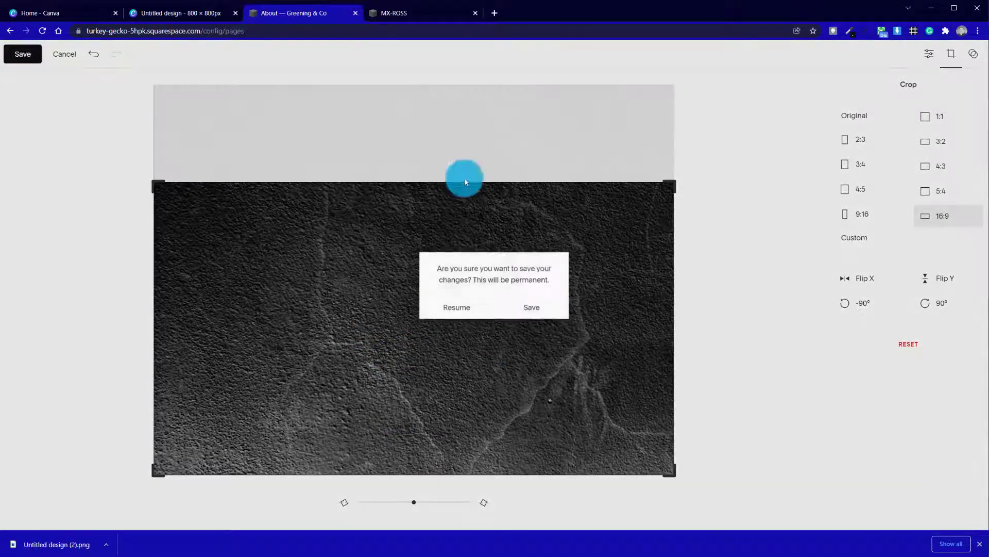
pyautogui.click(532, 307)
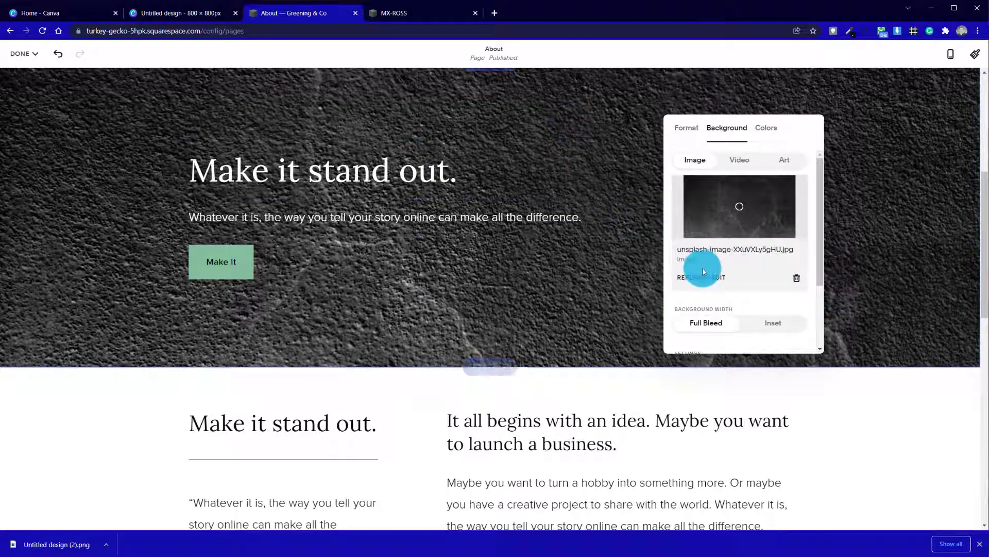
# Set the slate photo to Saturation -100, Contrast -76, Brightness -33 and save permanently
pyautogui.click(719, 277)
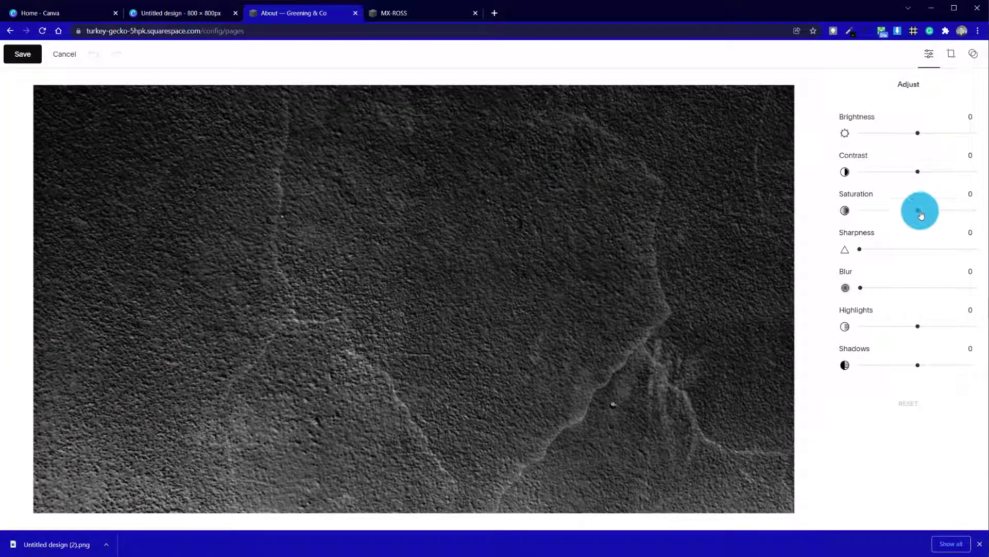
pyautogui.moveTo(919, 210); pyautogui.dragTo(858, 210)
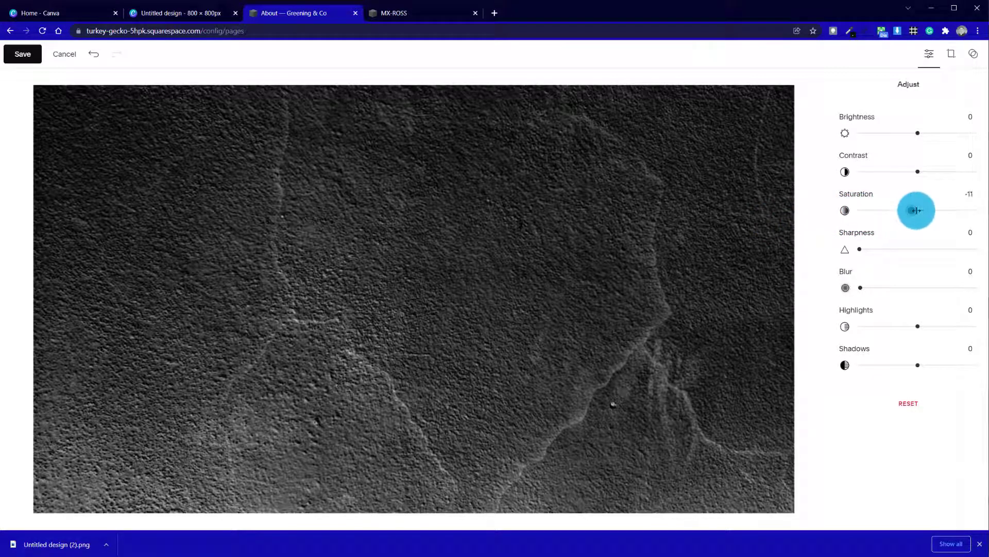
pyautogui.moveTo(916, 210); pyautogui.dragTo(860, 210)
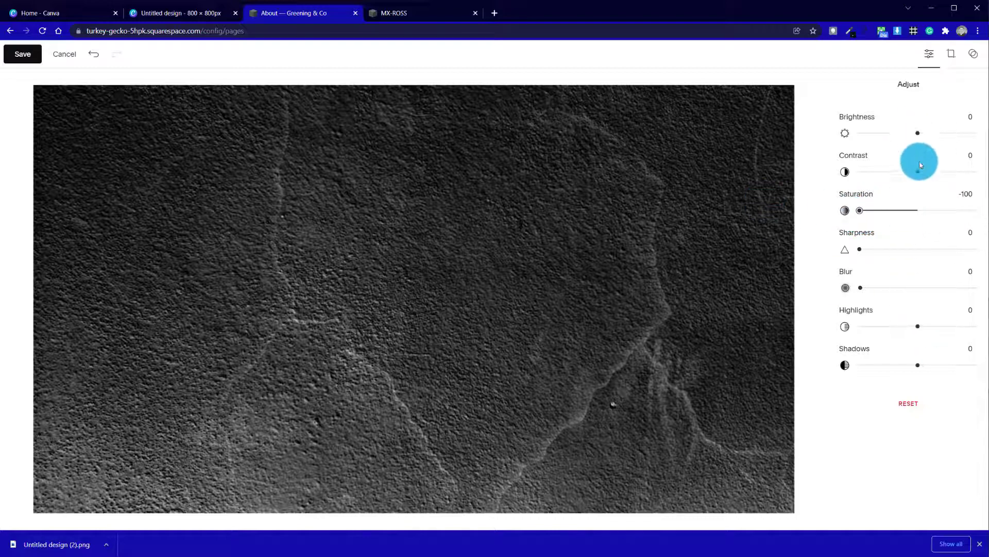
pyautogui.moveTo(919, 171); pyautogui.dragTo(879, 171)
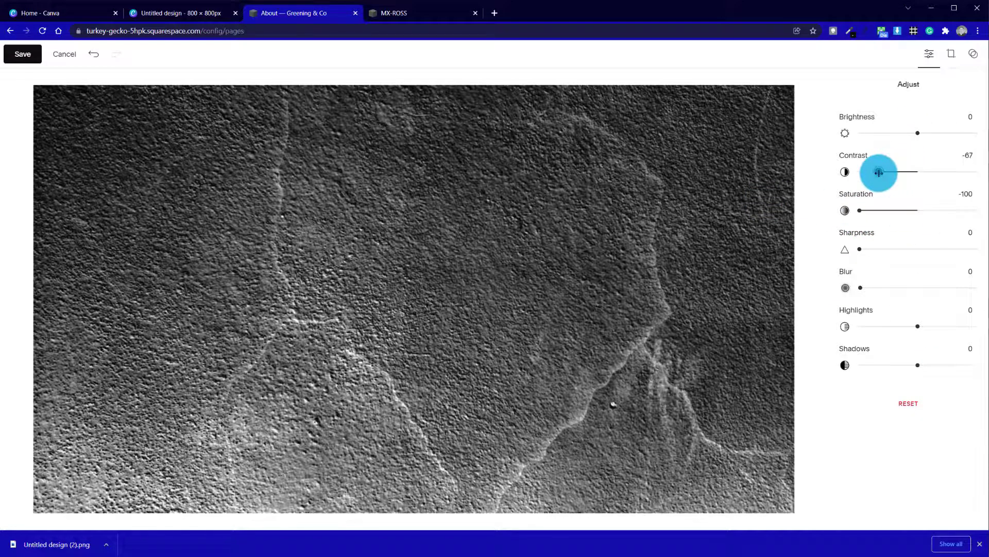
pyautogui.moveTo(879, 172); pyautogui.dragTo(872, 173)
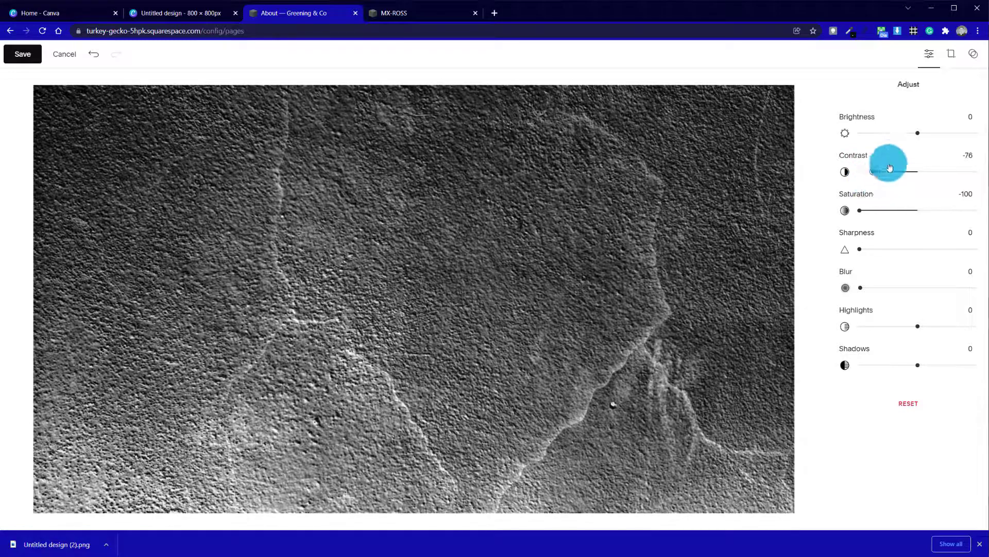
pyautogui.moveTo(918, 133); pyautogui.dragTo(870, 133)
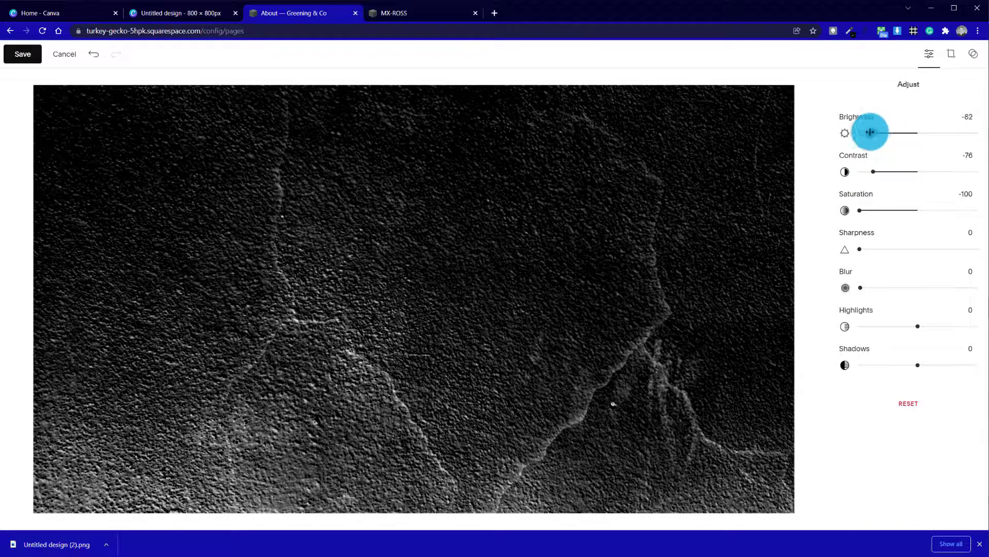
pyautogui.moveTo(870, 133); pyautogui.dragTo(898, 133)
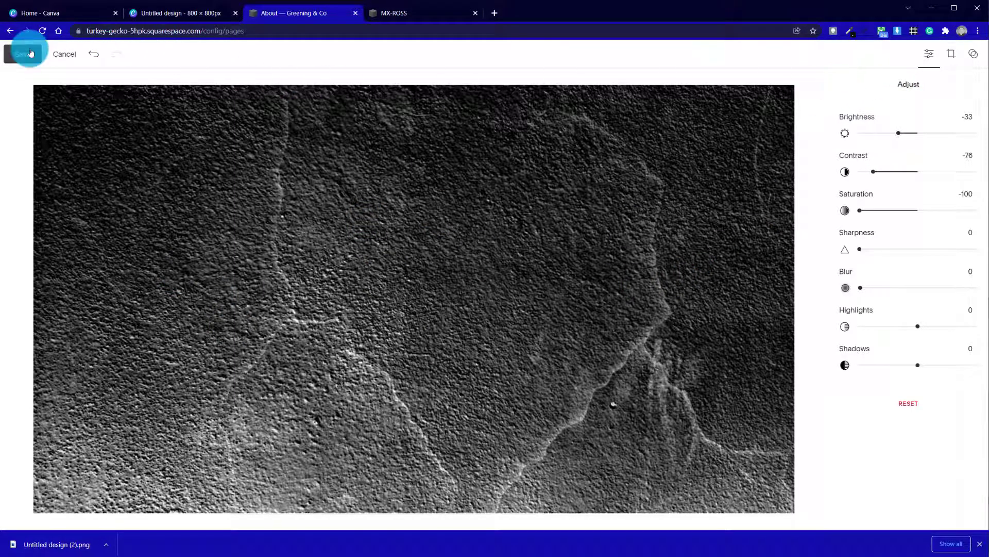
pyautogui.click(23, 53)
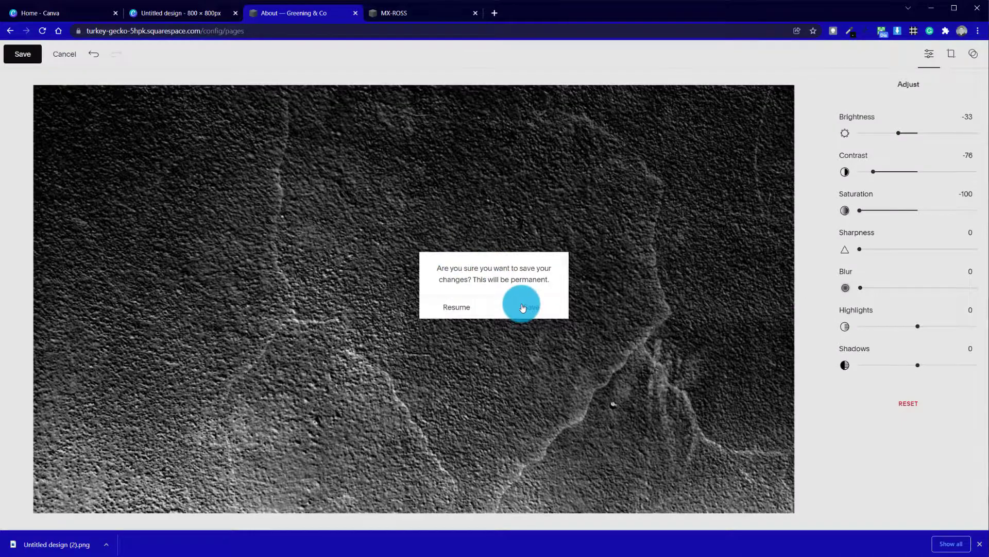
pyautogui.click(522, 307)
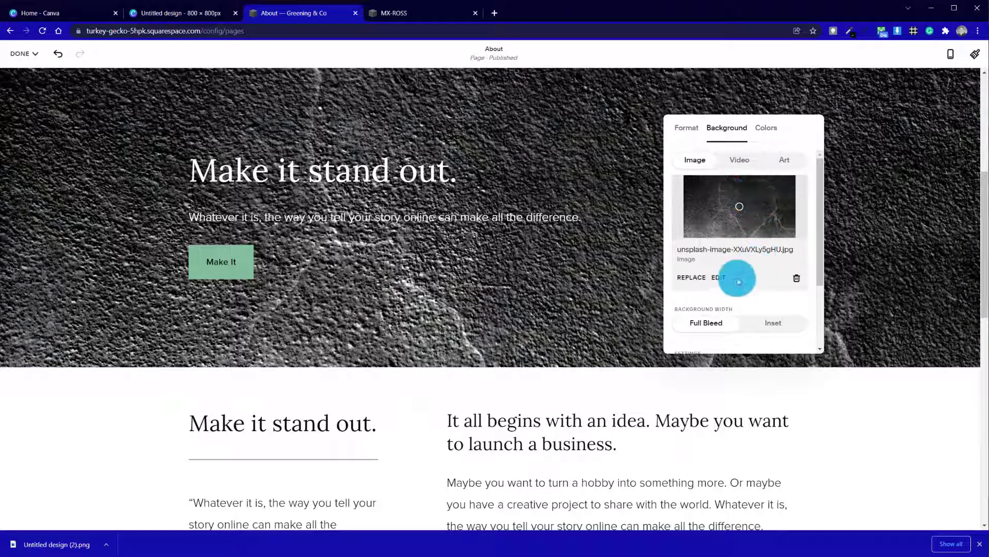
pyautogui.scroll(-3)
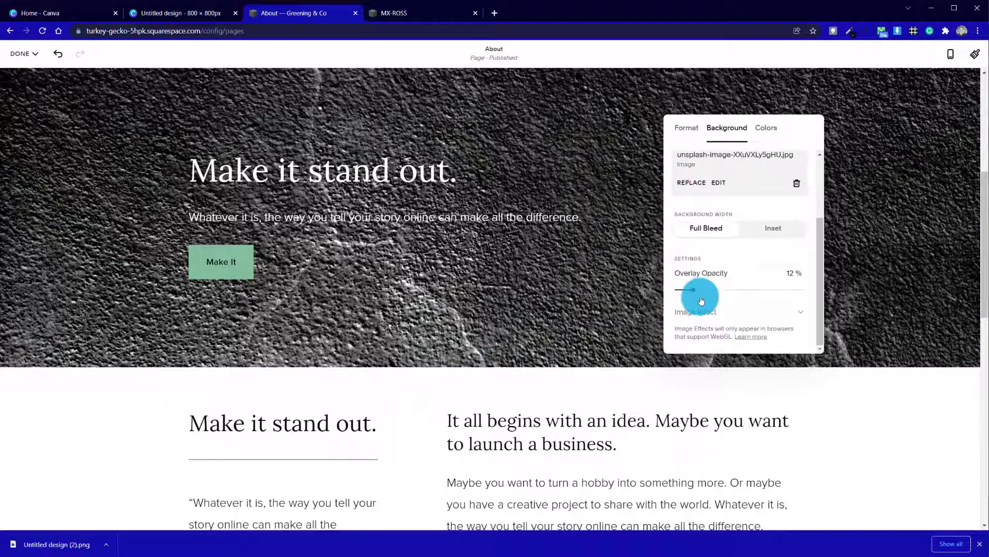
pyautogui.moveTo(701, 289); pyautogui.dragTo(773, 288)
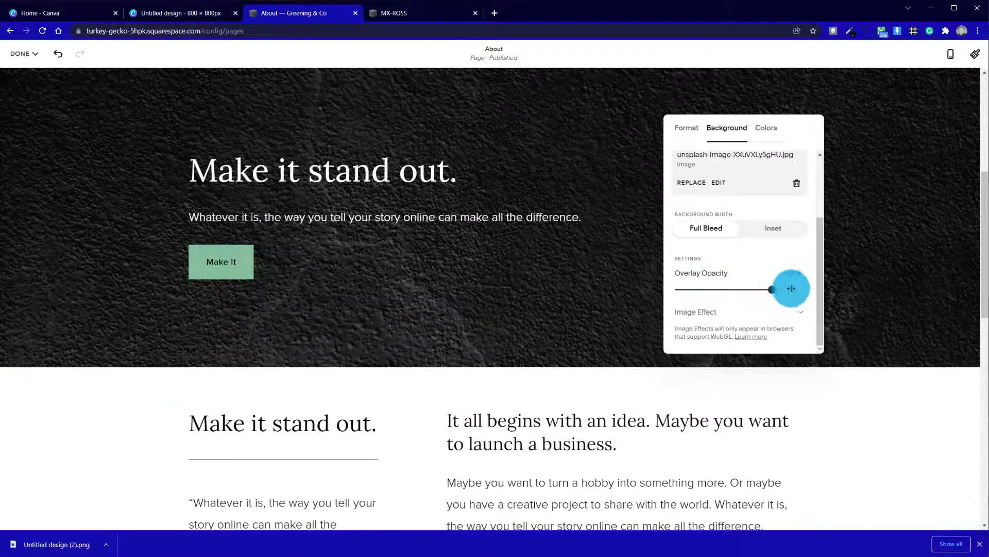
pyautogui.moveTo(771, 289); pyautogui.dragTo(803, 289)
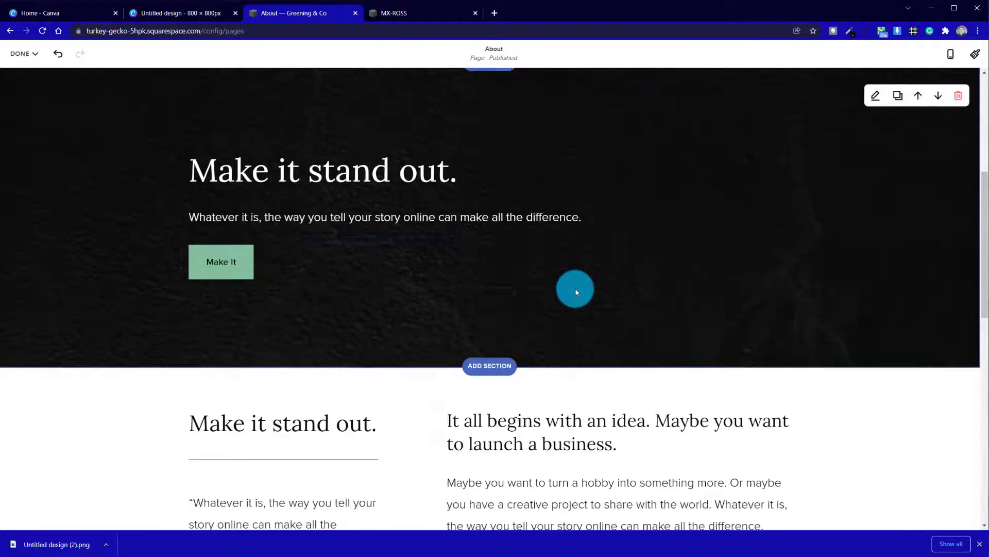
pyautogui.moveTo(396, 297)
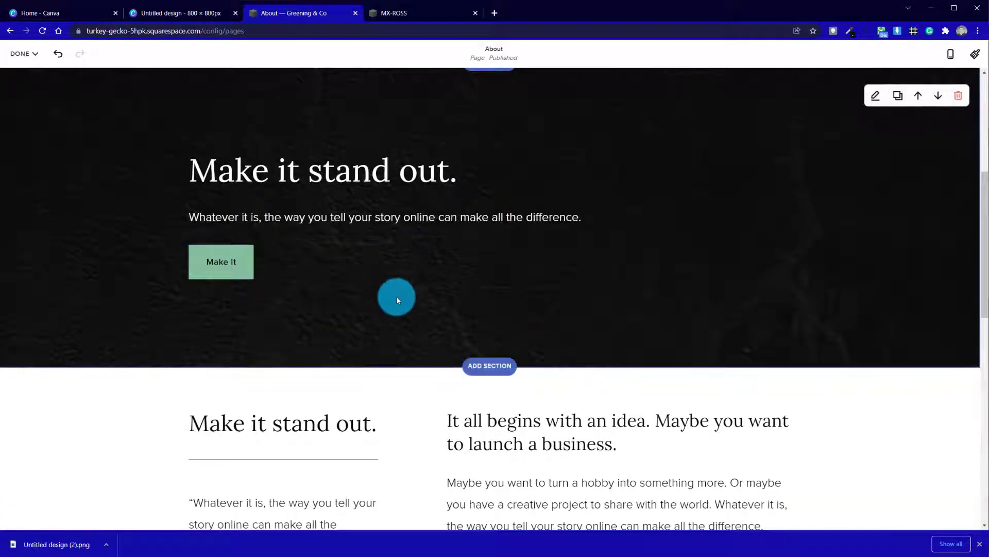
# Insert an Image block in the section and upload the mug PNG from the computer
pyautogui.click(488, 366)
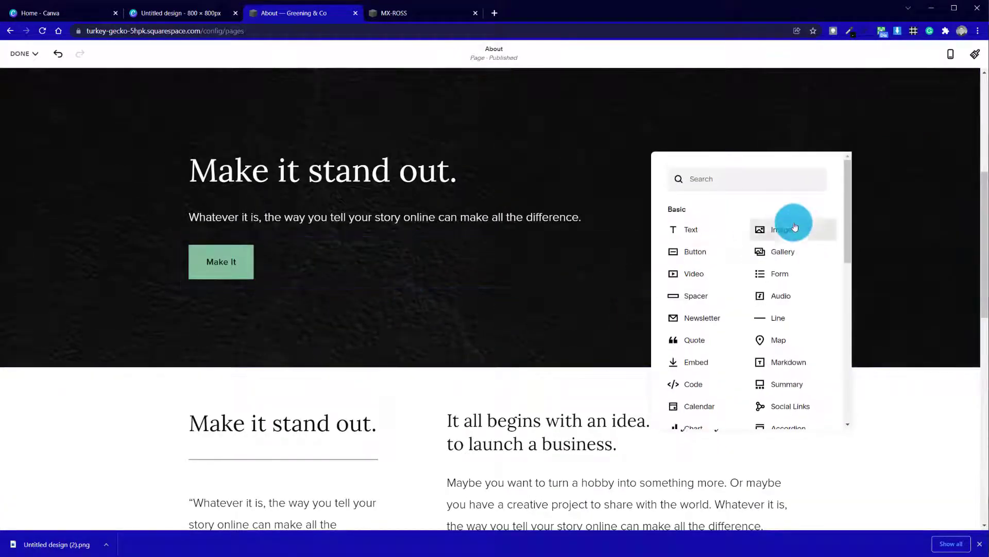
pyautogui.click(781, 229)
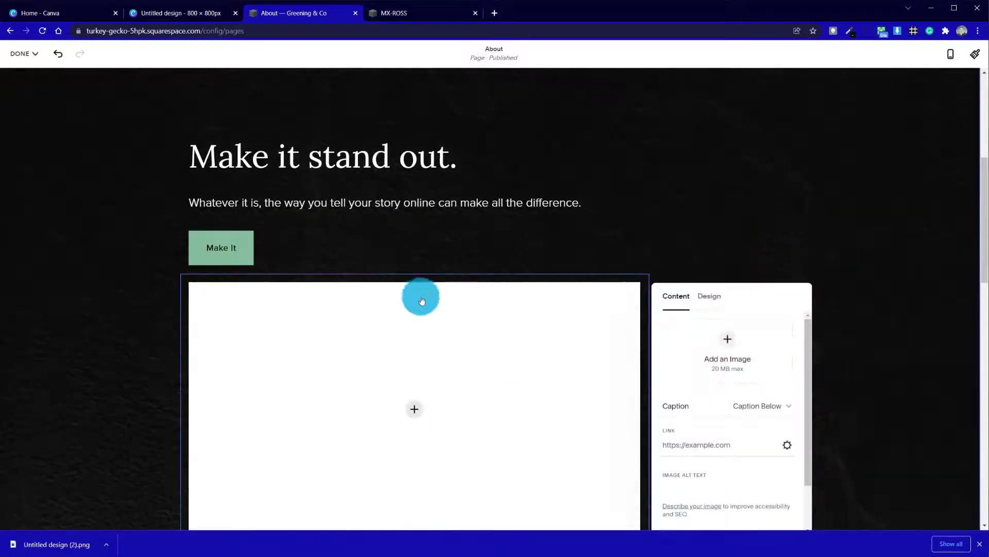
pyautogui.click(727, 339)
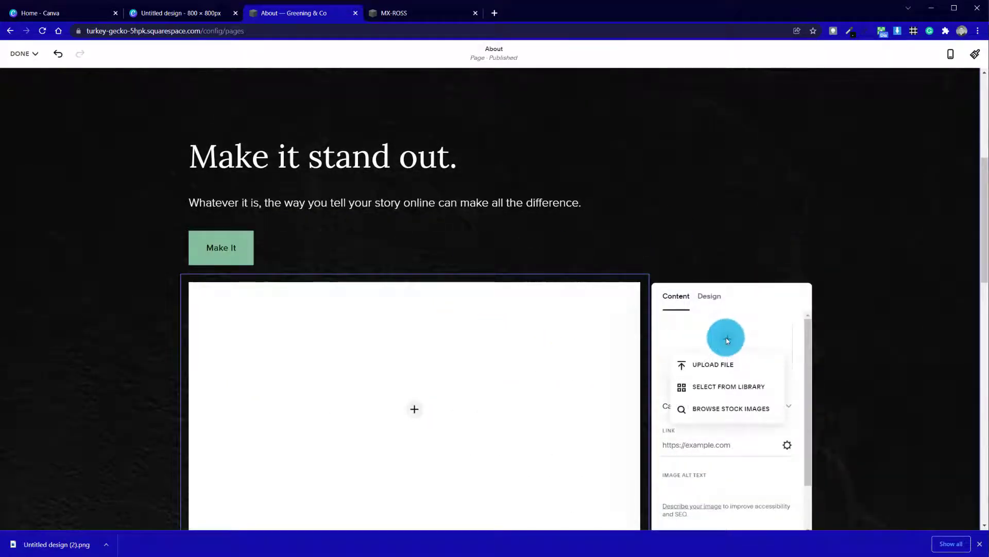
pyautogui.moveTo(721, 373)
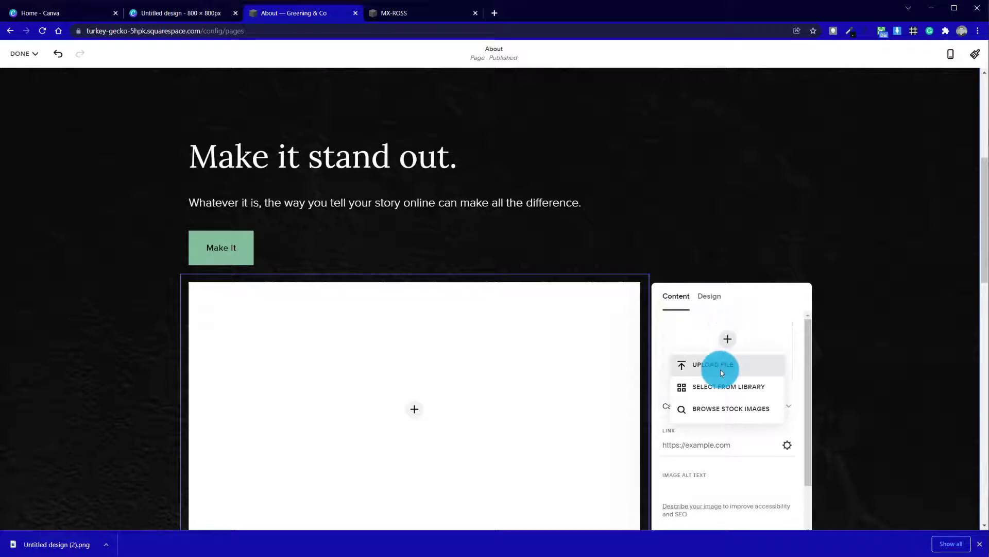
pyautogui.click(712, 365)
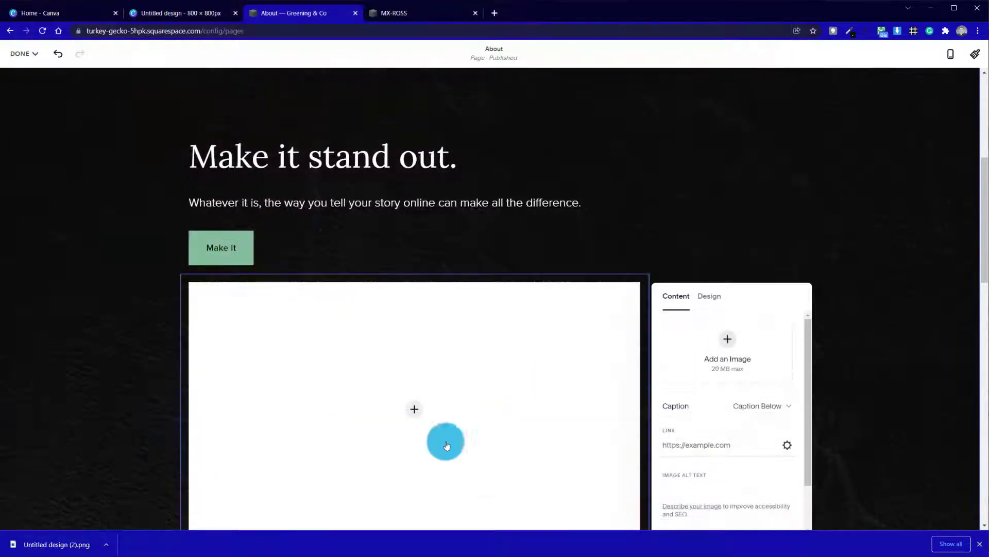
pyautogui.click(726, 339)
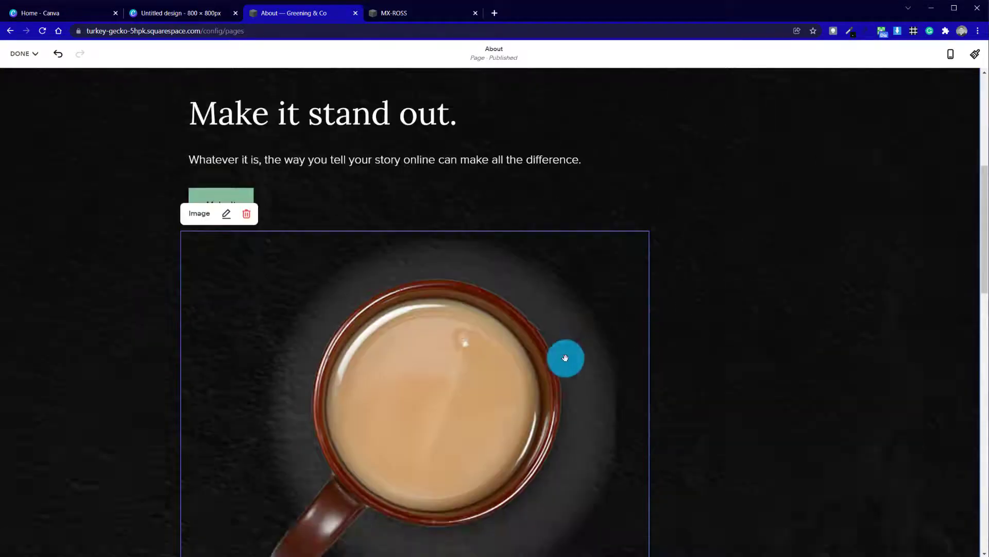
# Set the hero section's Content Width to L so the mug sits beside the text
pyautogui.scroll(-3)
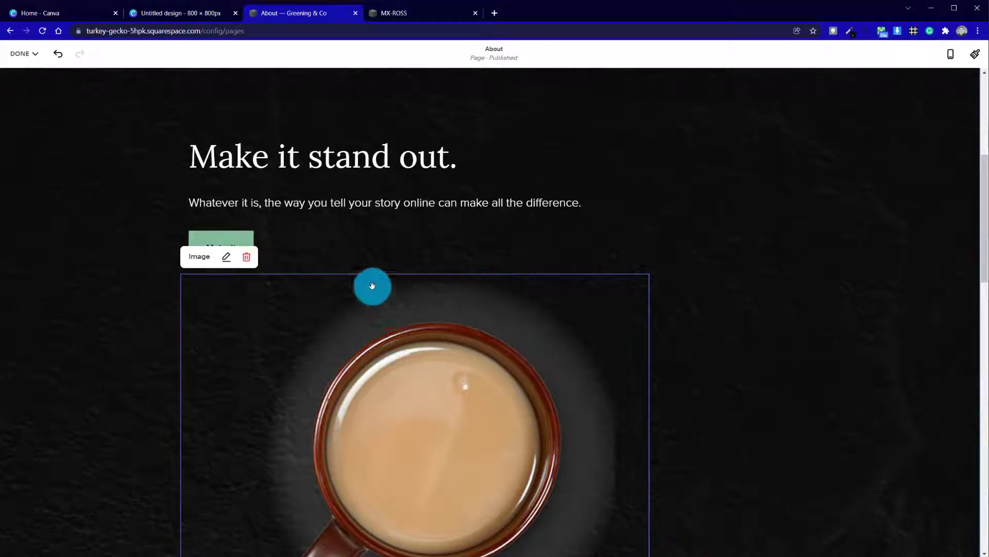
pyautogui.scroll(-3)
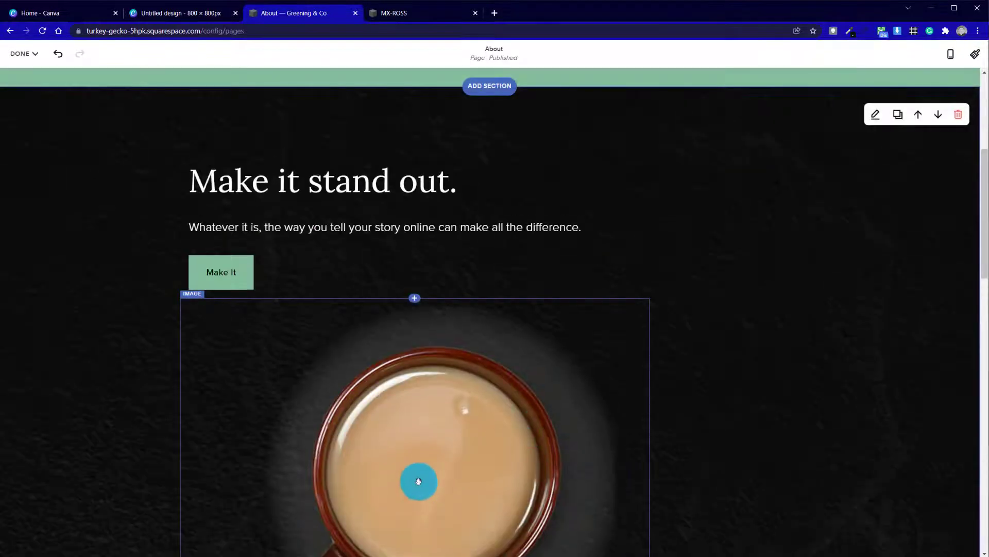
pyautogui.scroll(-3)
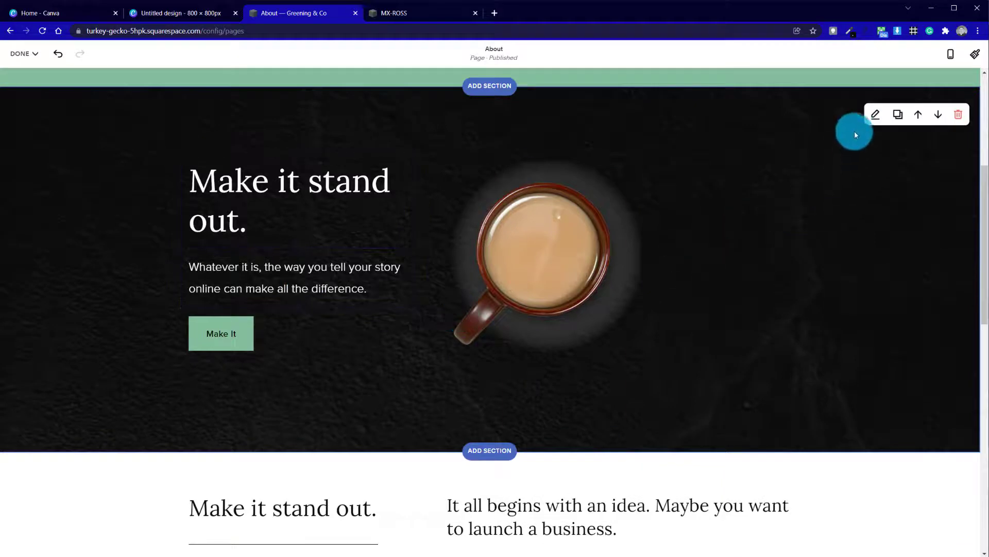
pyautogui.click(876, 114)
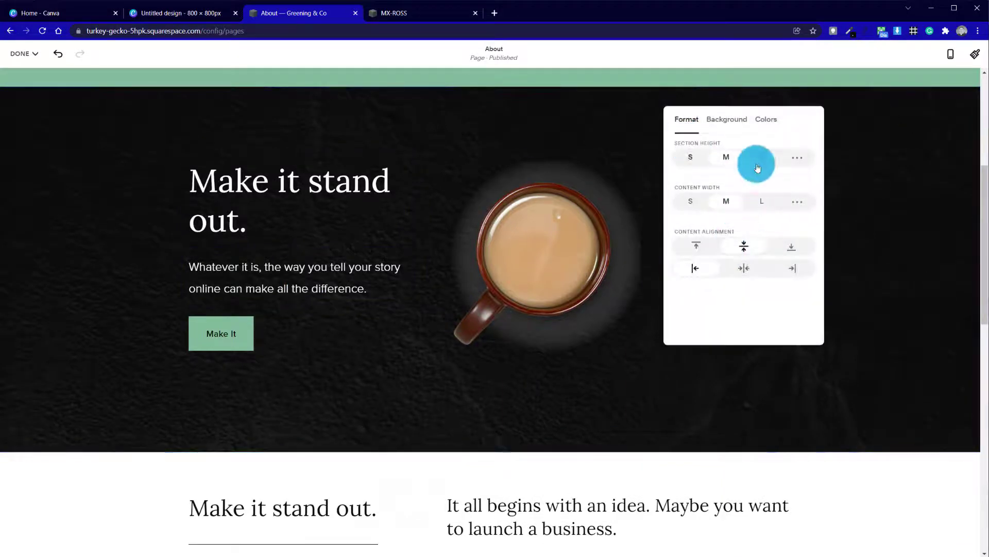
pyautogui.click(761, 201)
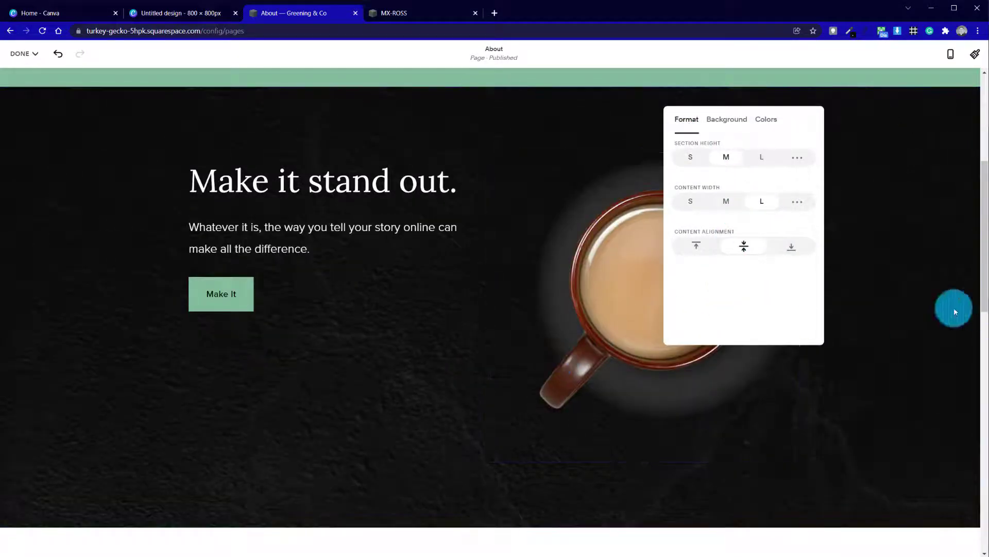
pyautogui.click(672, 263)
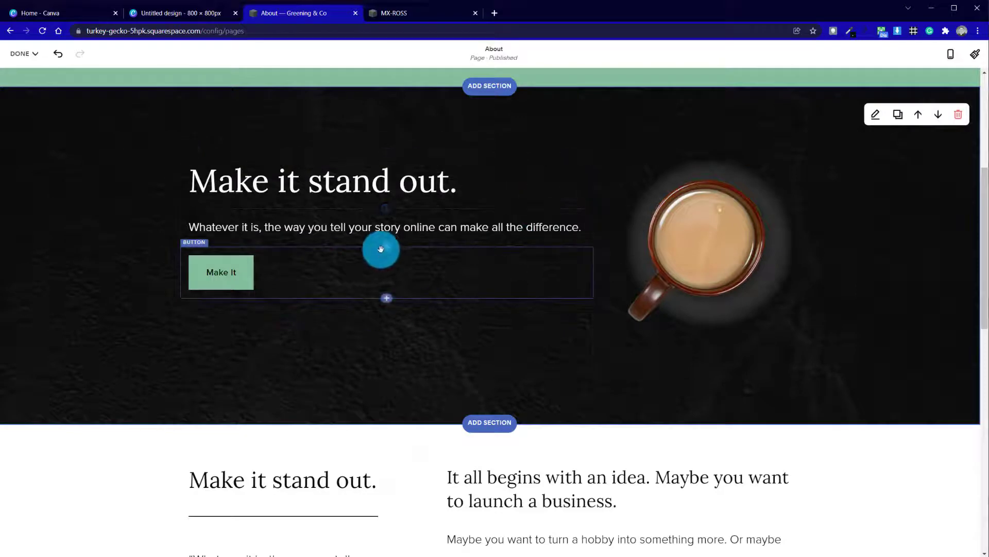
pyautogui.click(386, 297)
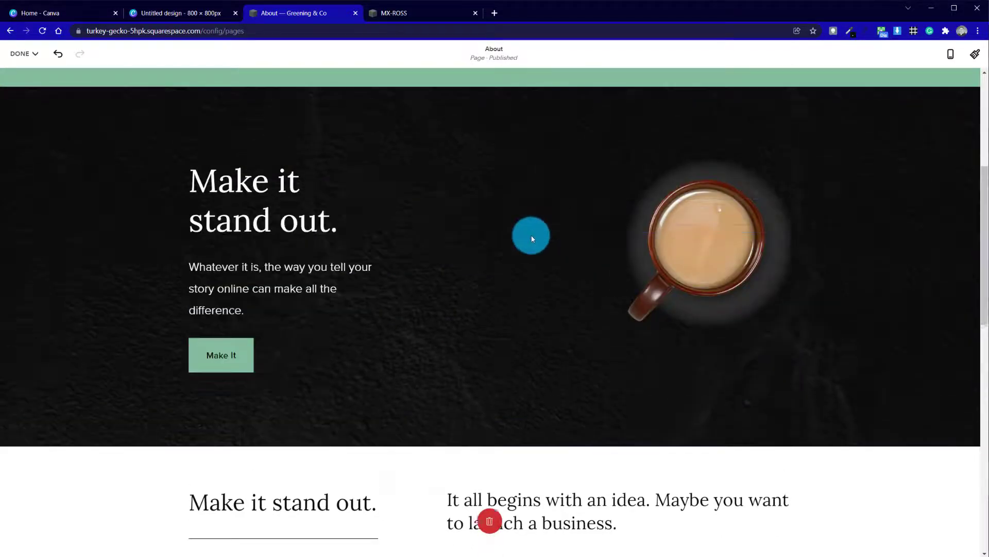
# Scroll the About page preview to check the finished dark section and mug layout
pyautogui.scroll(-3)
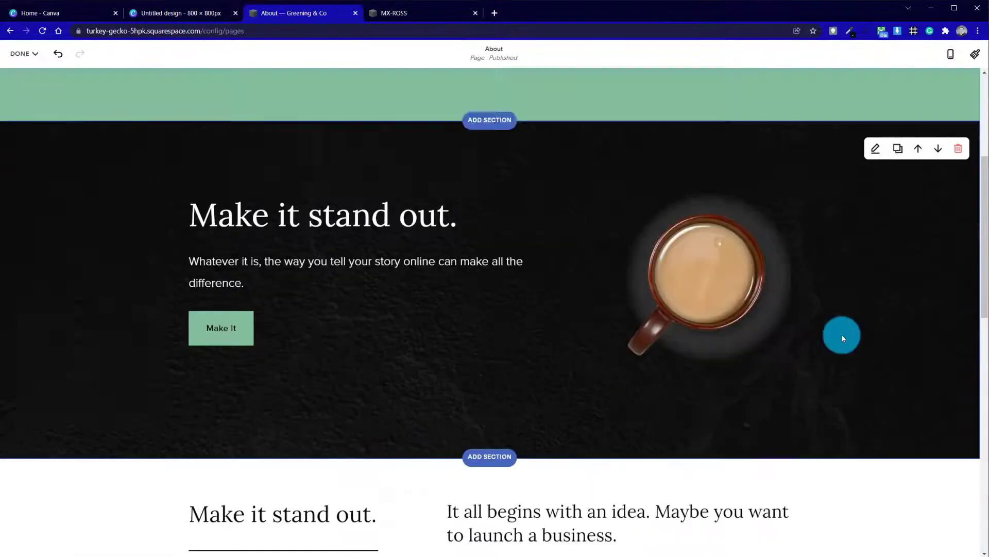
pyautogui.scroll(-3)
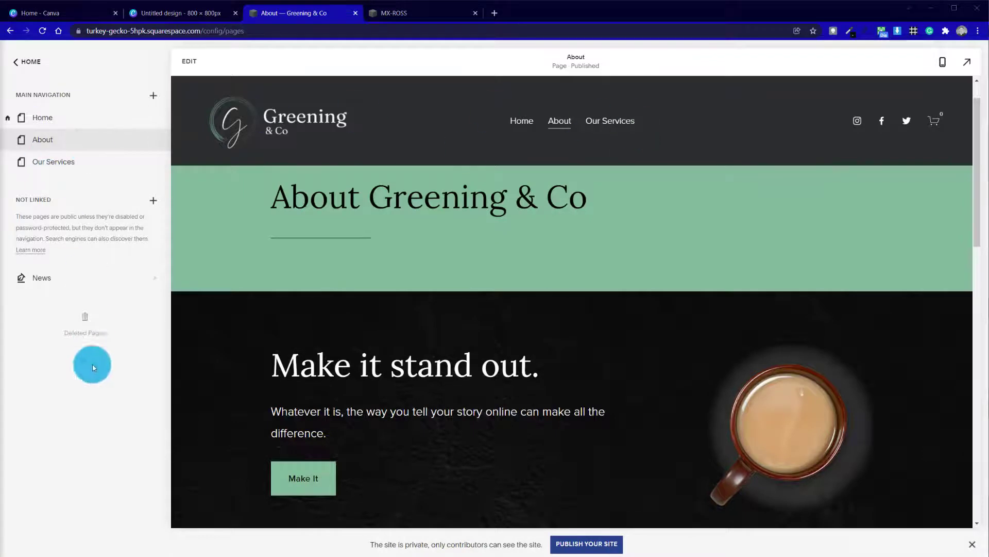
pyautogui.moveTo(3, 350)
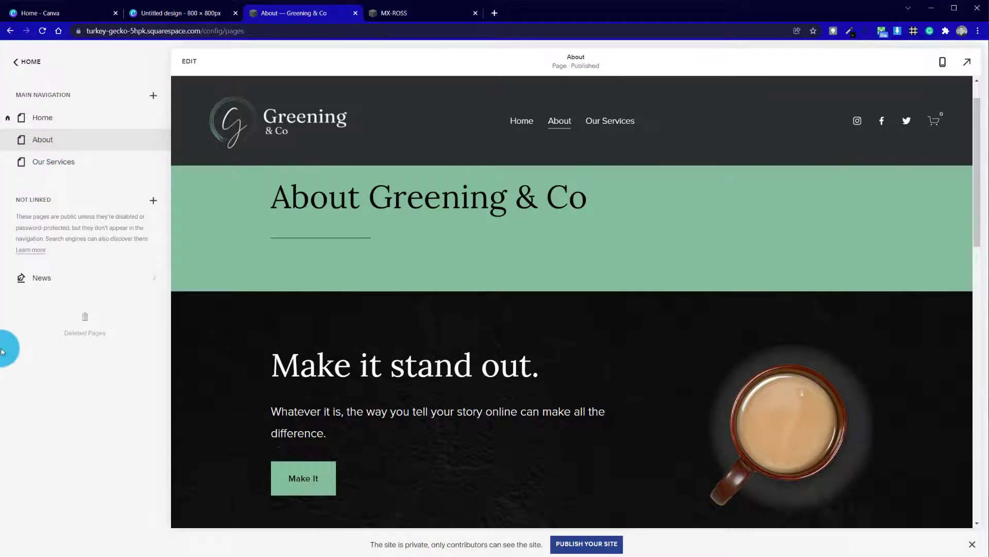
pyautogui.click(943, 62)
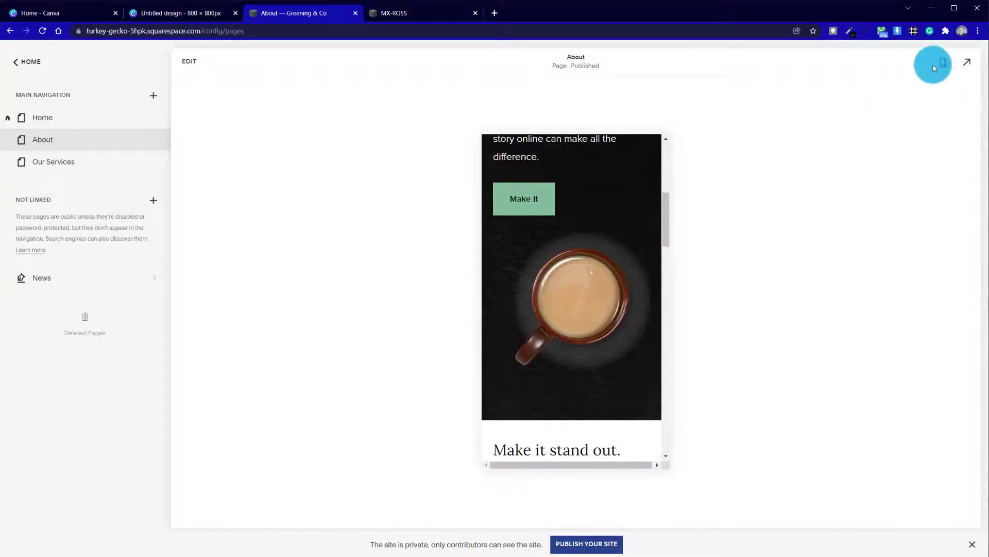
pyautogui.click(943, 61)
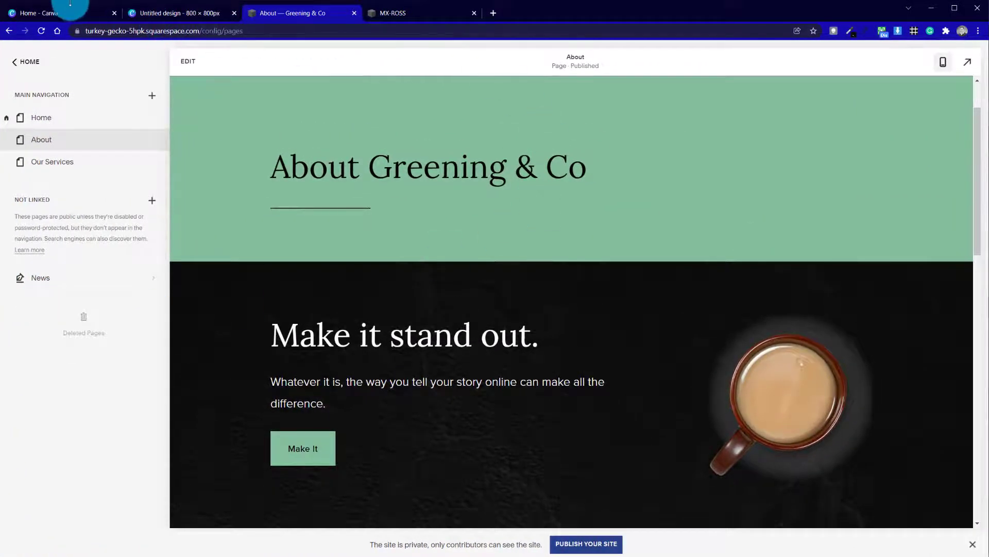
# Return to the 800 × 800 mug design in Canva and select the design page
pyautogui.click(38, 13)
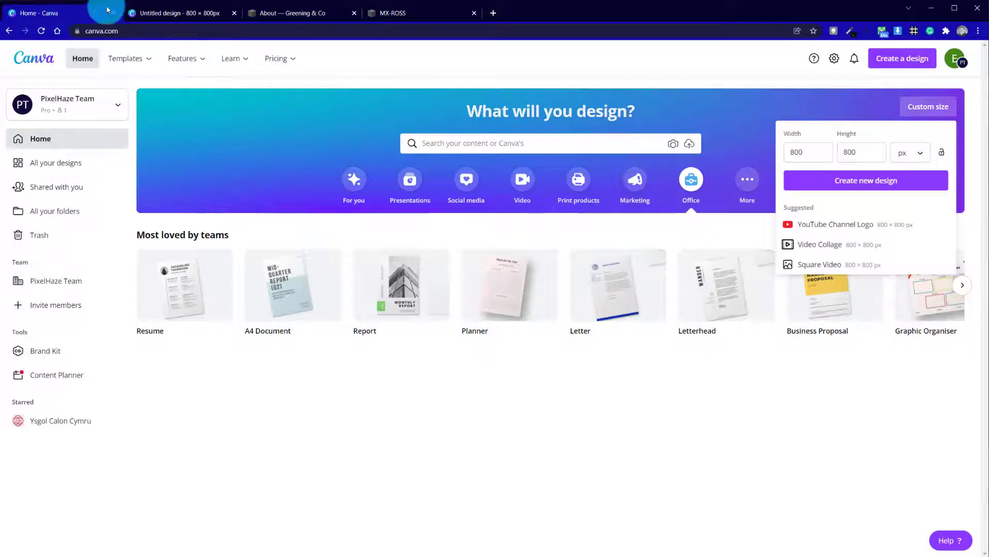
pyautogui.click(177, 12)
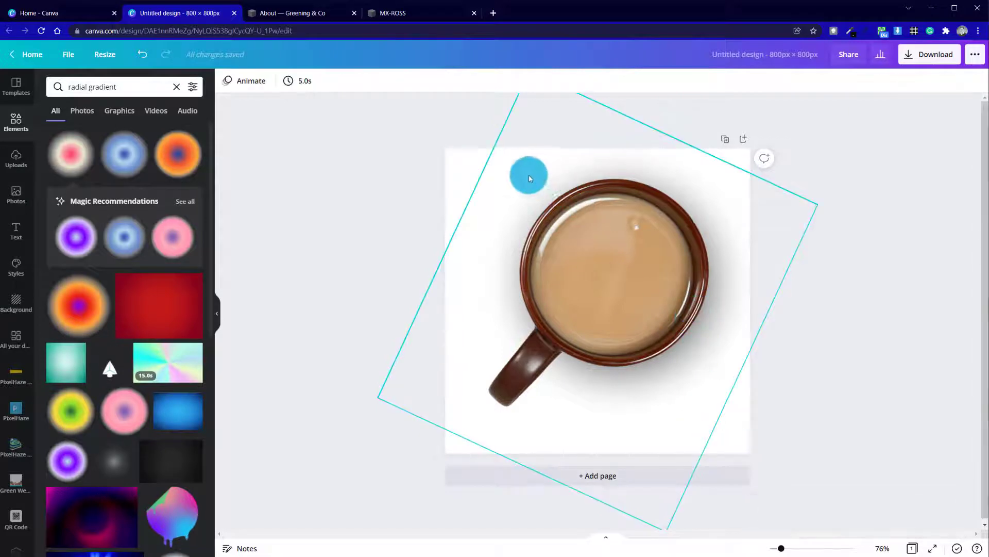
pyautogui.moveTo(528, 178); pyautogui.dragTo(502, 241)
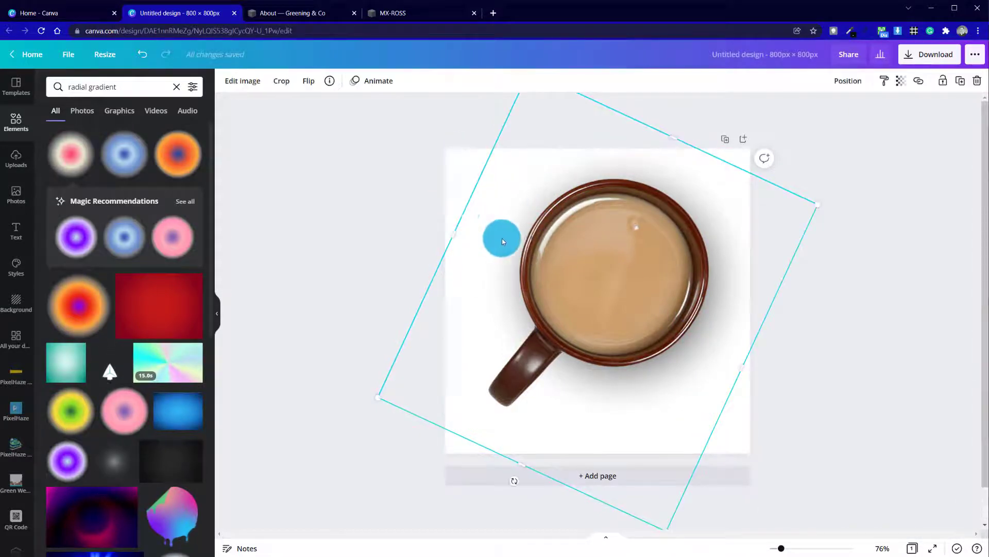
pyautogui.moveTo(502, 240); pyautogui.dragTo(562, 265)
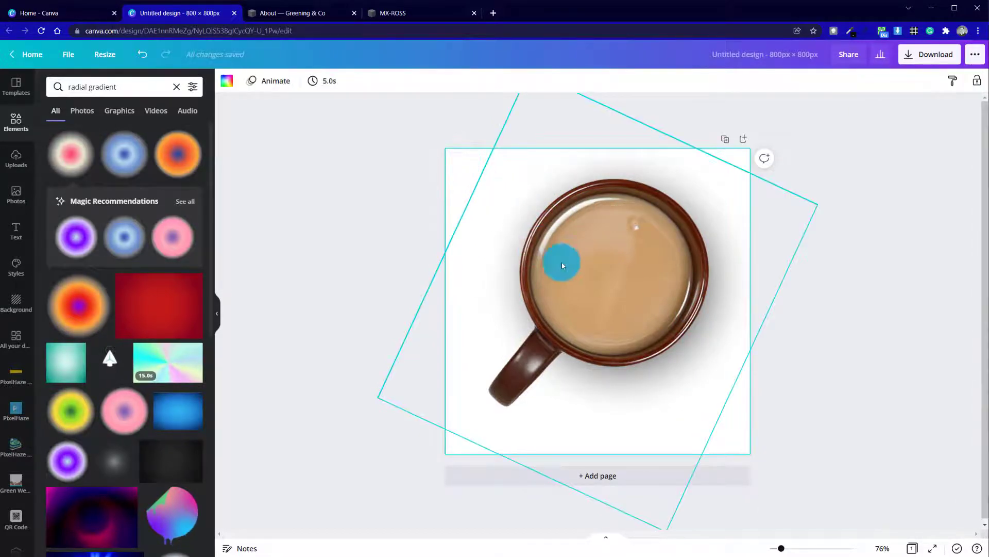
pyautogui.rightClick(561, 264)
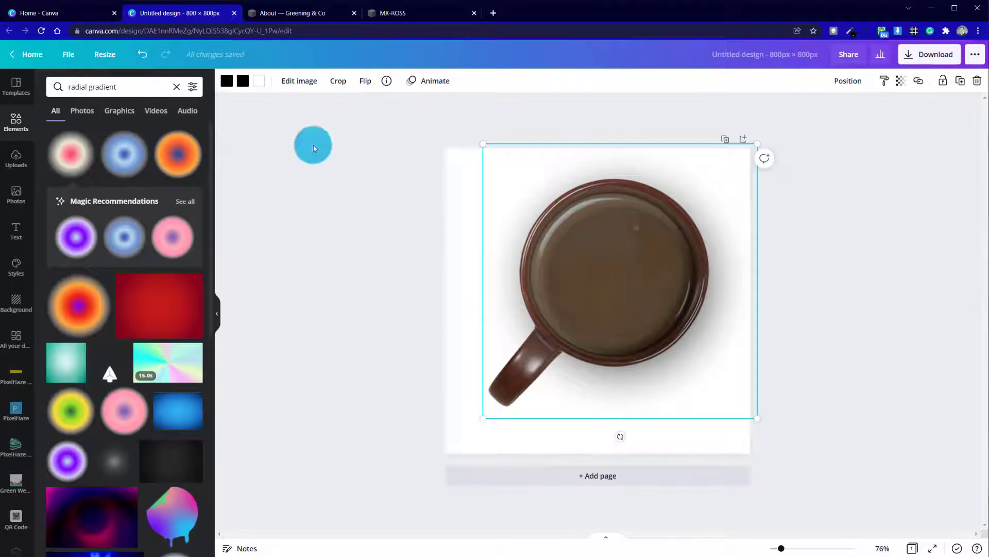
# Search the mug element's colour options for 'radial gradient'
pyautogui.click(242, 80)
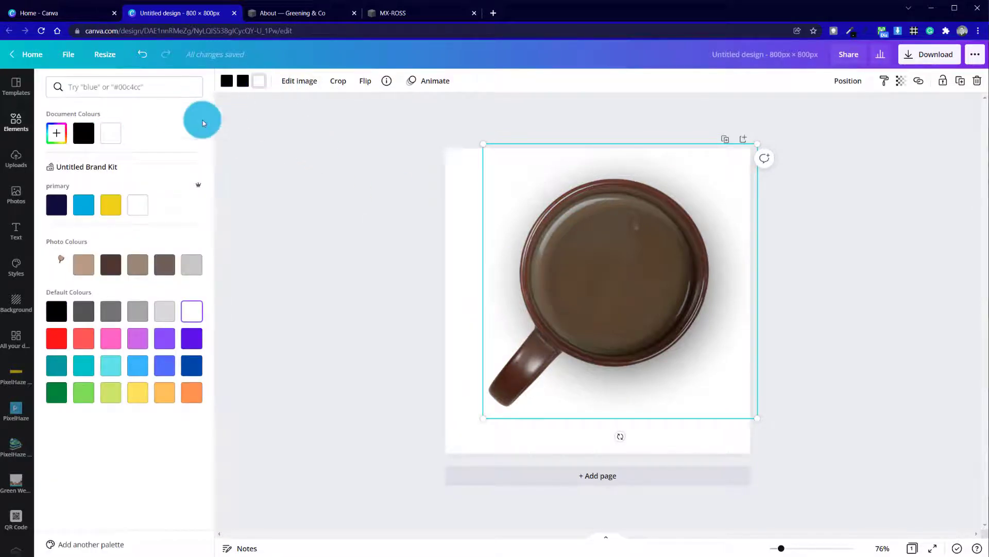
pyautogui.write('radial gradient')
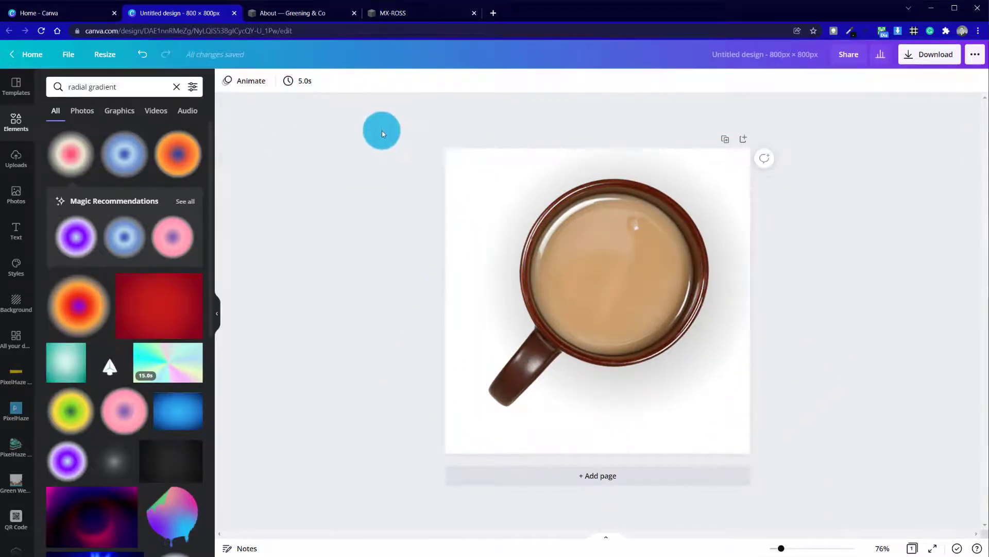
# Select the large rotated radial-gradient shadow element behind the mug
pyautogui.moveTo(381, 131); pyautogui.dragTo(618, 321)
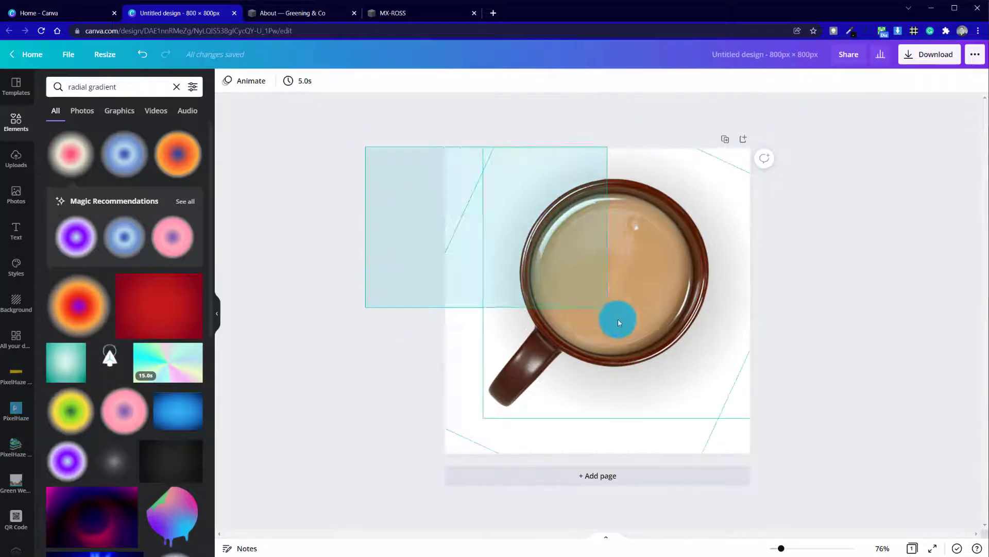
pyautogui.moveTo(618, 323); pyautogui.dragTo(724, 357)
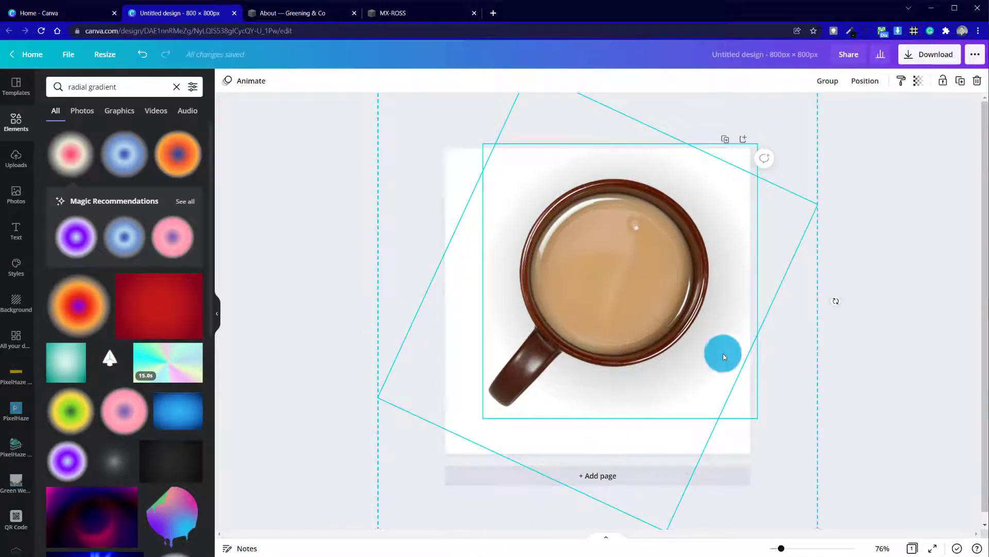
pyautogui.moveTo(723, 355); pyautogui.dragTo(656, 261)
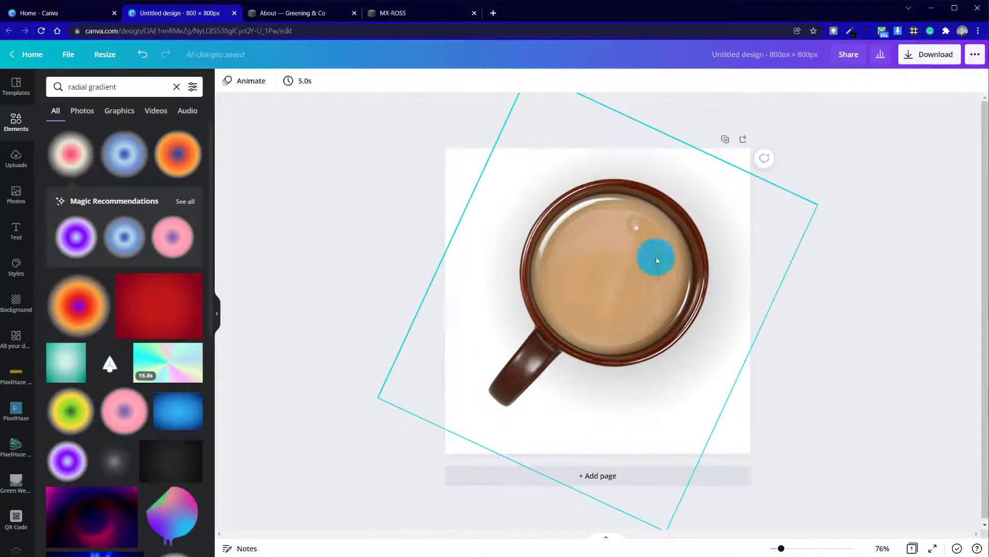
pyautogui.rightClick(656, 260)
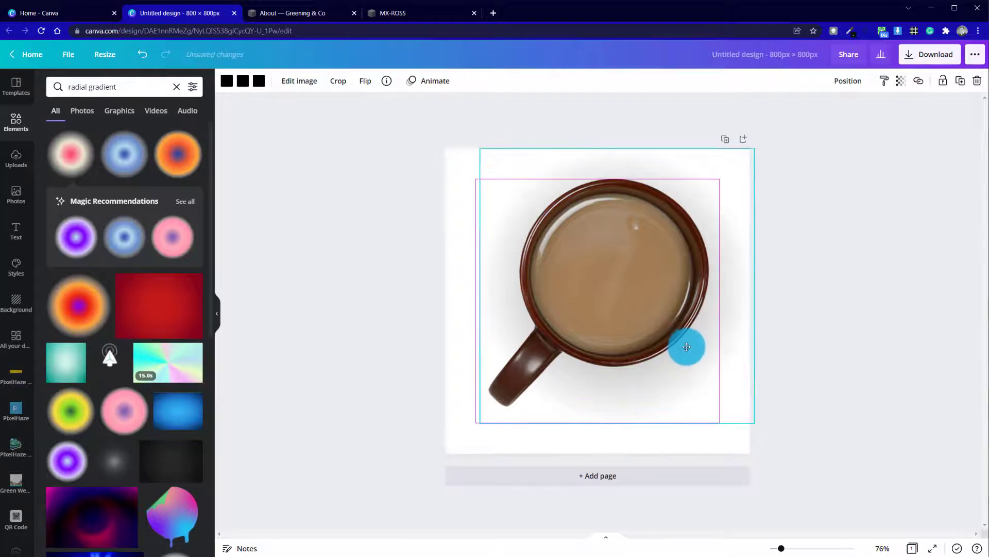
# Resize the soft shadow and reposition it evenly beneath the mug
pyautogui.moveTo(686, 346); pyautogui.dragTo(678, 355)
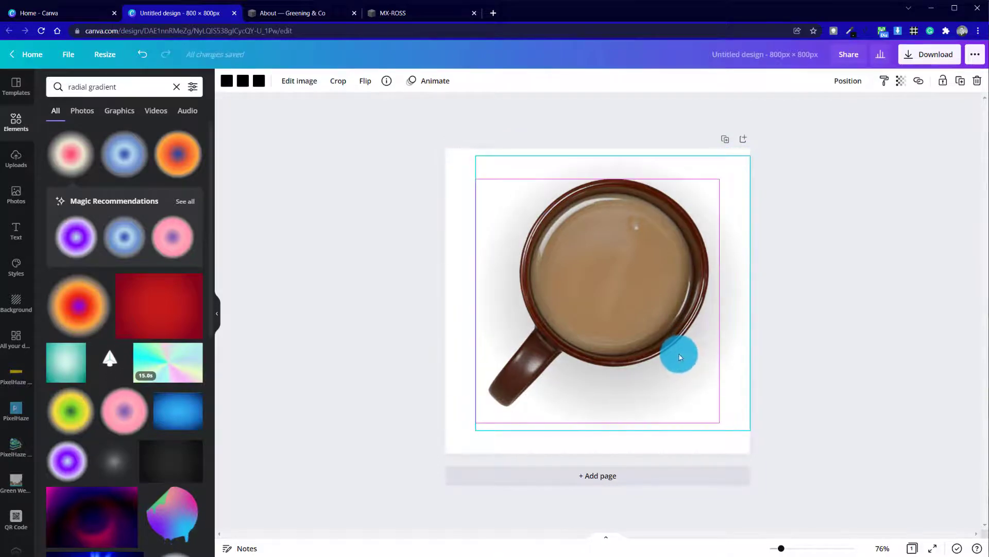
pyautogui.moveTo(680, 357); pyautogui.dragTo(624, 401)
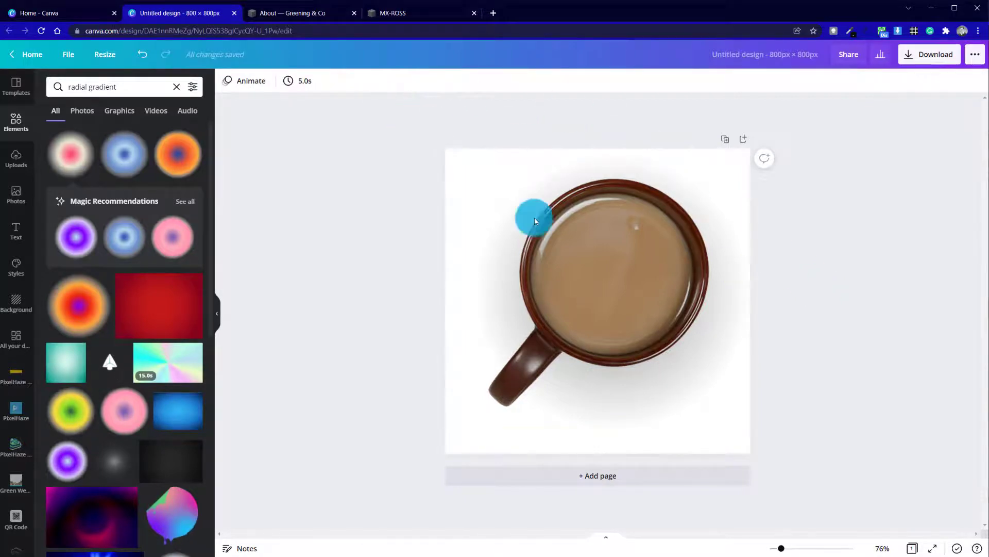
# Offset the mug's shadow slightly toward the lower right
pyautogui.moveTo(535, 218); pyautogui.dragTo(724, 402)
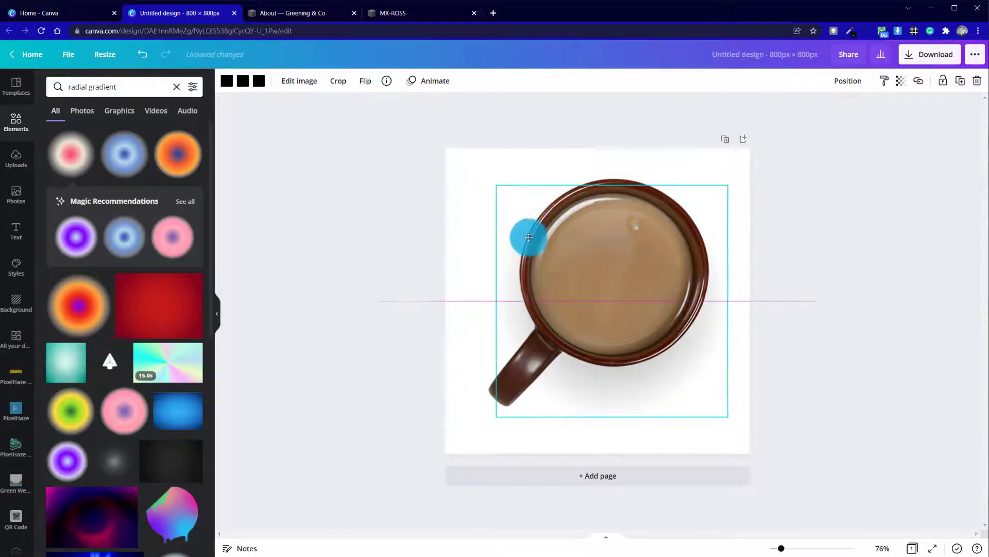
pyautogui.moveTo(529, 237); pyautogui.dragTo(541, 219)
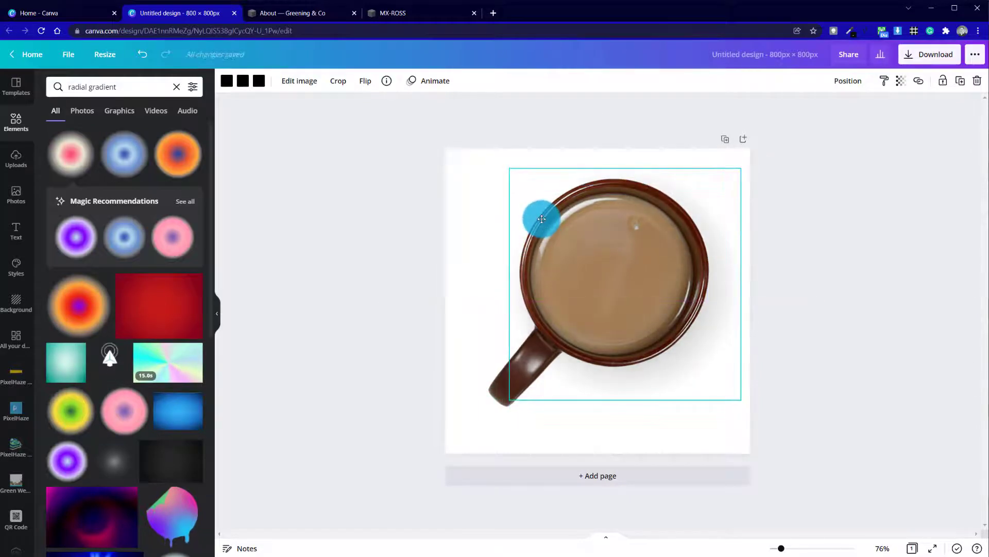
pyautogui.moveTo(541, 218); pyautogui.dragTo(886, 294)
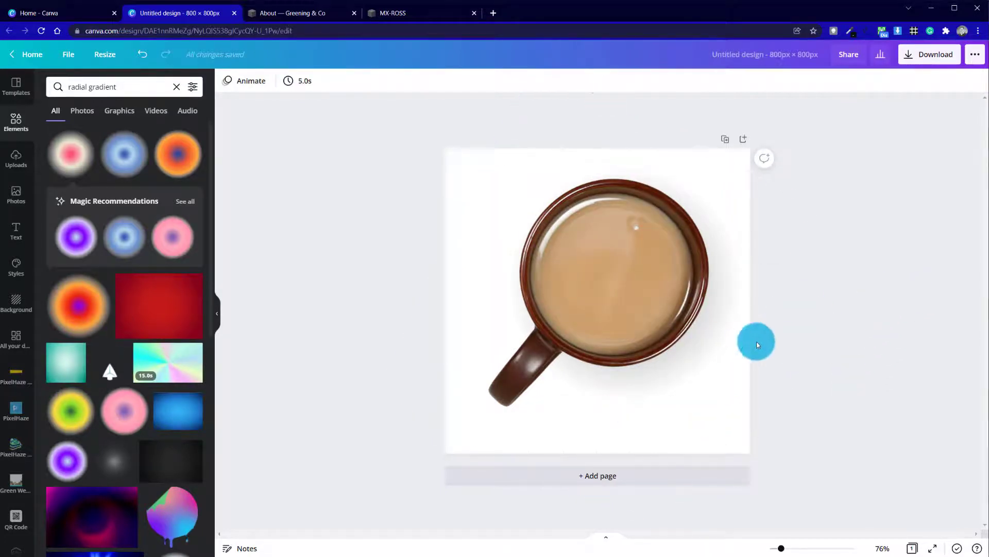
# Download the design as a transparent-background PNG and return to the Squarespace About page
pyautogui.click(929, 54)
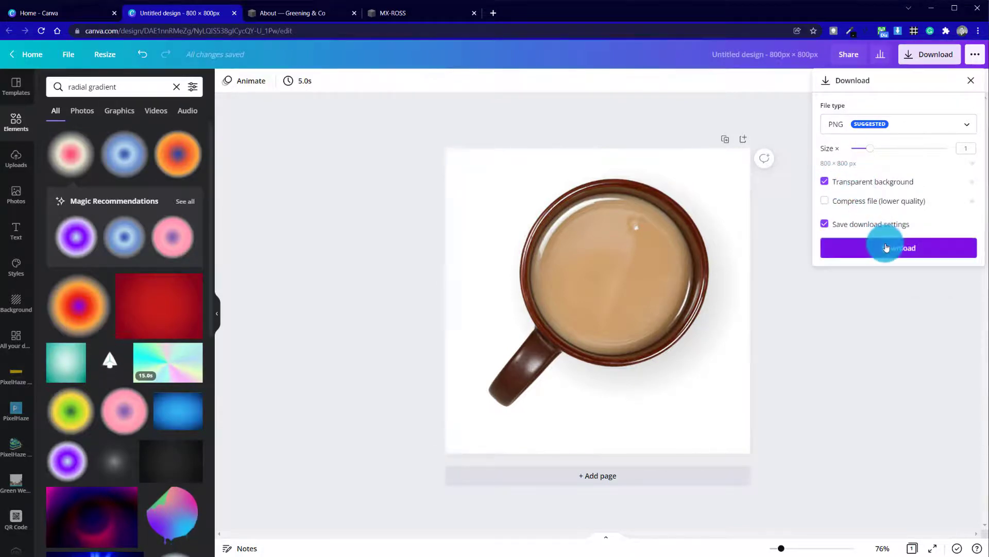
pyautogui.click(899, 247)
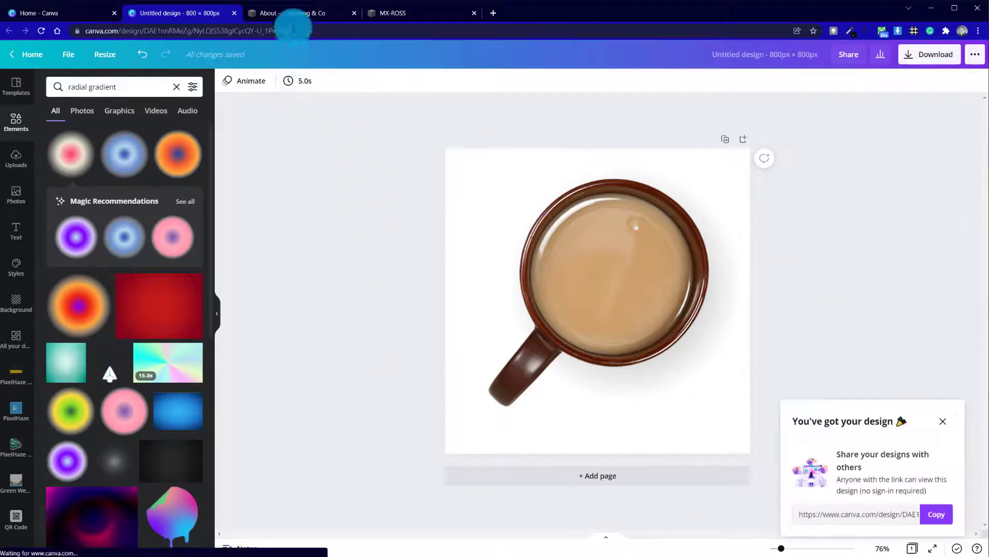
pyautogui.click(291, 12)
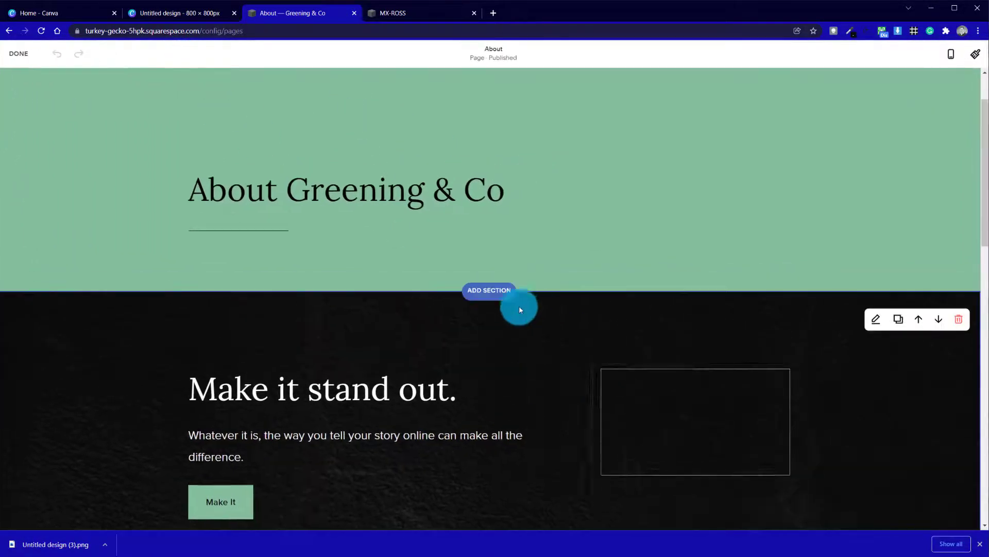
# Replace the hero's mug image with the newly exported Untitled design (3).png
pyautogui.click(695, 421)
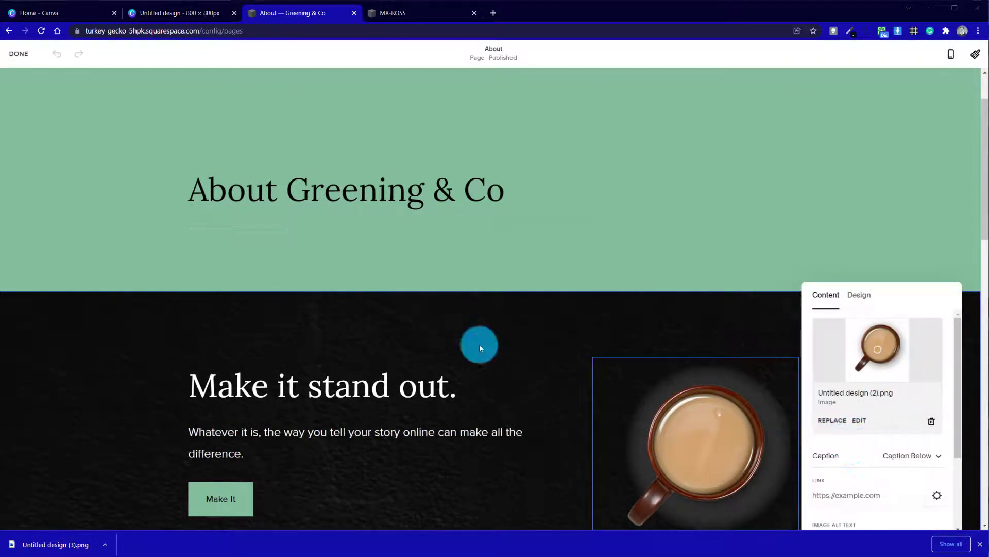
pyautogui.click(832, 419)
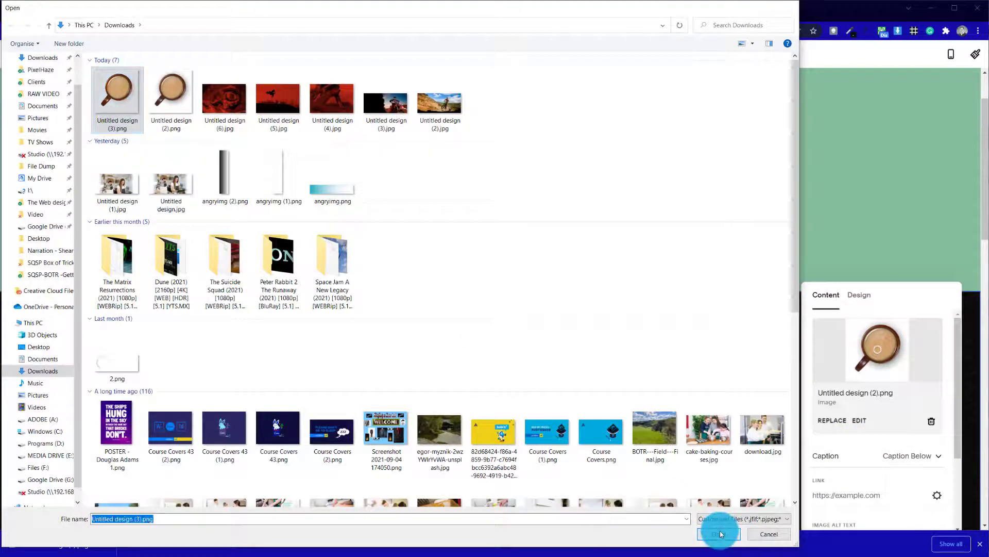
pyautogui.click(717, 533)
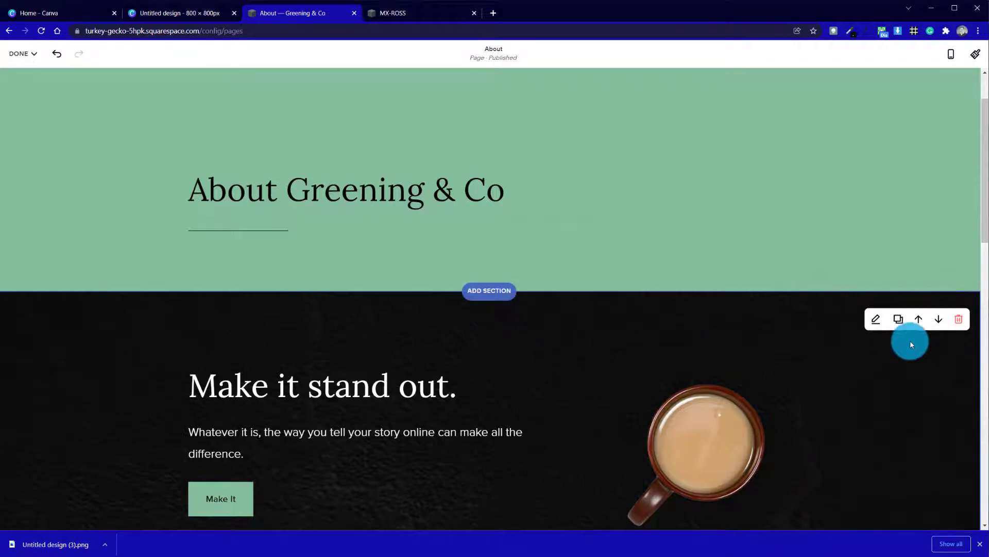
# Widen the mug image column so the headline narrows and wraps beside a larger mug
pyautogui.scroll(-3)
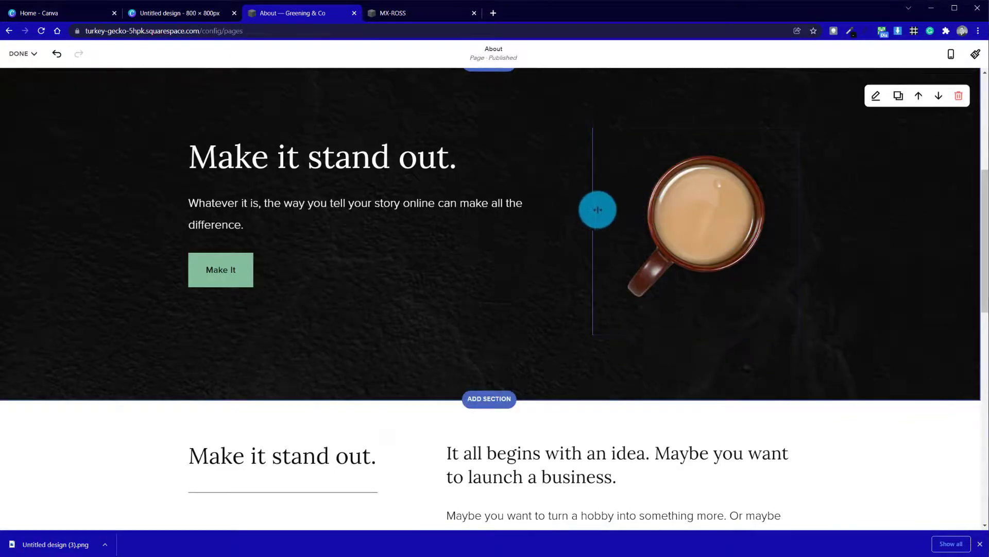
pyautogui.moveTo(596, 210); pyautogui.dragTo(510, 172)
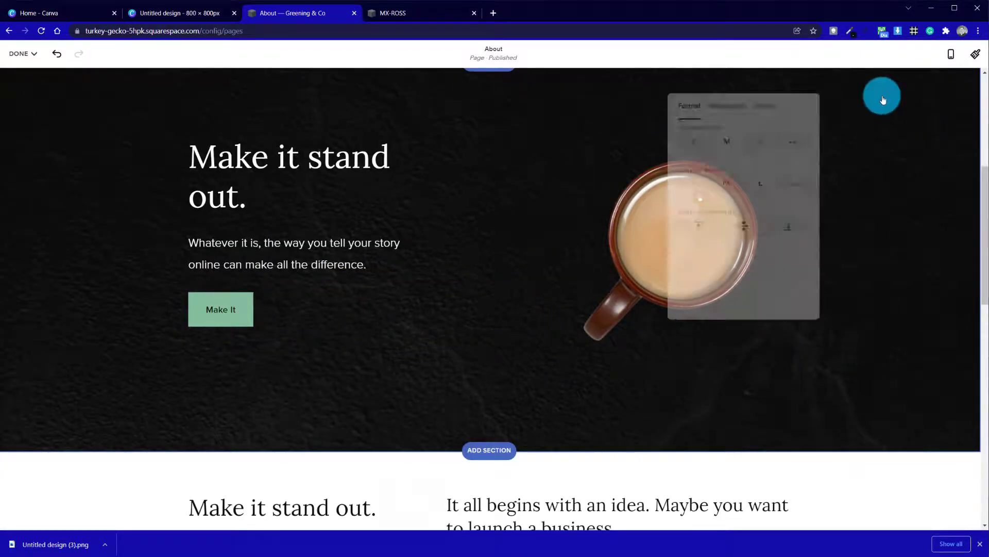
pyautogui.click(882, 99)
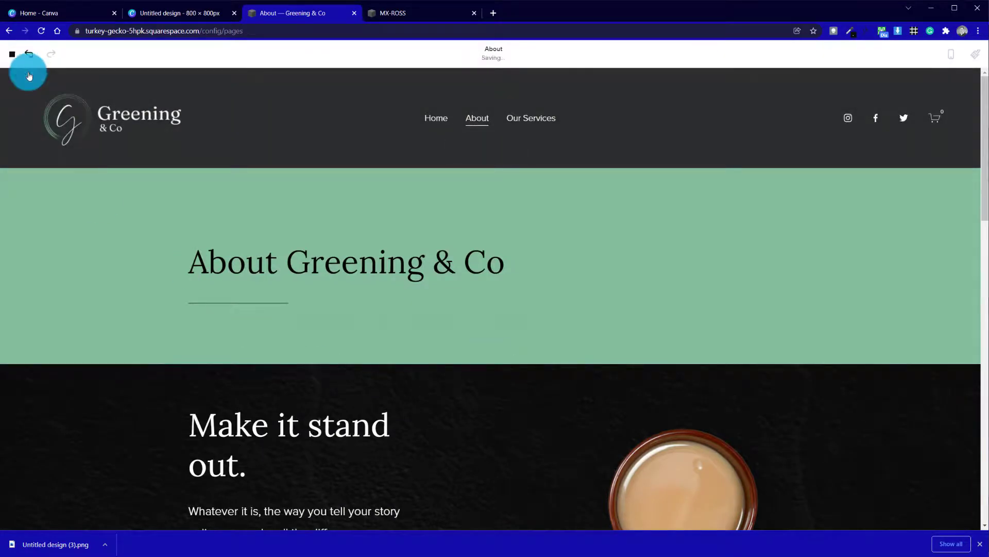
# Save and exit editing, then scroll through the finished desktop About page to review it
pyautogui.click(29, 54)
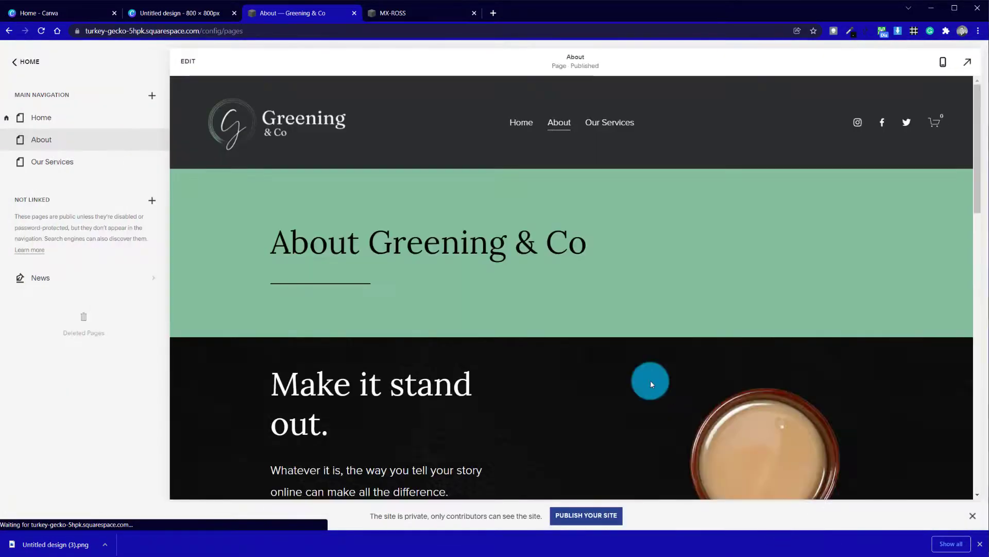
pyautogui.scroll(-3)
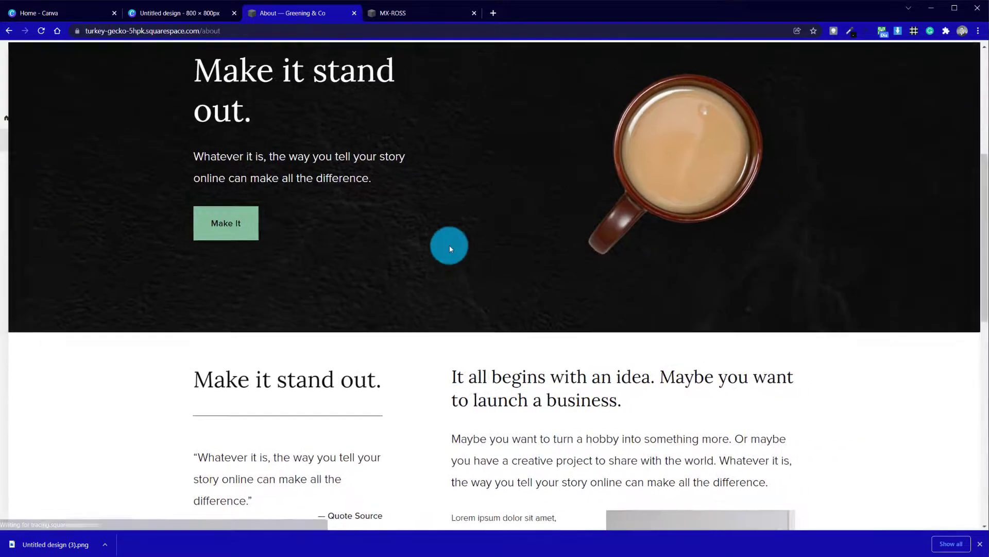
pyautogui.scroll(3)
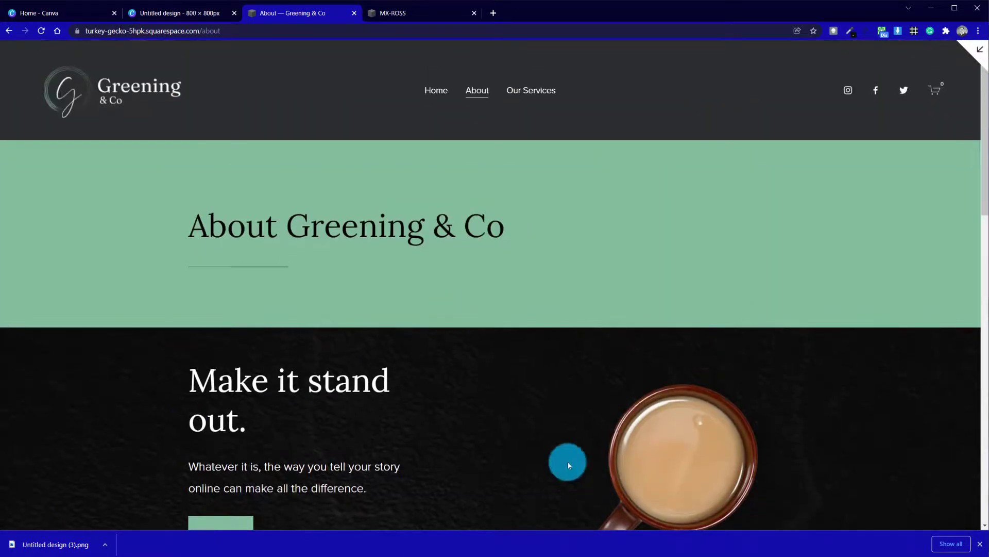
pyautogui.scroll(-3)
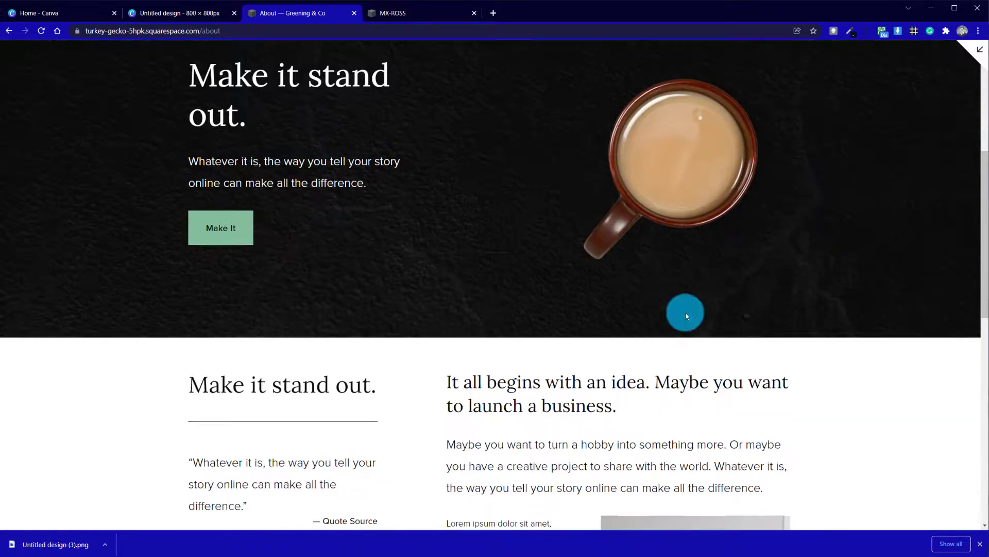
pyautogui.moveTo(802, 259)
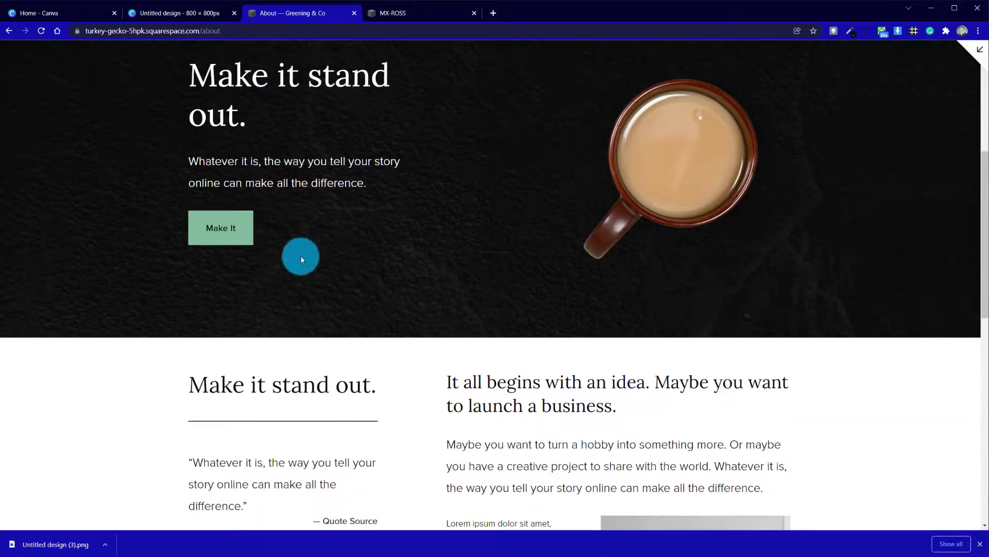
pyautogui.scroll(3)
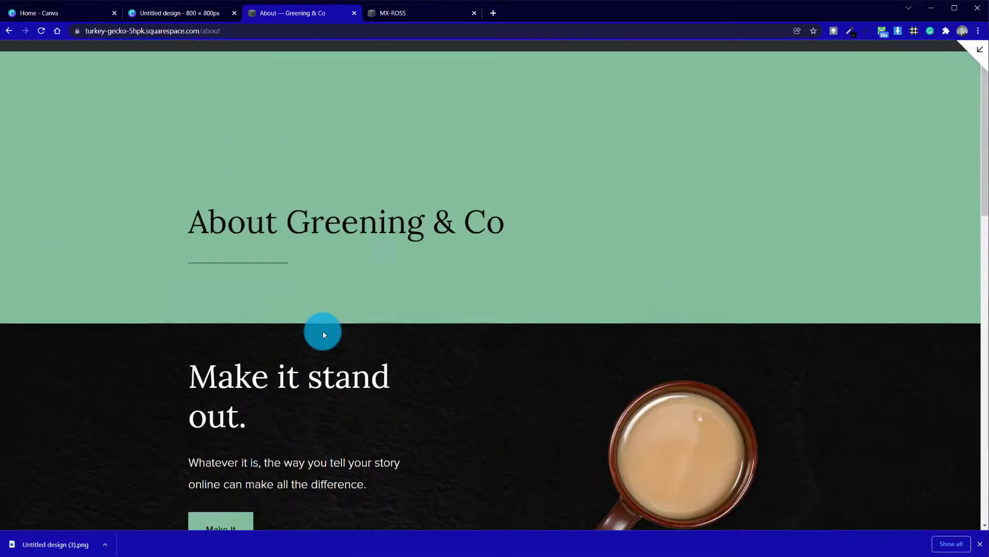
pyautogui.scroll(-3)
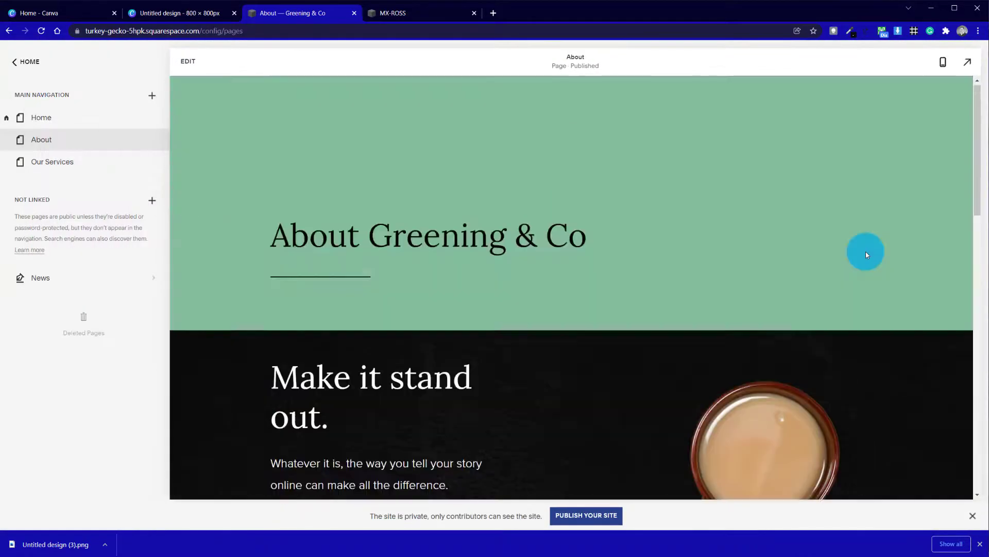
pyautogui.moveTo(941, 62)
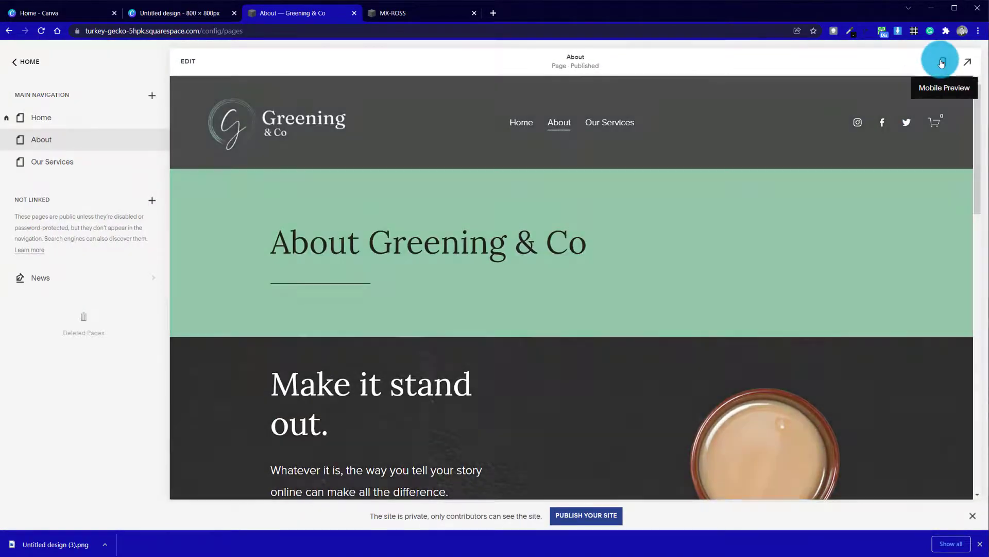
# Switch to the mobile preview and scroll through the About page past the mug section
pyautogui.click(941, 62)
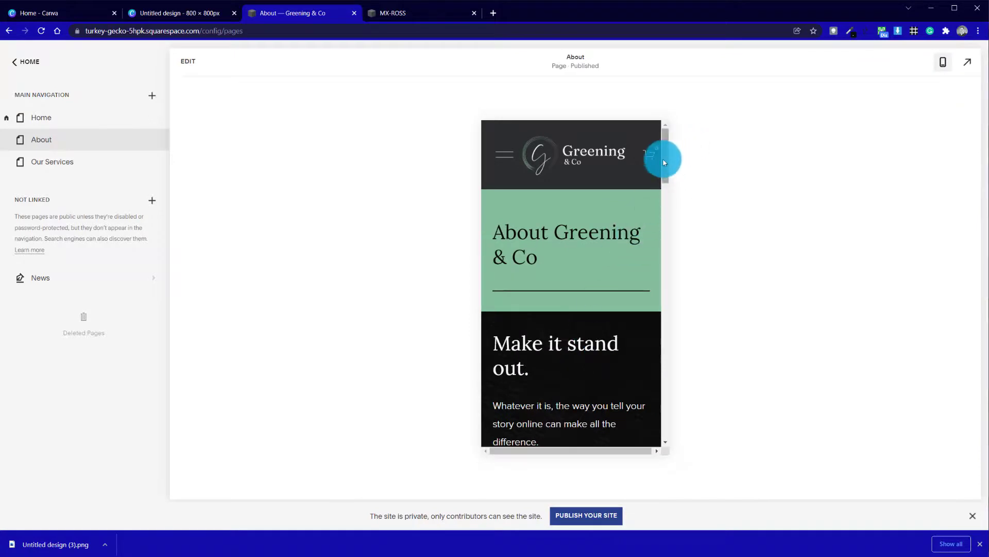
pyautogui.scroll(-3)
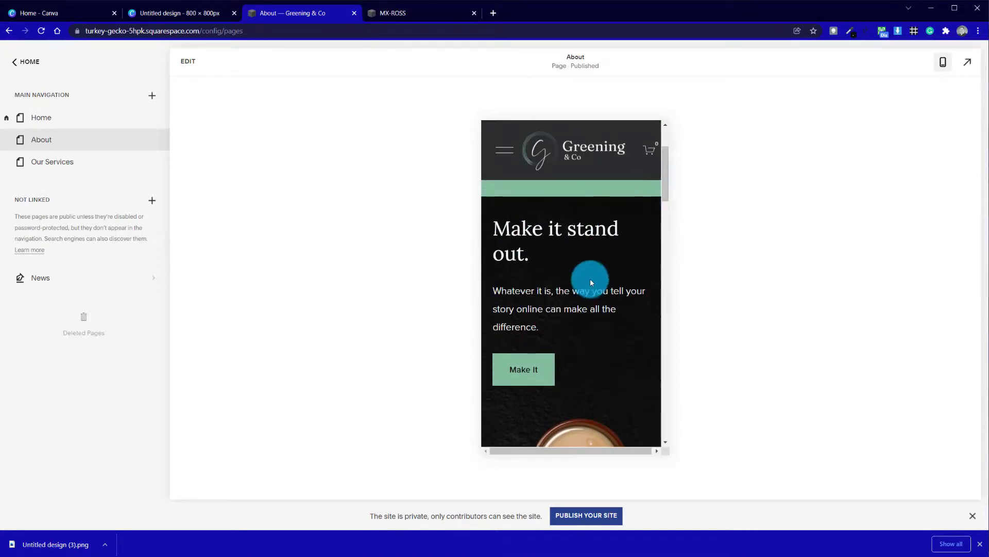
pyautogui.moveTo(653, 266)
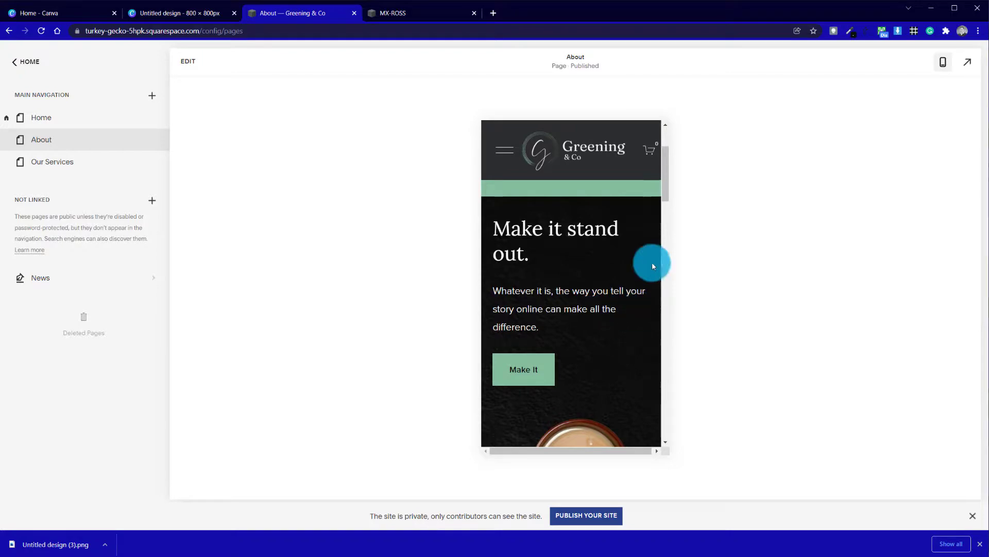
pyautogui.scroll(-3)
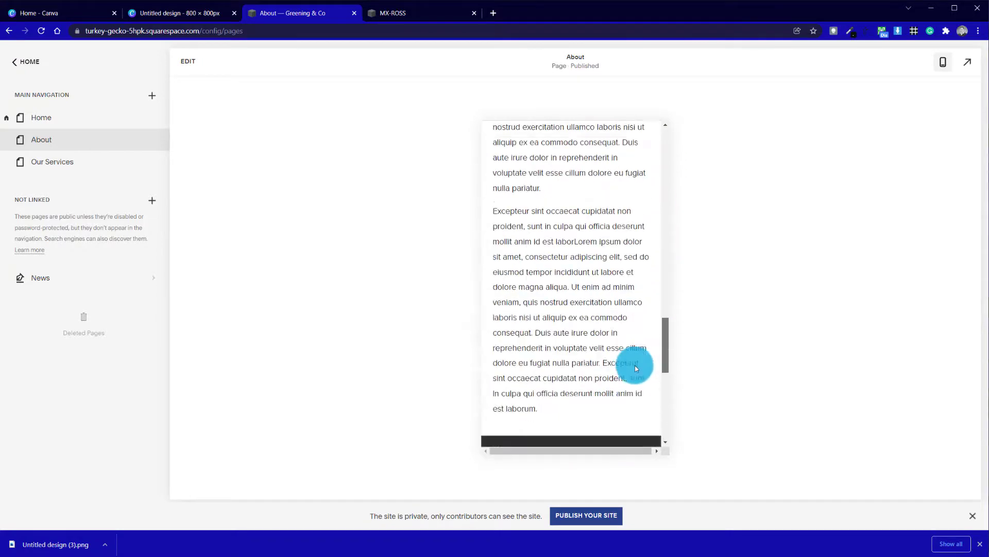